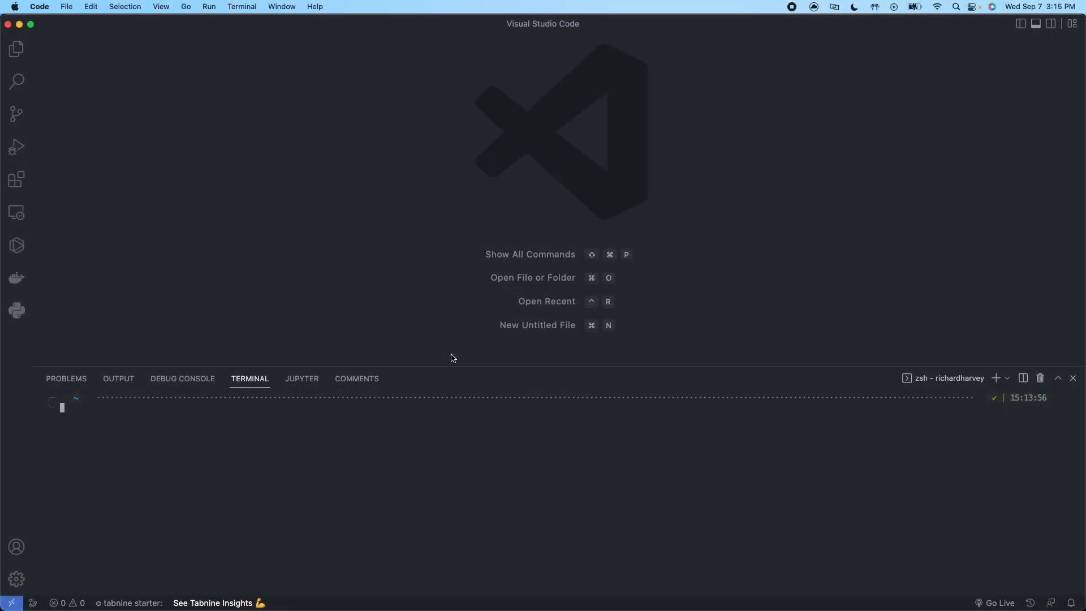
Run 'expo init eslint-yt' in the terminal and accept the blank template
text(expo init)
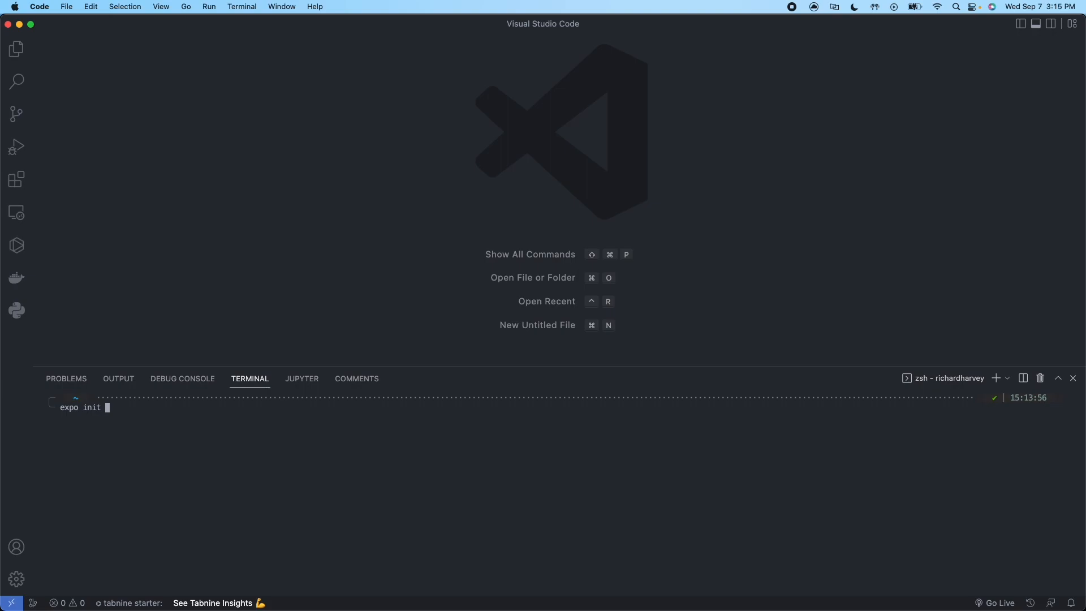
text(eslint-yt)
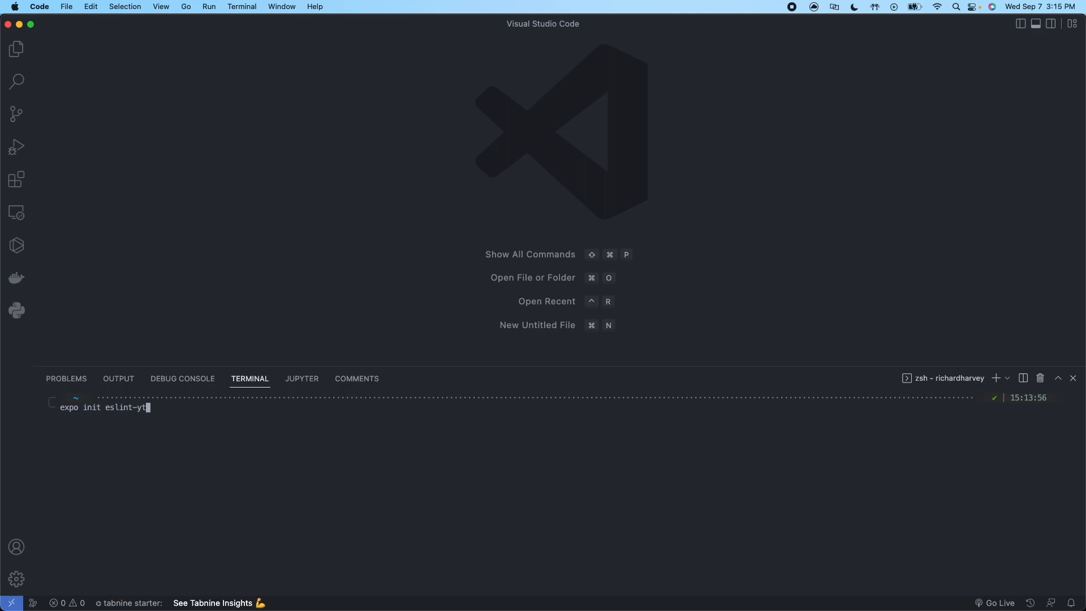
key(Return)
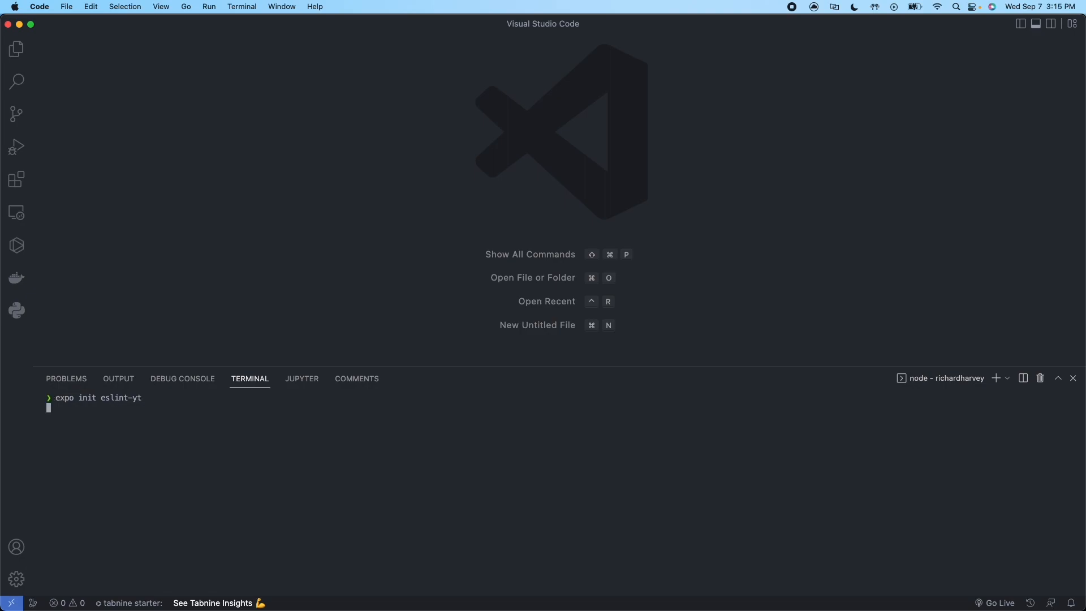
key(enter)
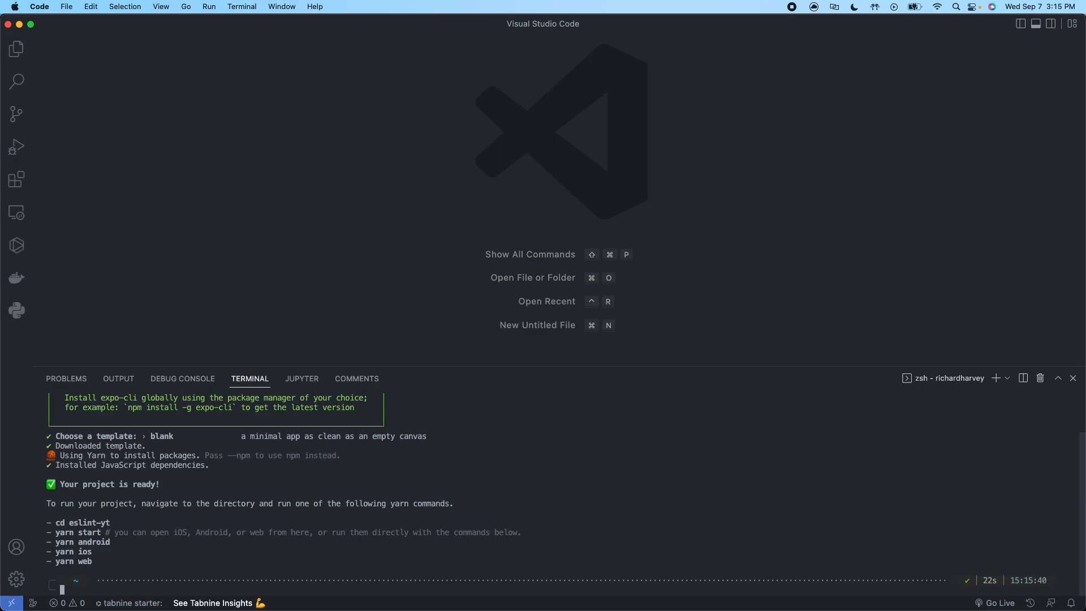
Change into eslint-yt, launch it with 'code .' and focus the new project window
text(cd eslint-yt)
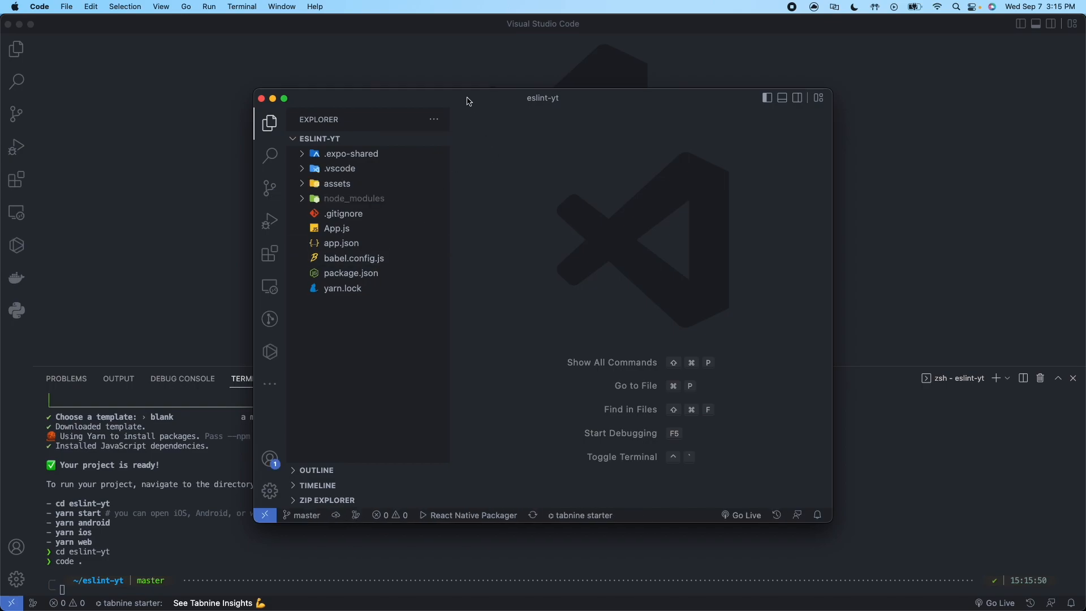
click(284, 98)
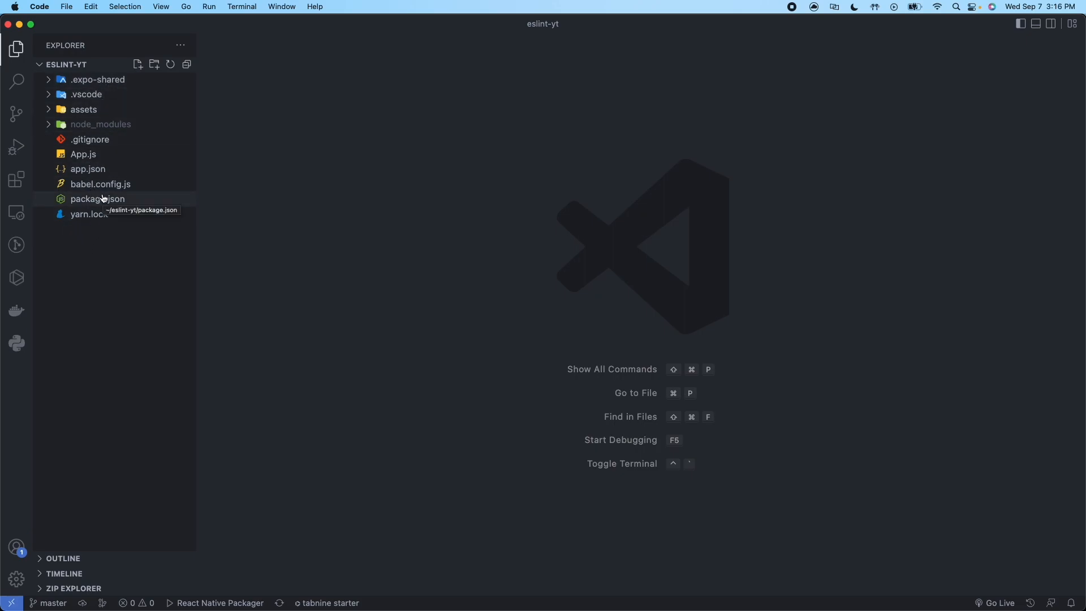
mouse_move(144, 232)
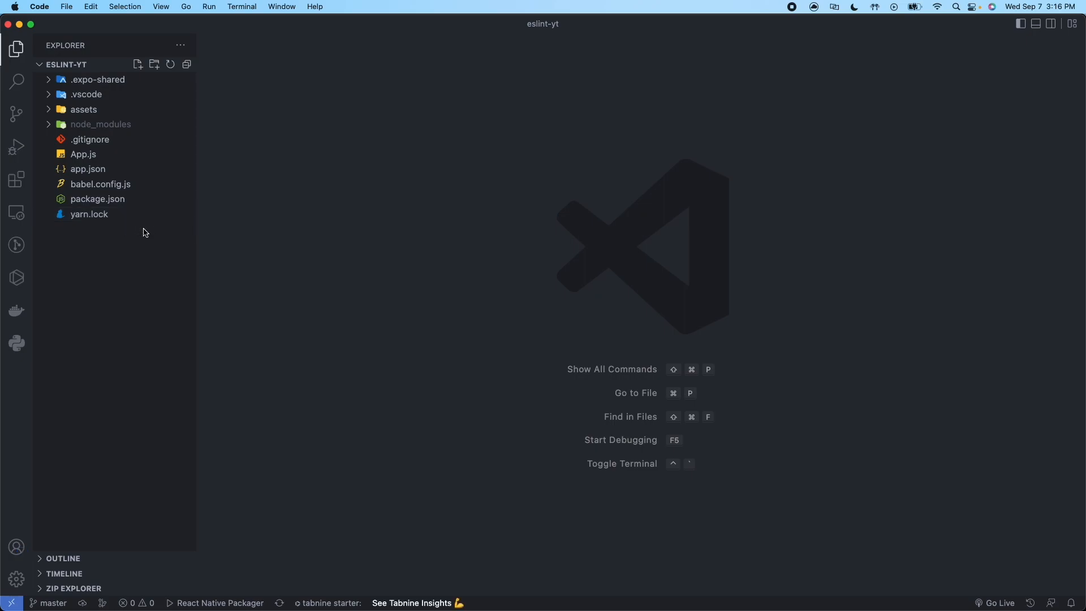
mouse_move(288, 277)
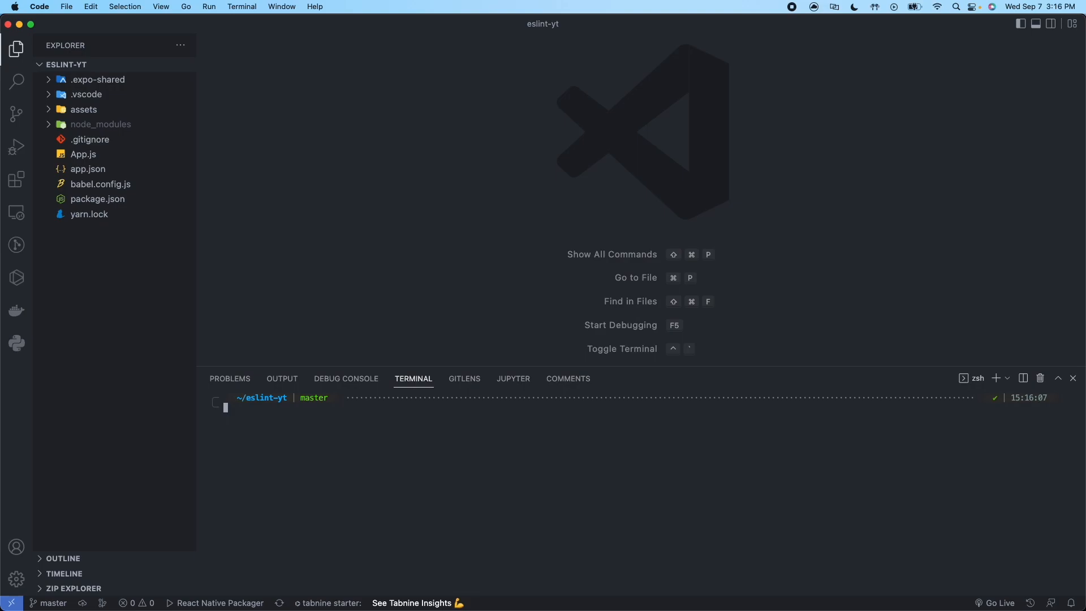
mouse_move(367, 446)
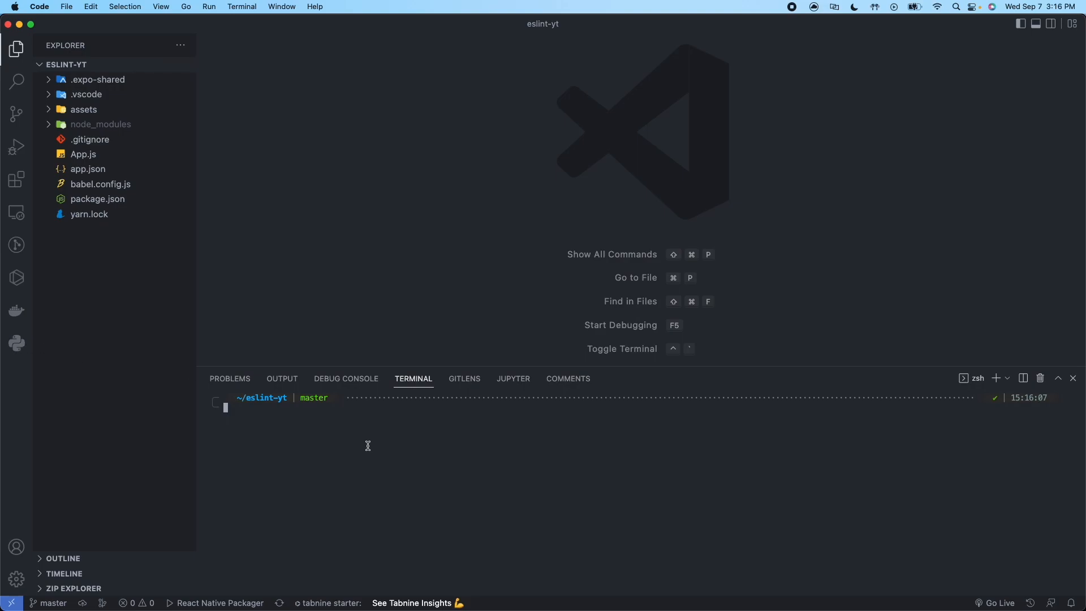
Run 'yarn add eslint --dev' to install ESLint as a dev dependency
text(yarn)
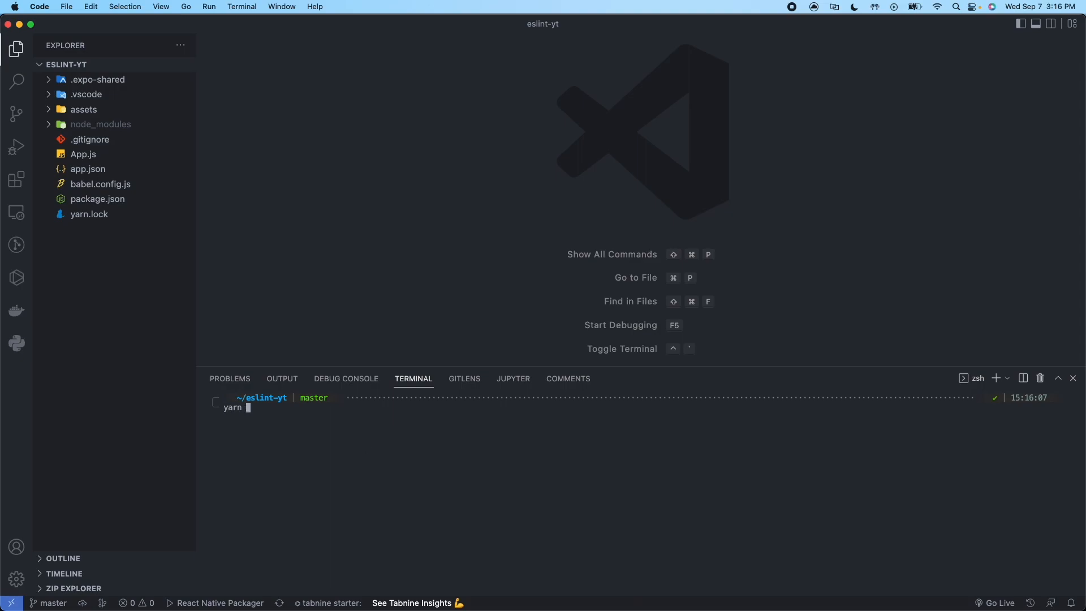
text(add eslint)
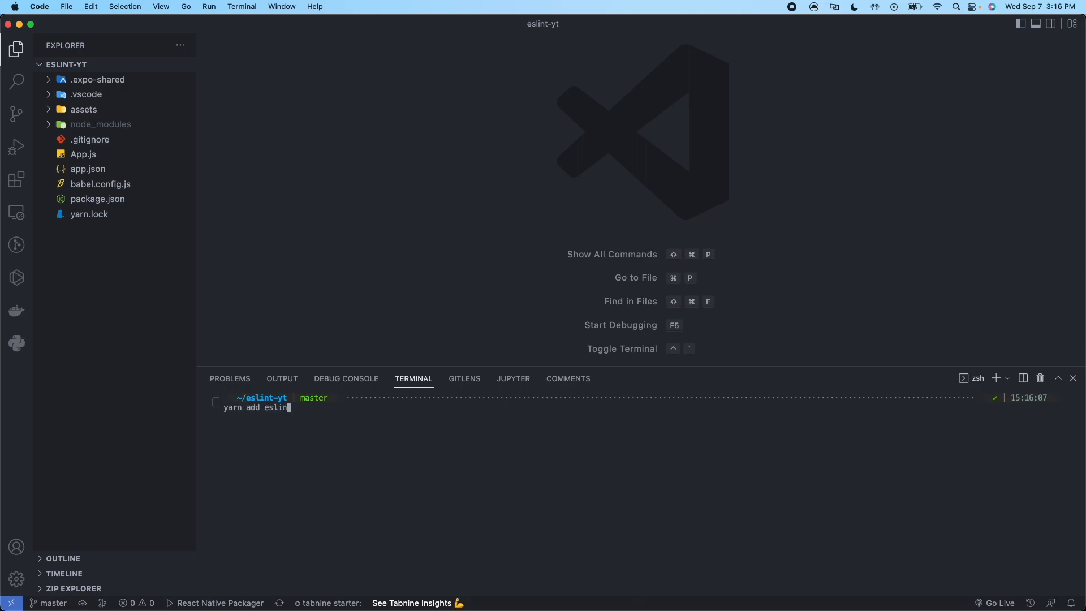
text(t)
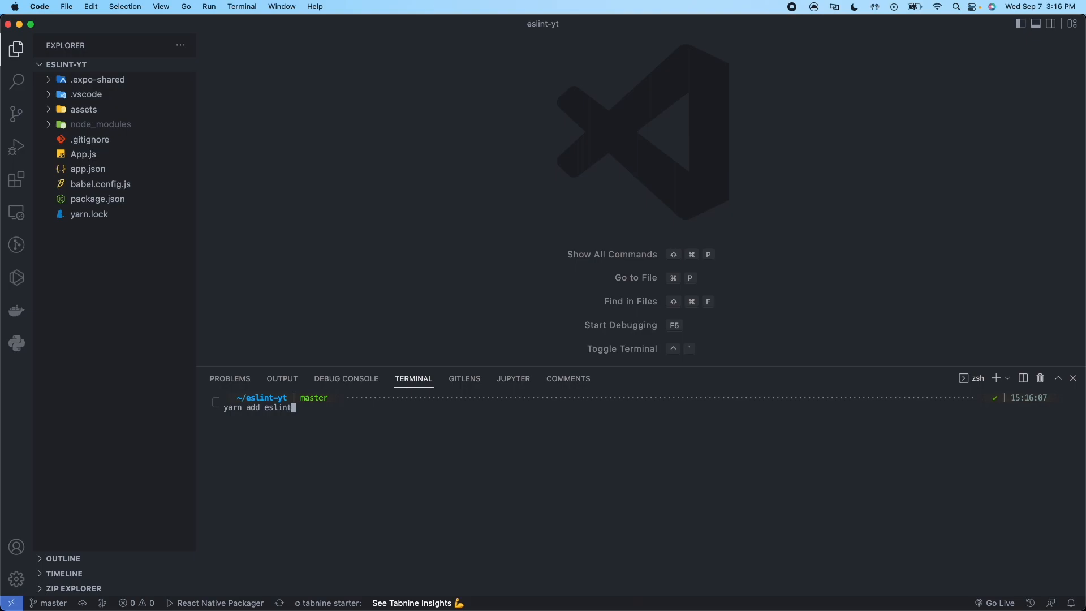
text(--dev)
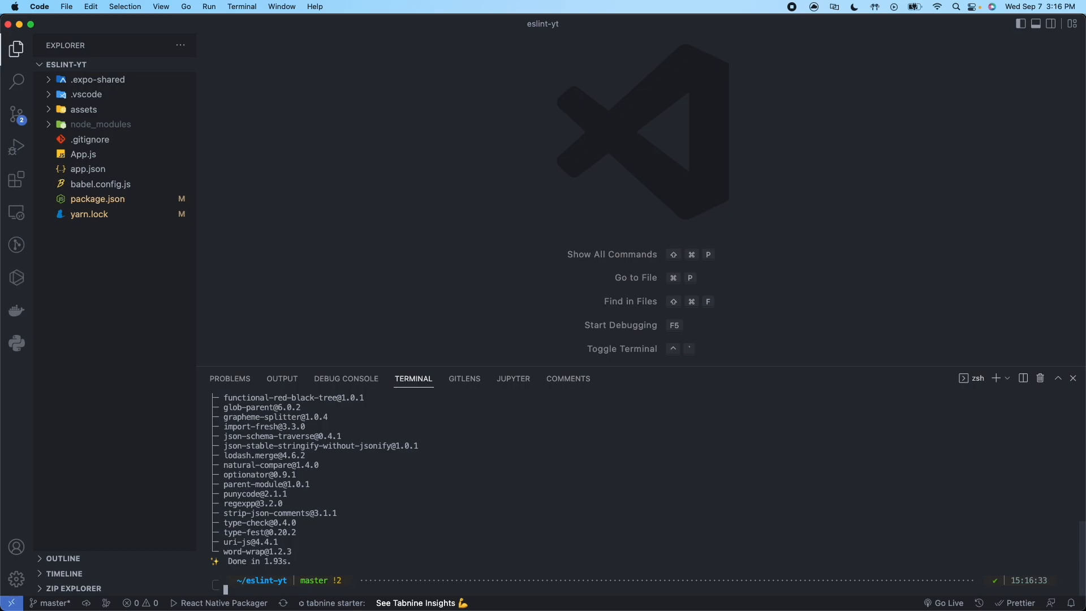
text(yarn add)
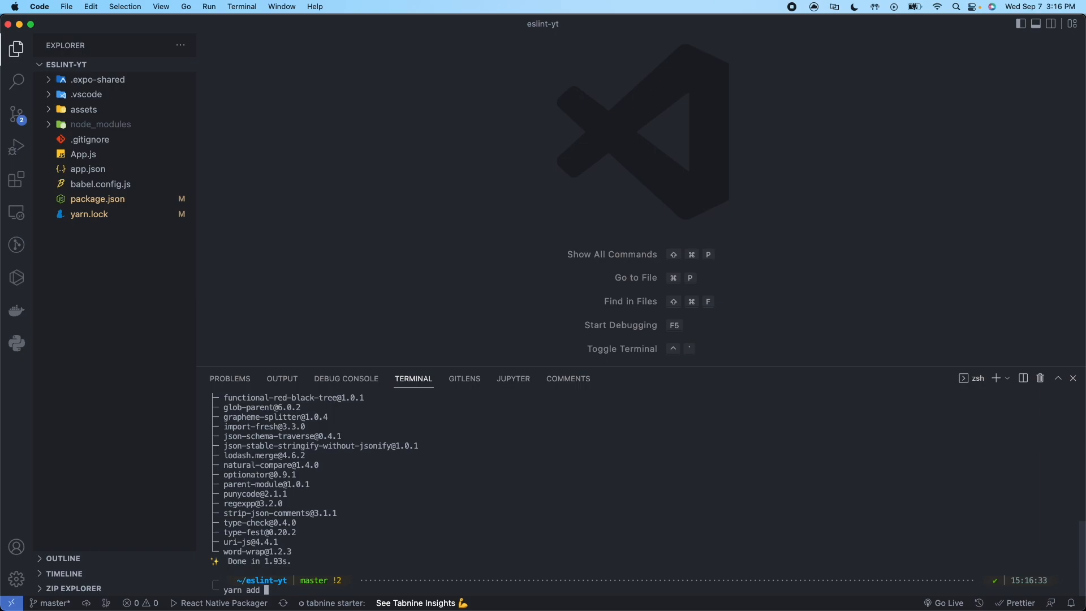
text(eslint)
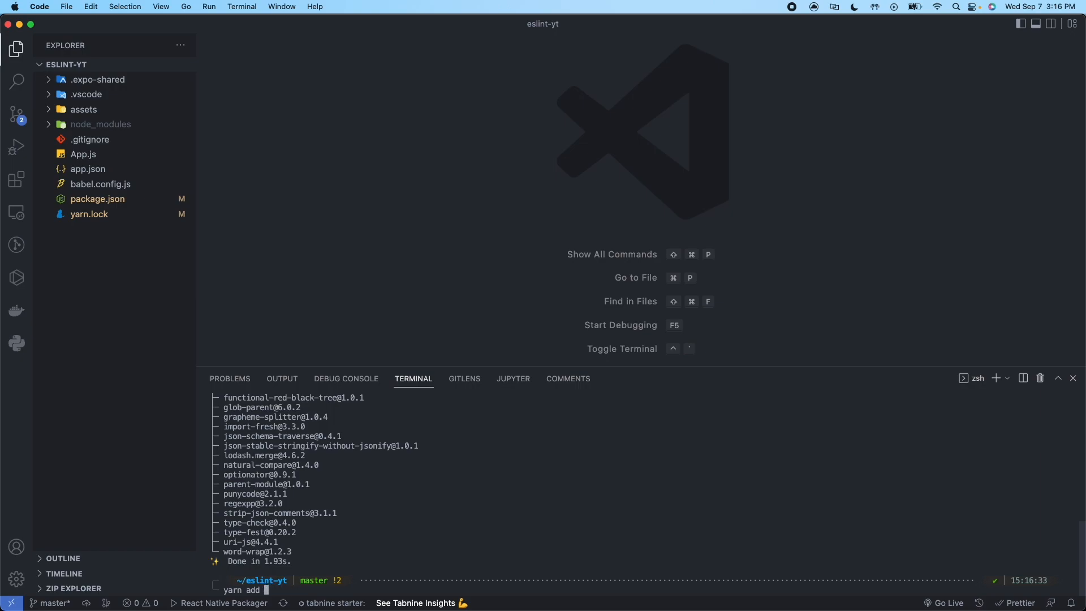
text(@babel)
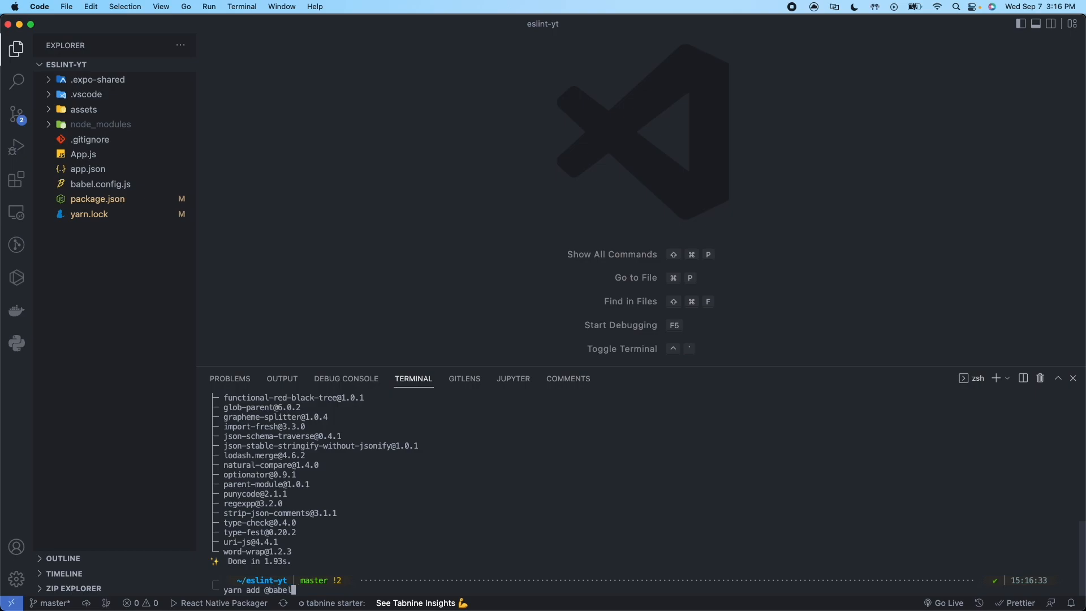
text(/eslint-parser)
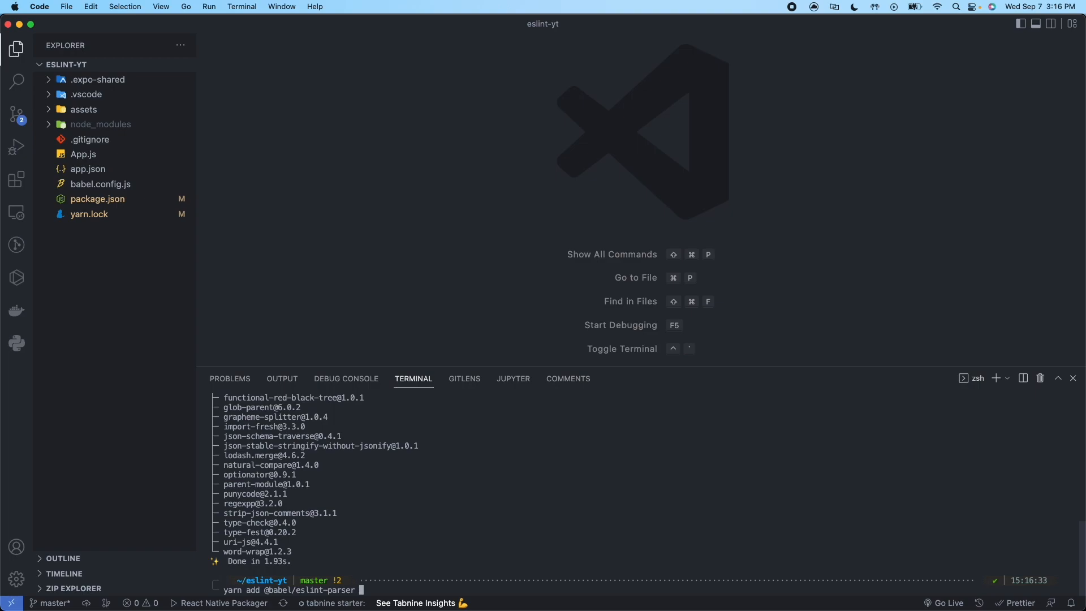
text(--dev)
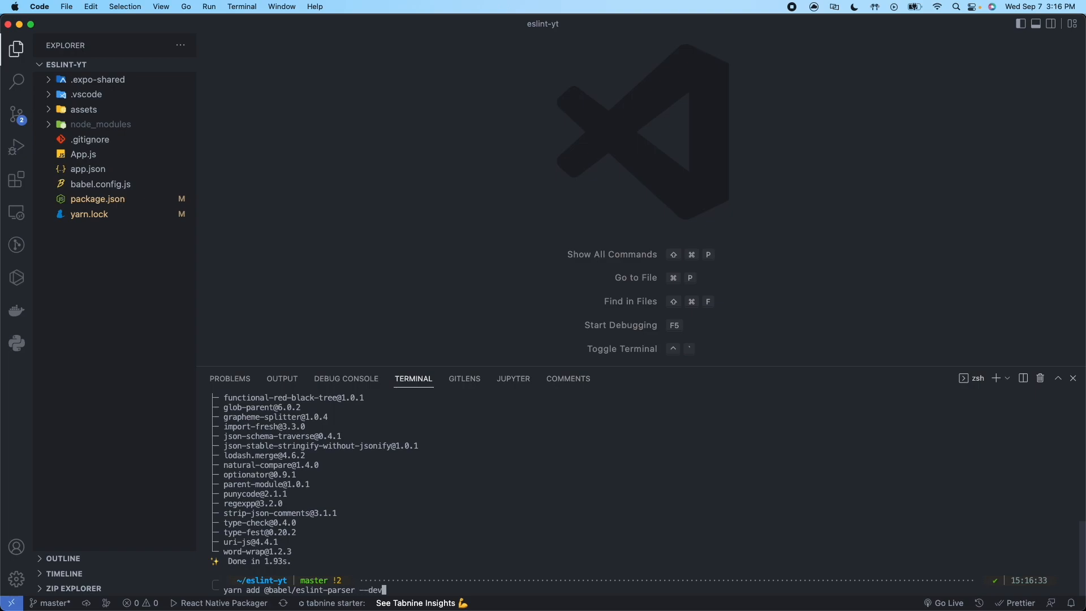
key(enter)
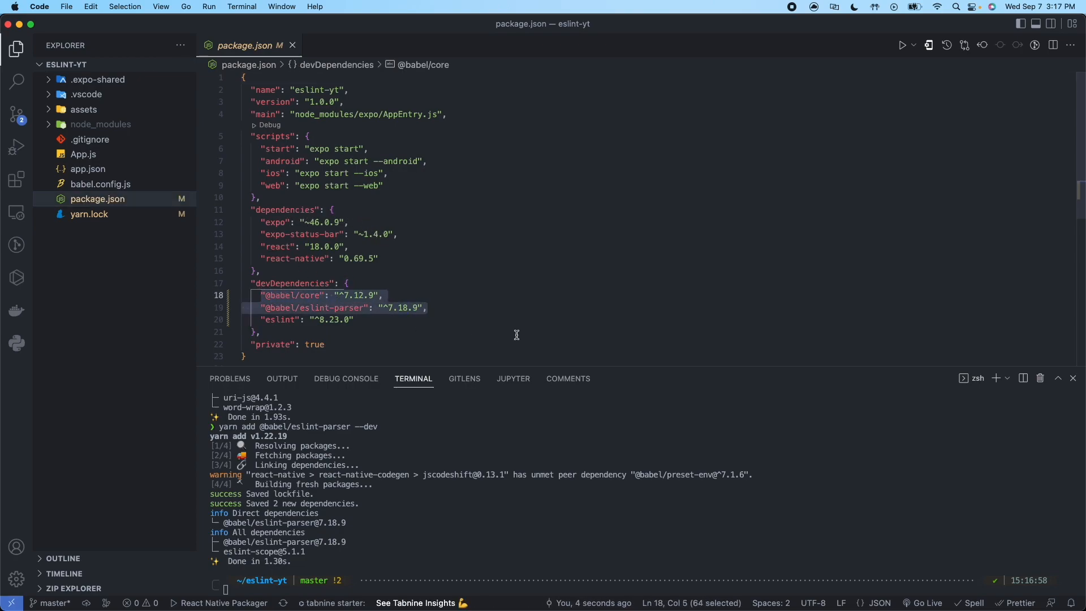
mouse_move(520, 338)
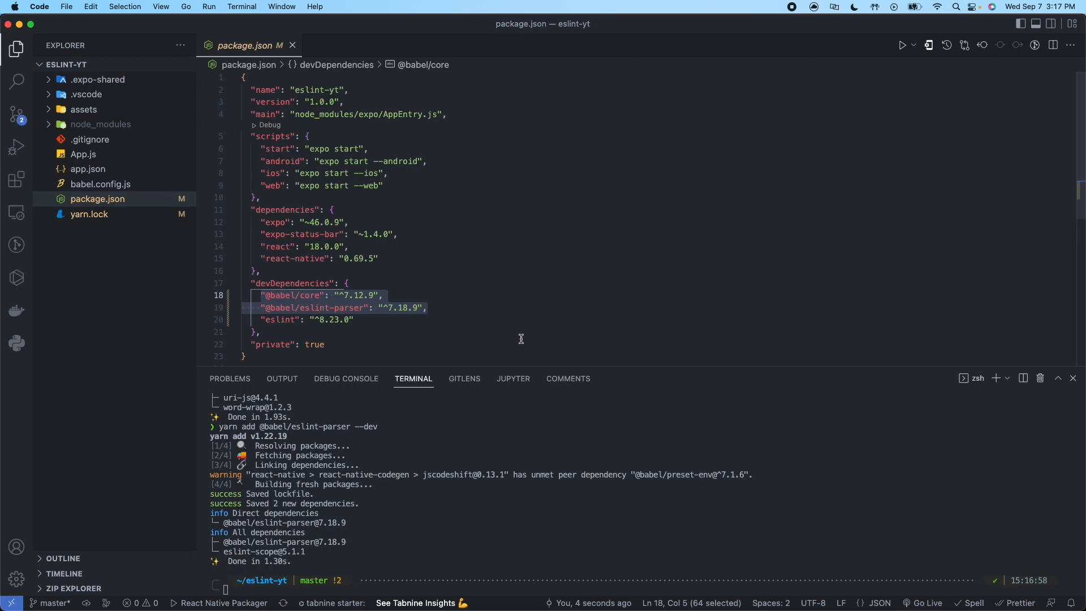
mouse_move(435, 530)
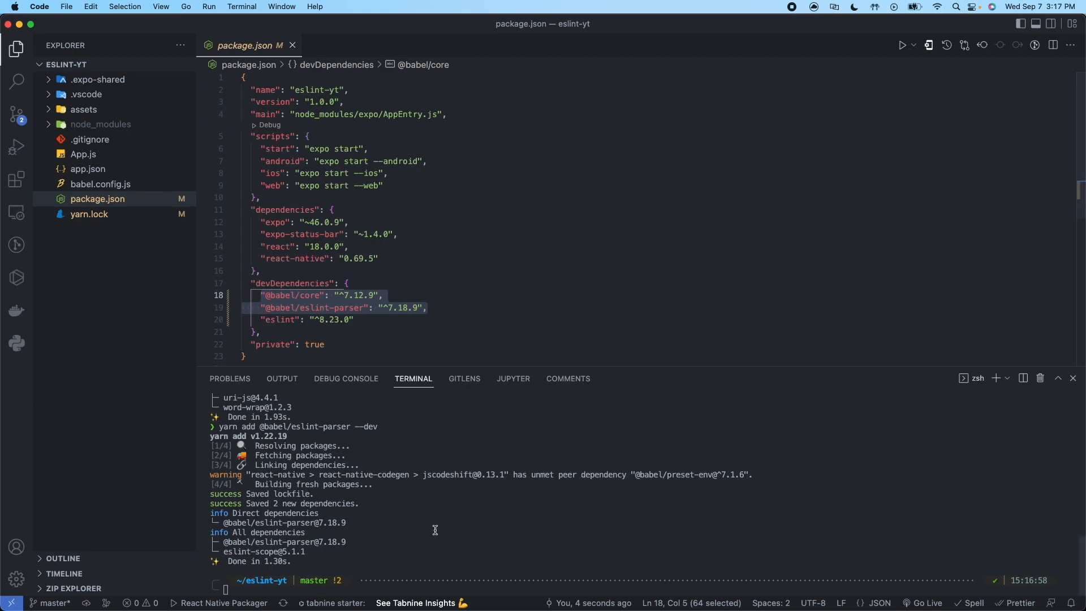
mouse_move(529, 550)
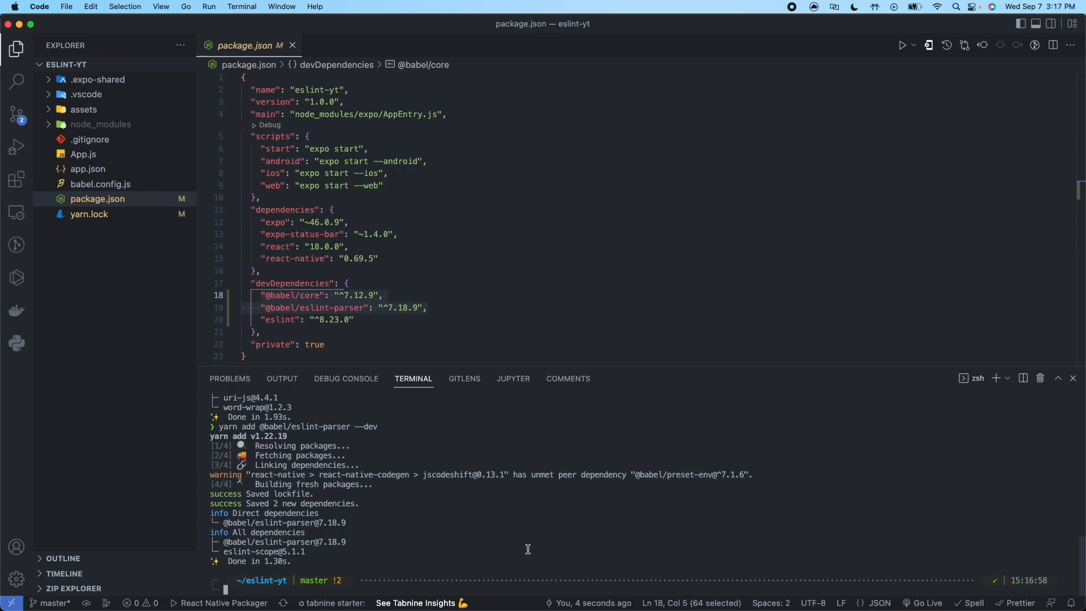
Run 'yarn add eslint-config-airbnb --dev' to install the Airbnb config
text(yarn add)
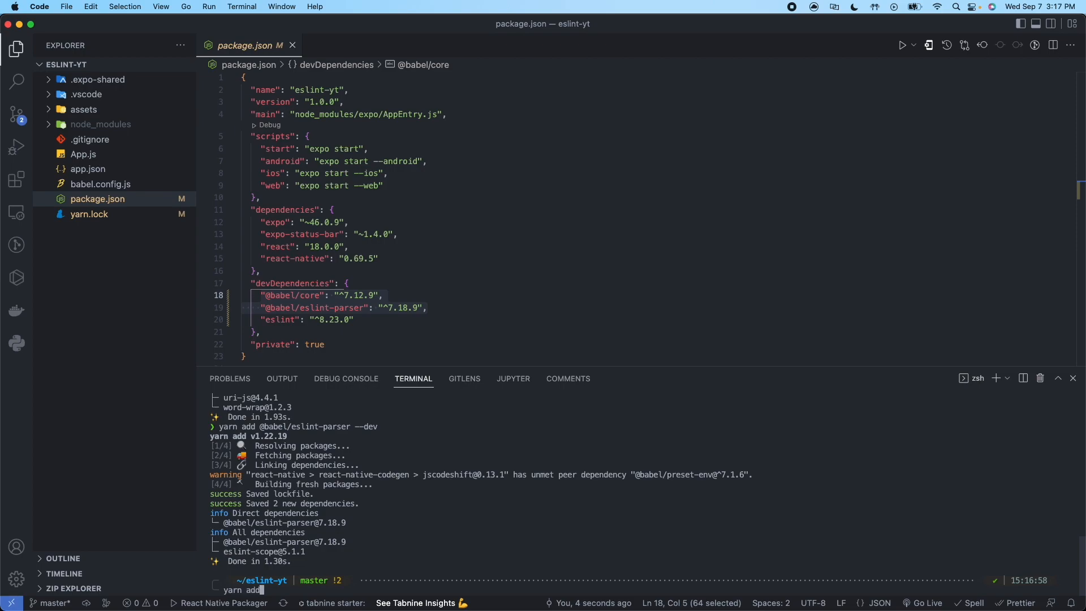
text(eslint)
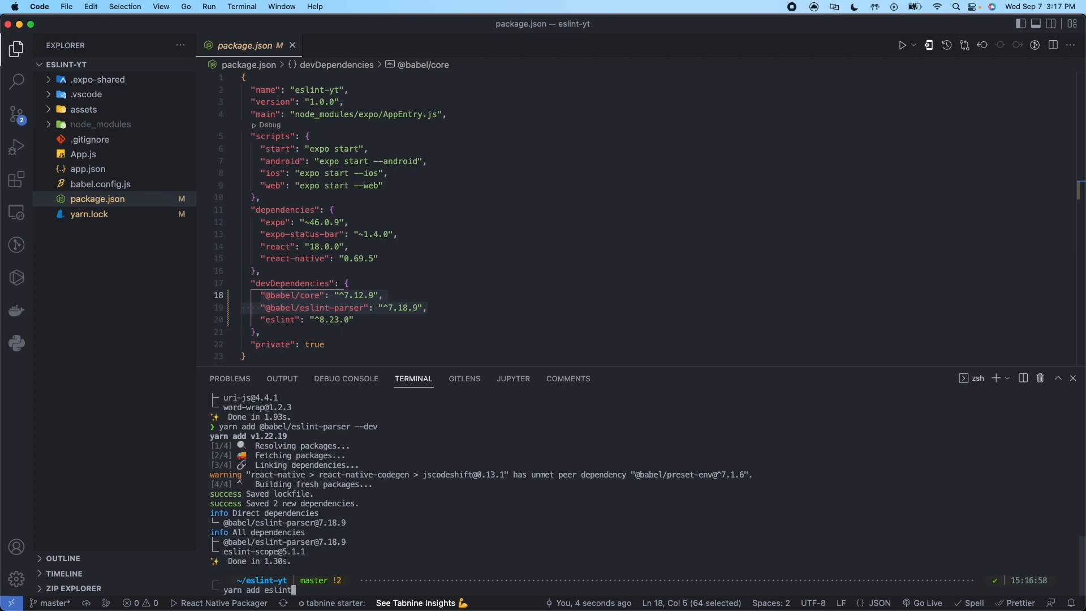
text(-config)
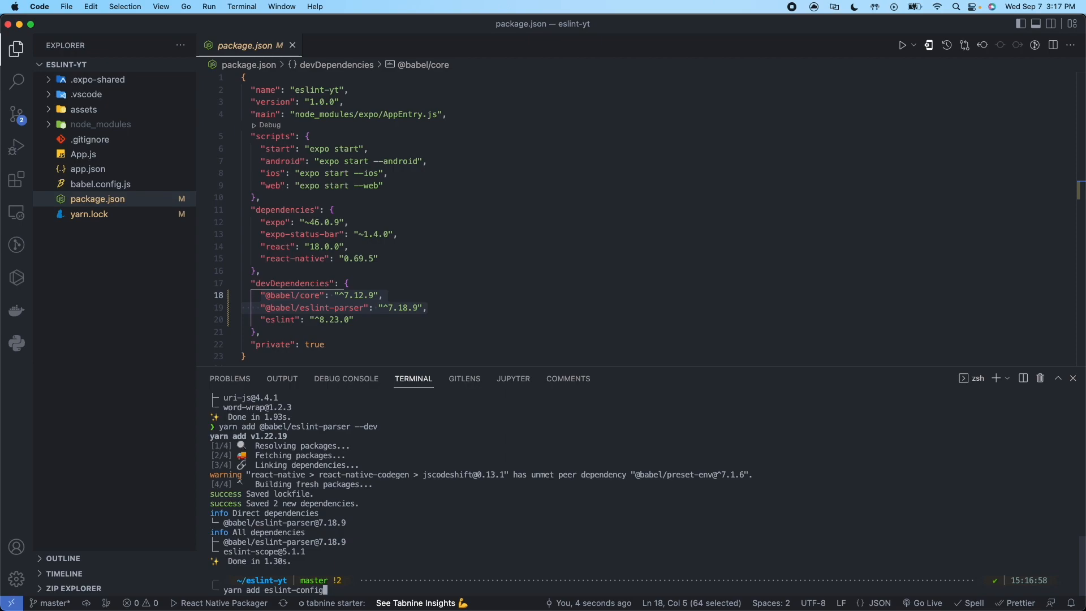
text(airba)
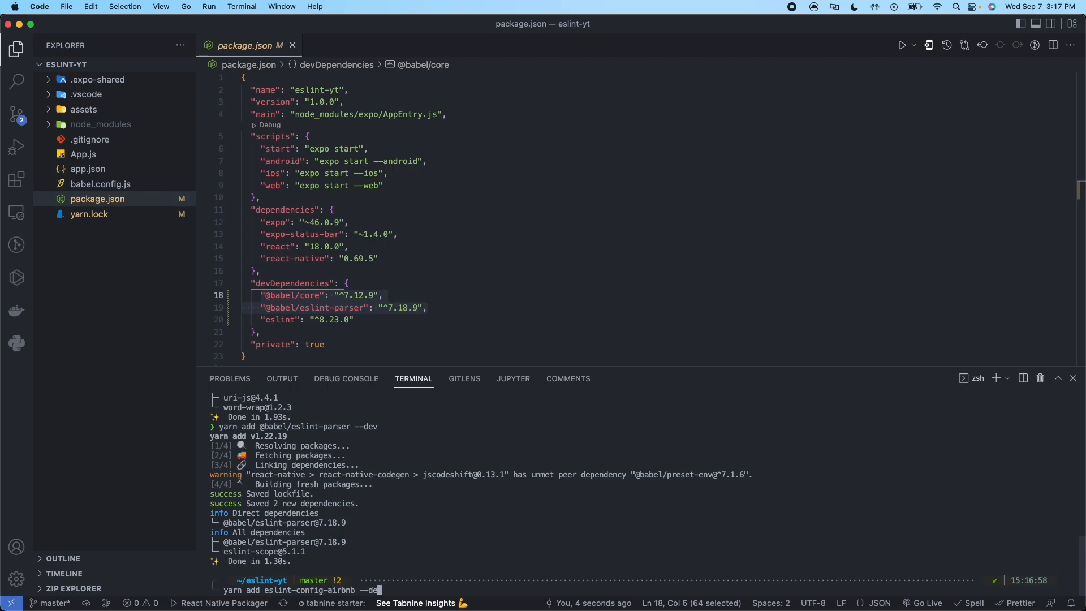
key(Return)
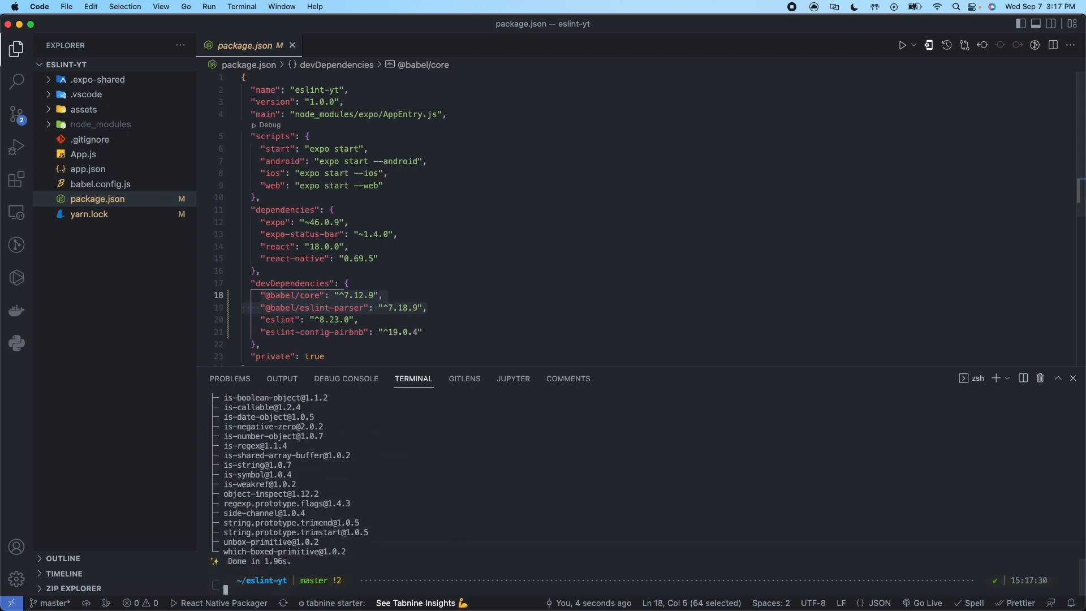
Run 'yarn add eslint-plugin-jsx-a11y --dev' in the terminal
click(338, 331)
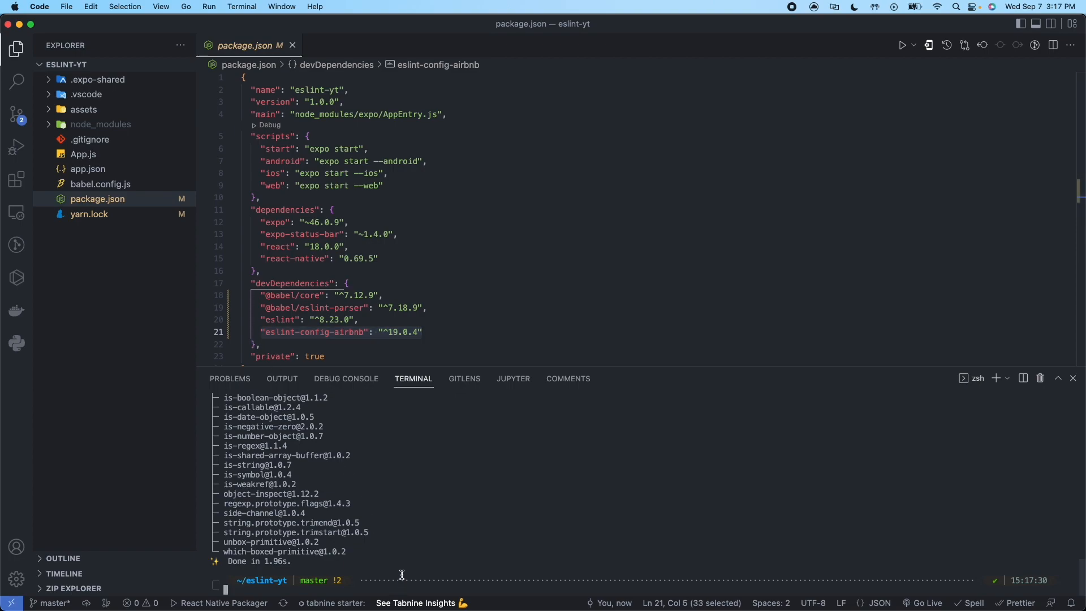
text(y)
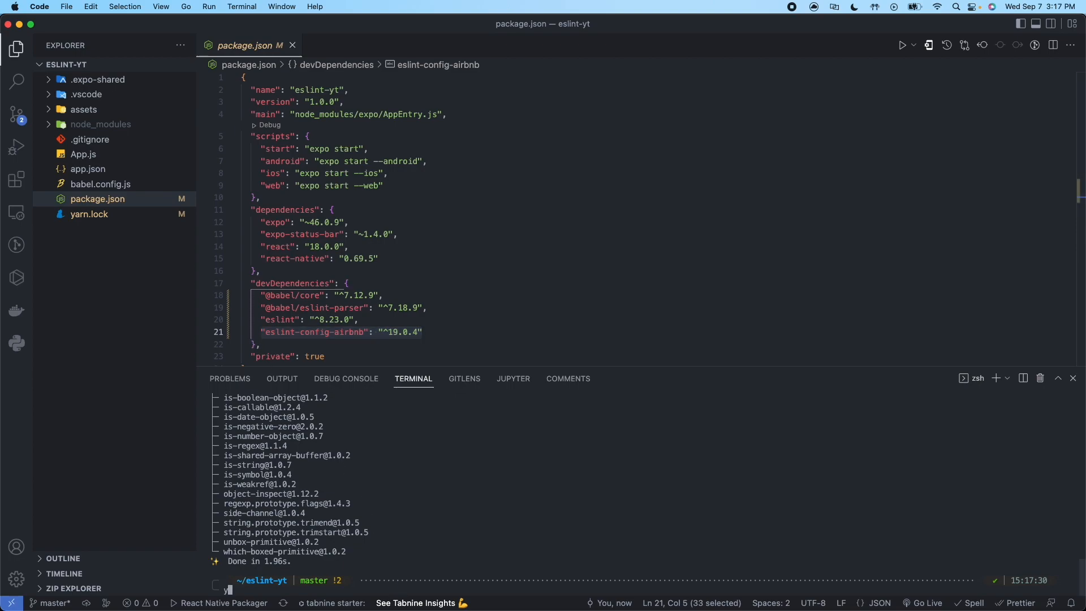
text(yarn add eslint-plugin-)
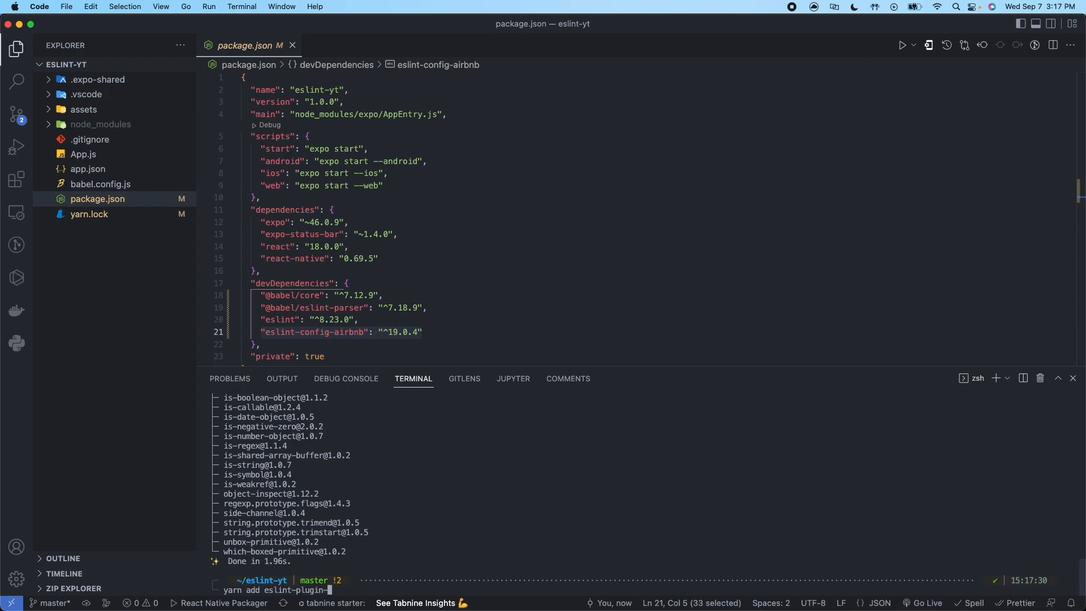
text(jsx)
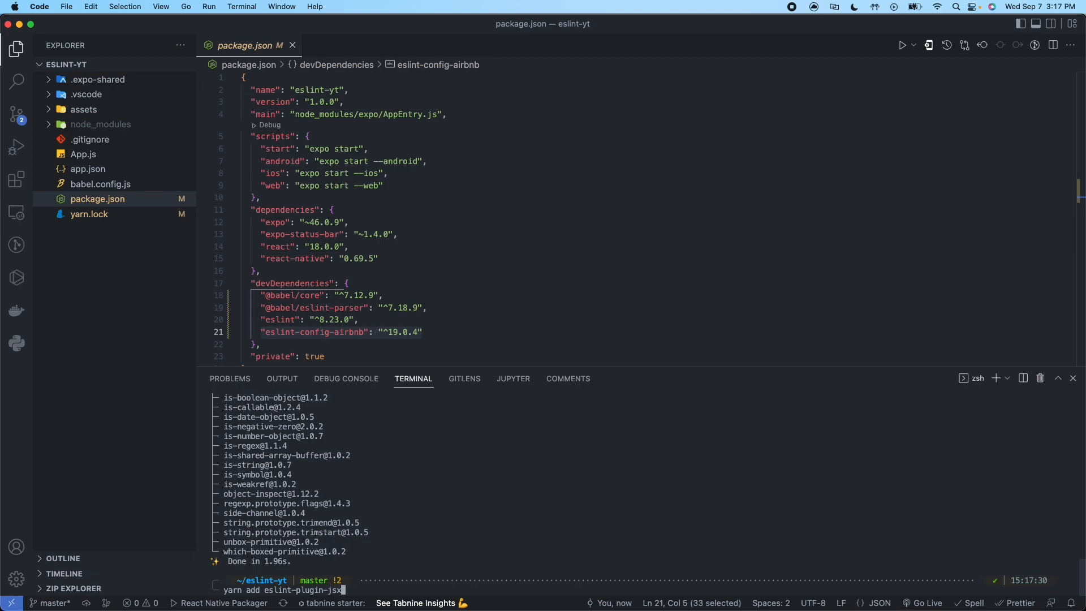
text(a11)
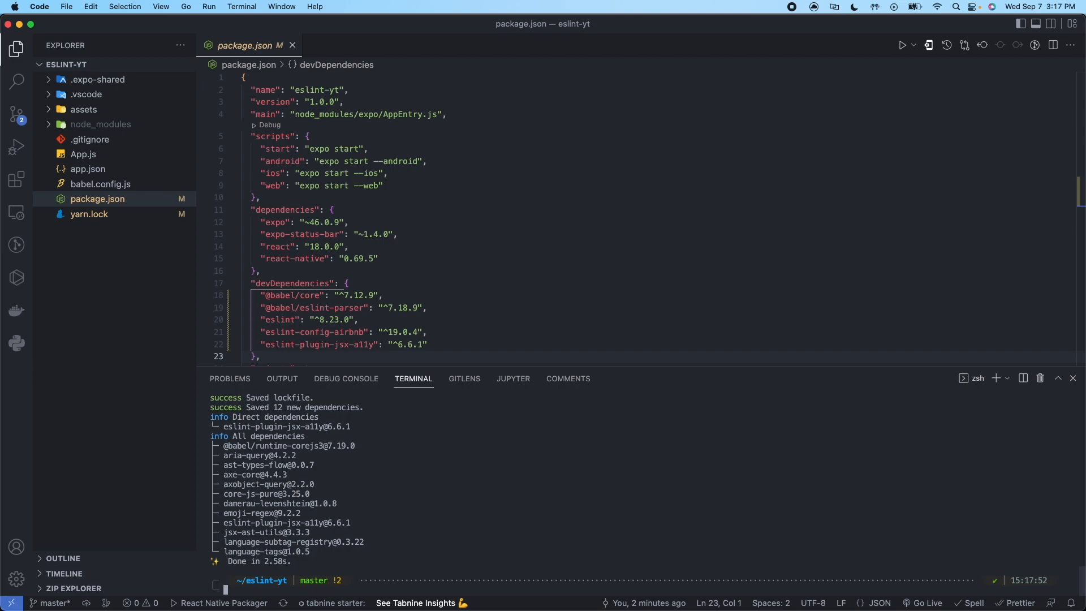
Run 'yarn add eslint-plugin-import --dev'
text(yarn add eslint-)
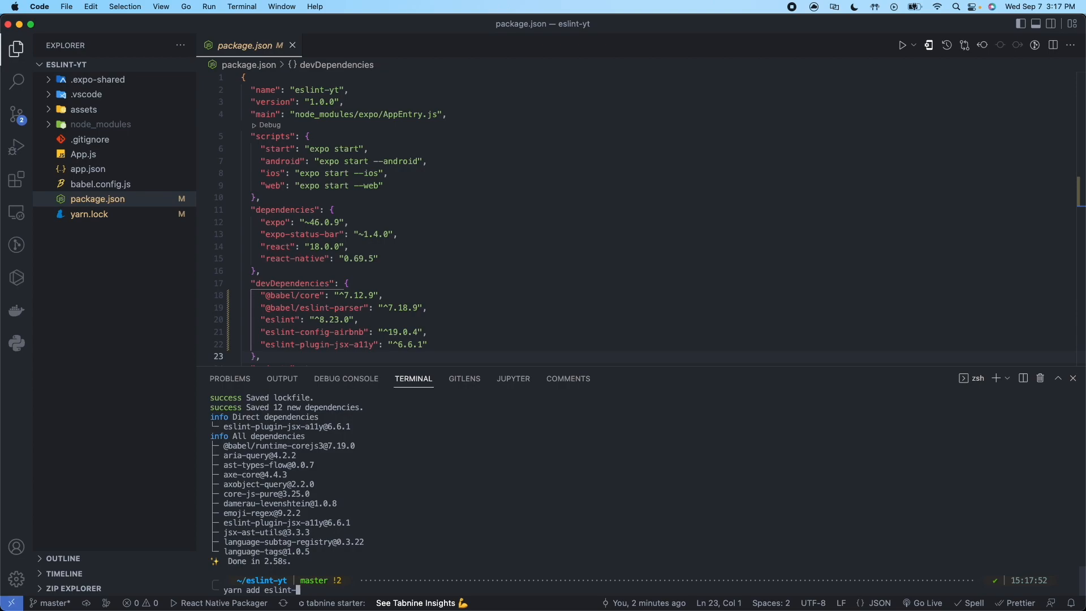
text(plugin-import)
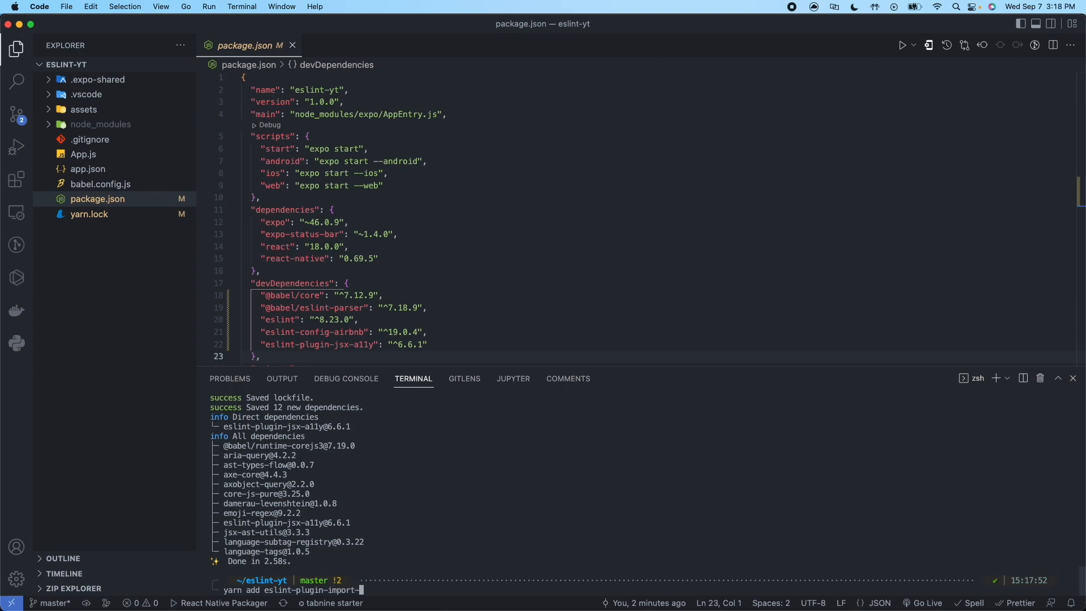
text(--dev)
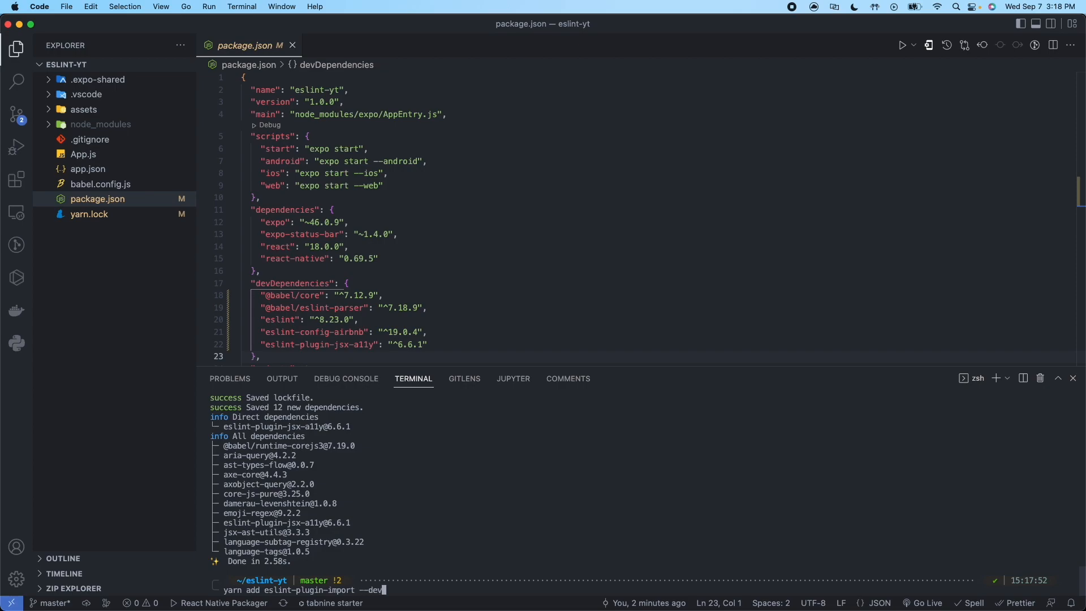
key(enter)
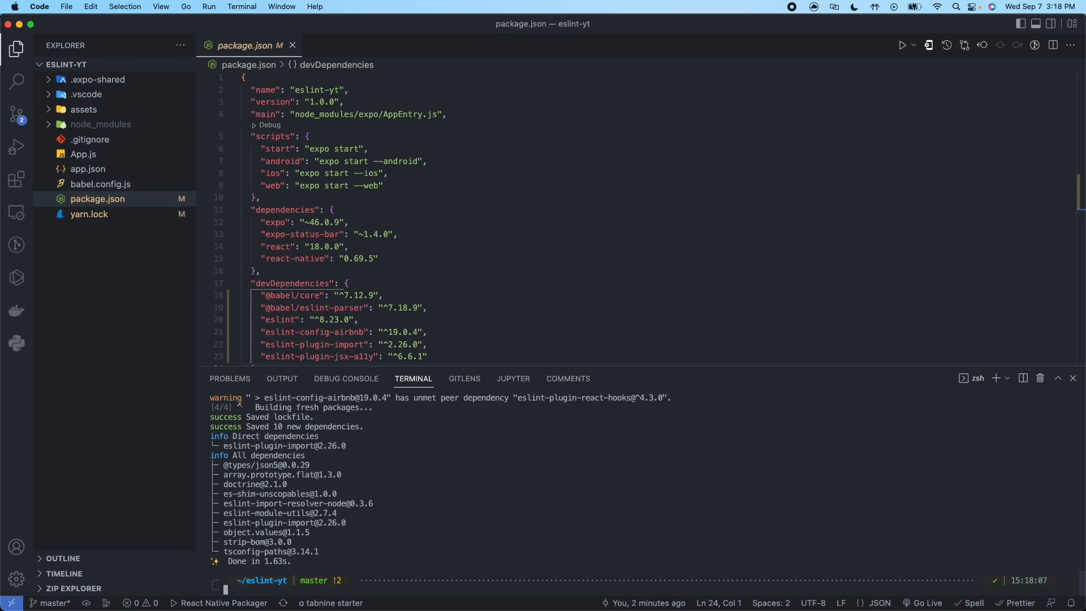
mouse_move(505, 215)
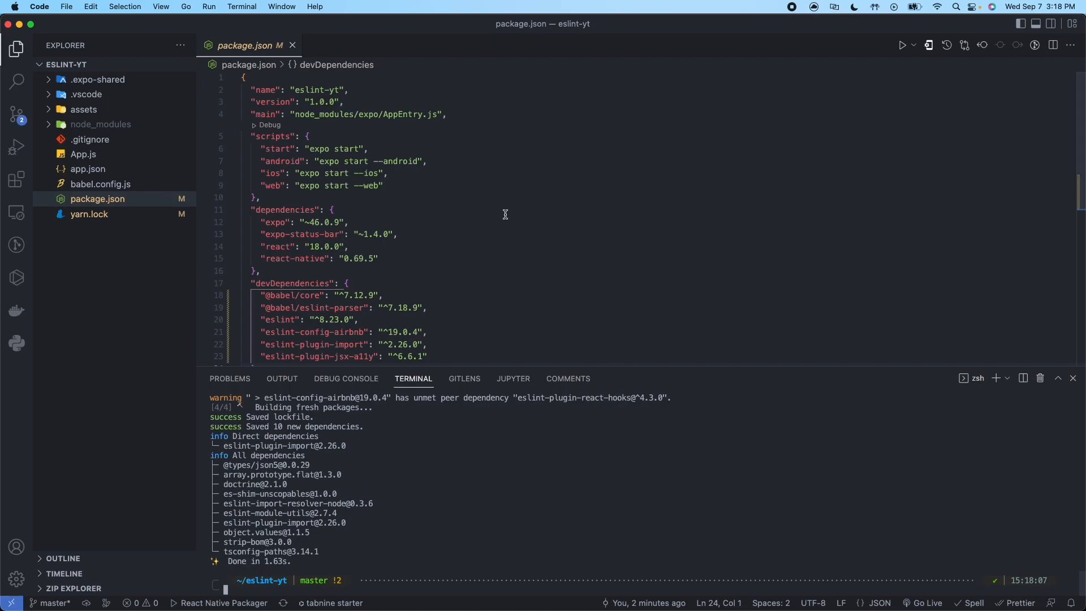
scroll(down, 3)
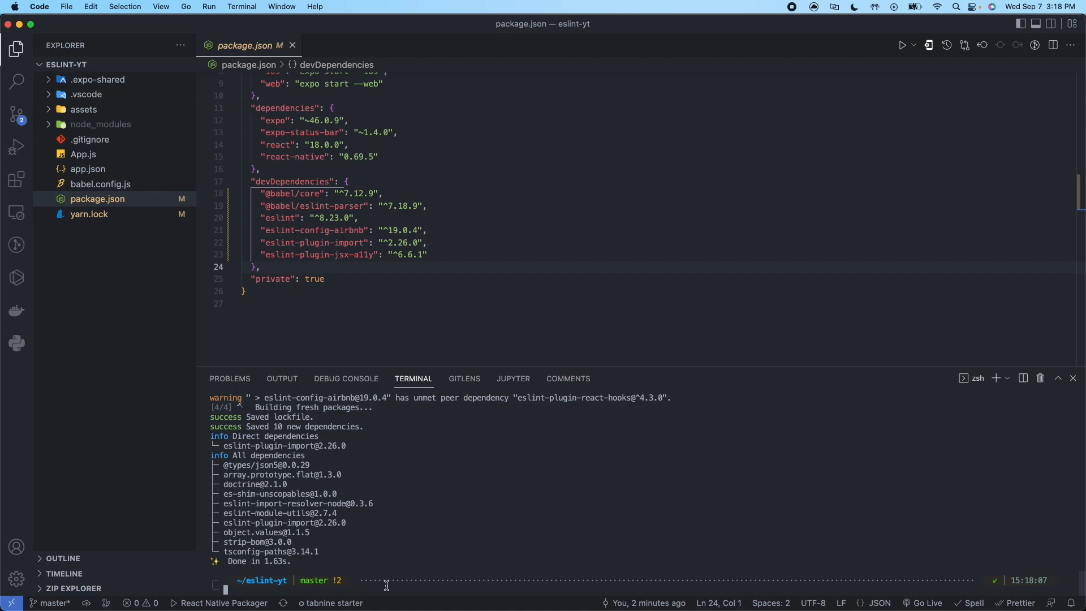
Install eslint-plugin-react and eslint-plugin-react-hooks as dev dependencies with yarn add
text(yarn)
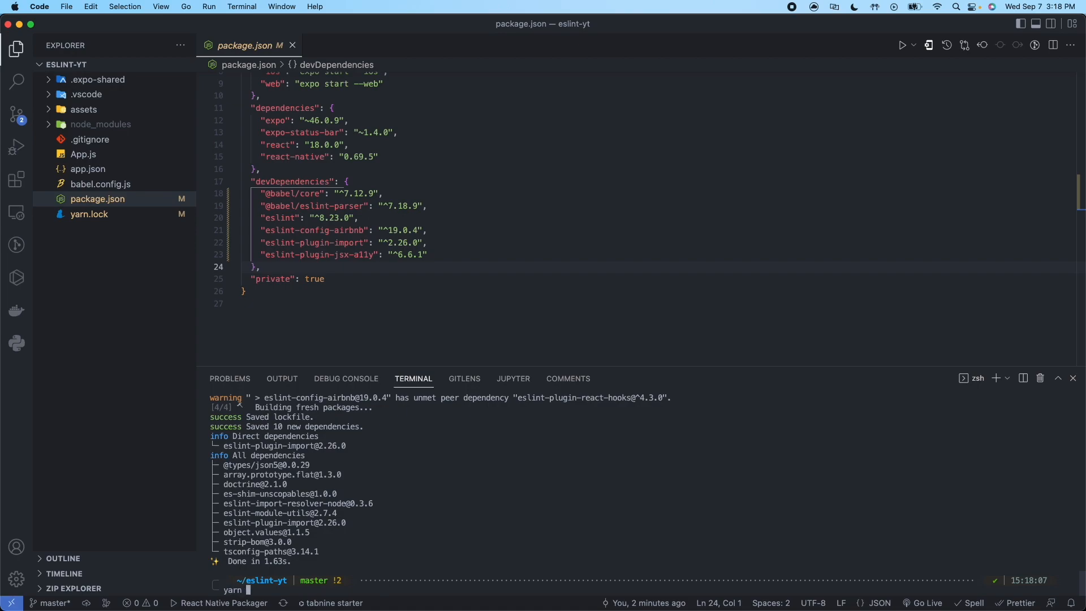
text(add)
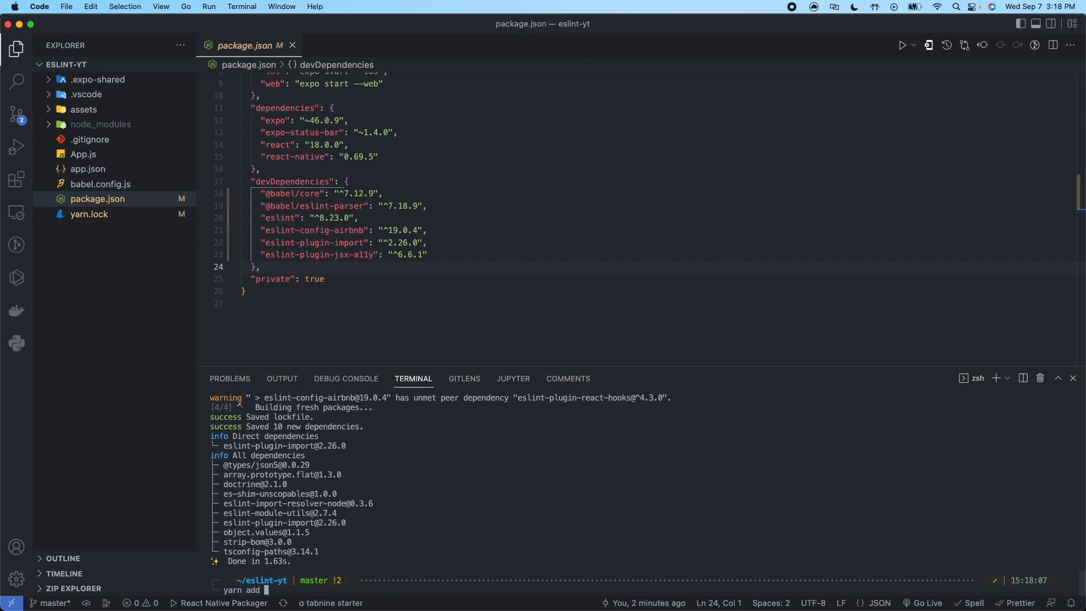
text(esling)
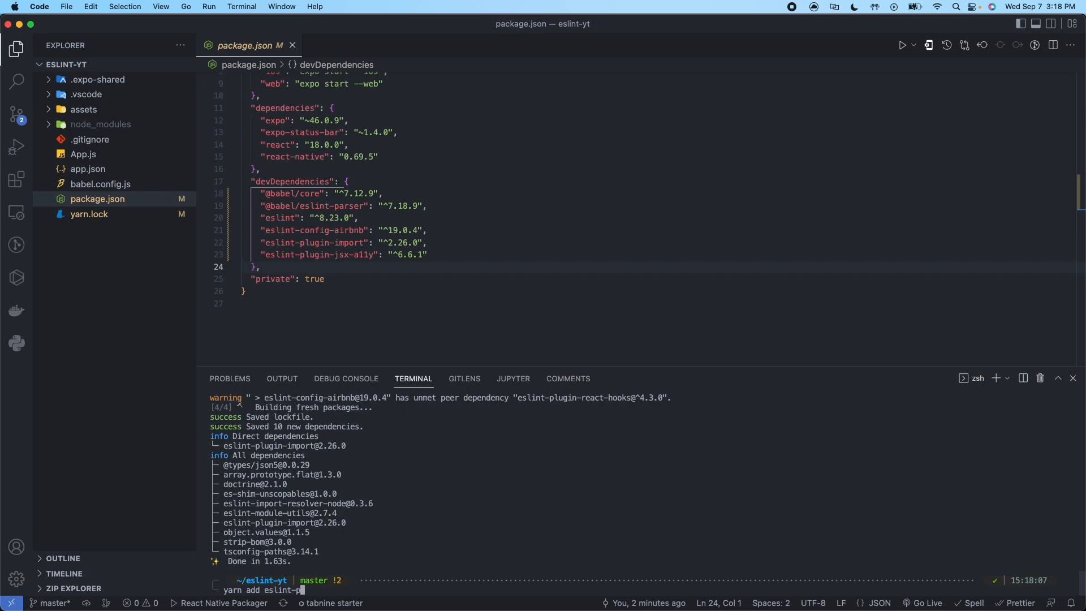
text(lugin0)
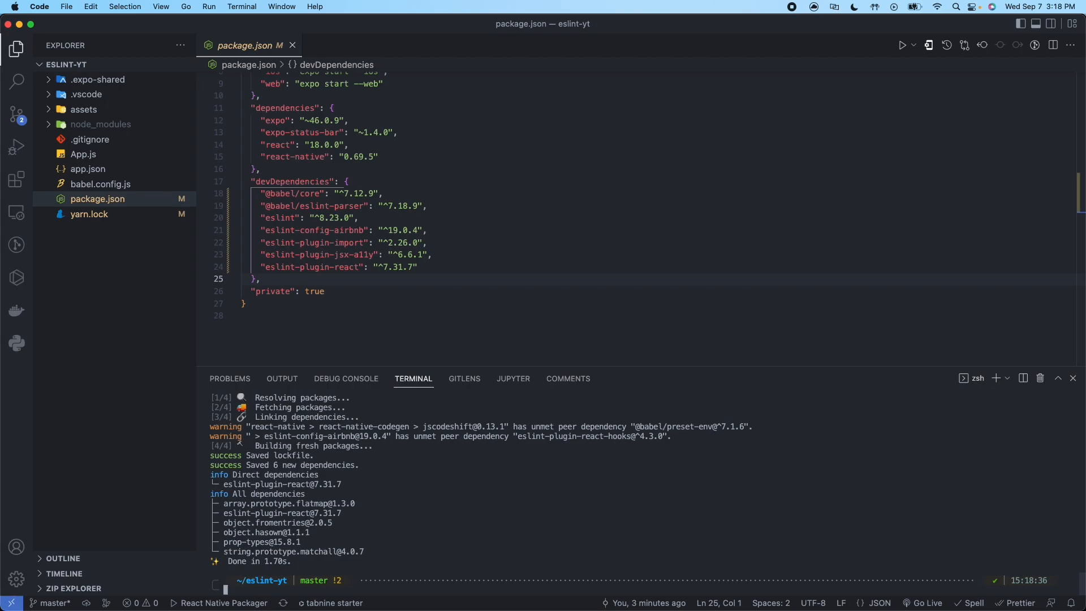
text(yarn)
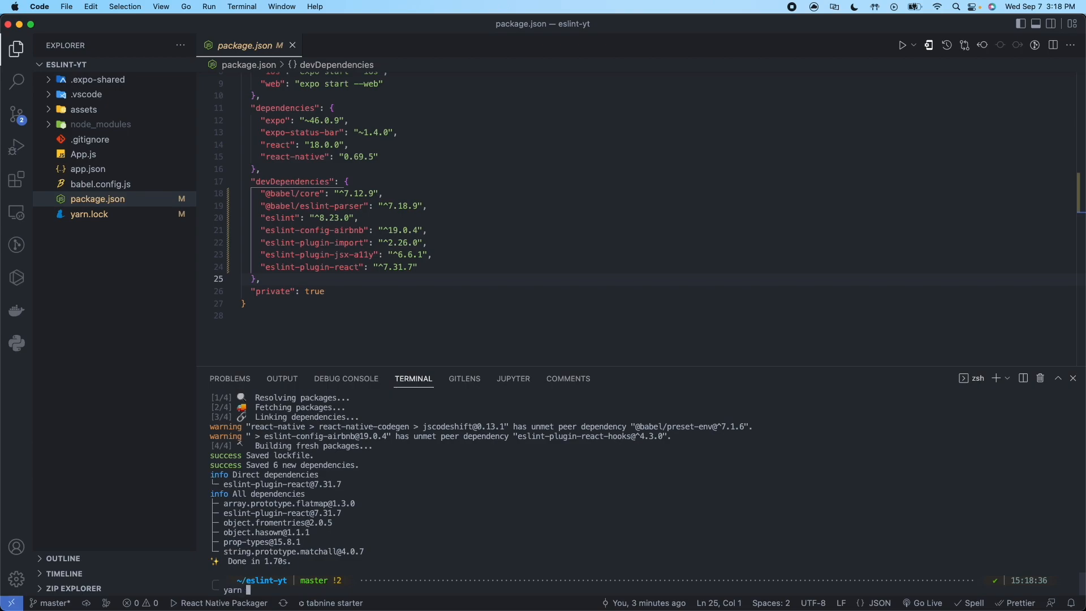
text(add)
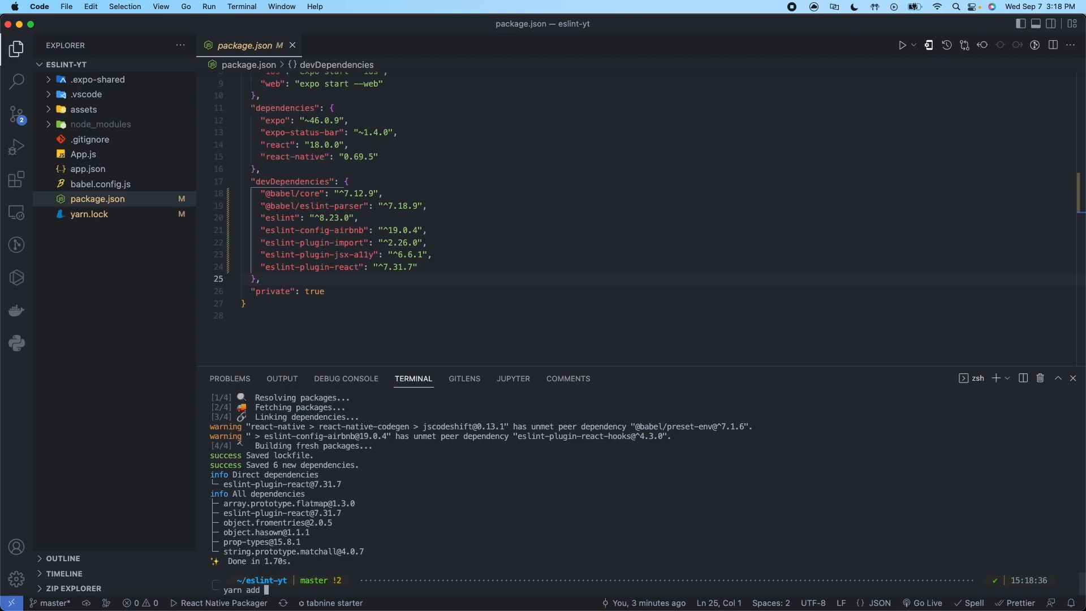
text(eslint-)
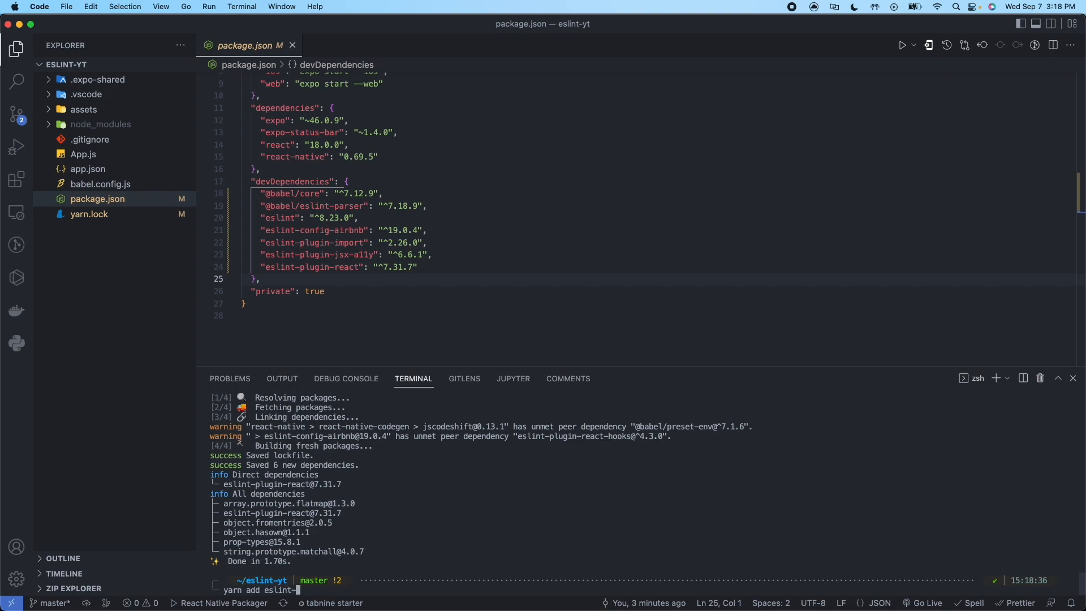
text(plugin-react-hooks --dev)
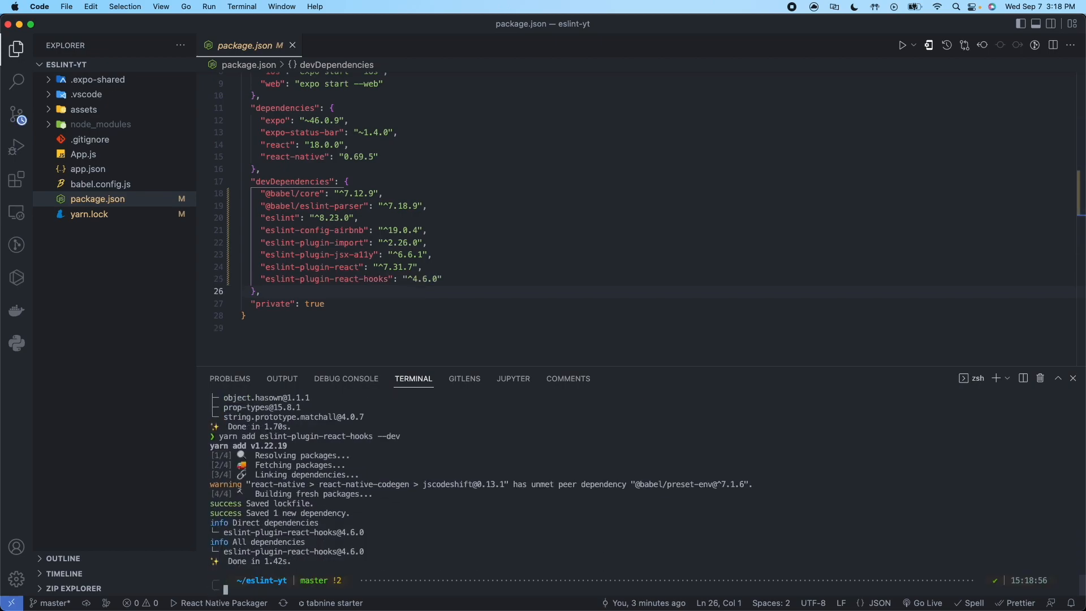
Run 'yarn add eslint-plugin-react-native --dev'
text(yarn add)
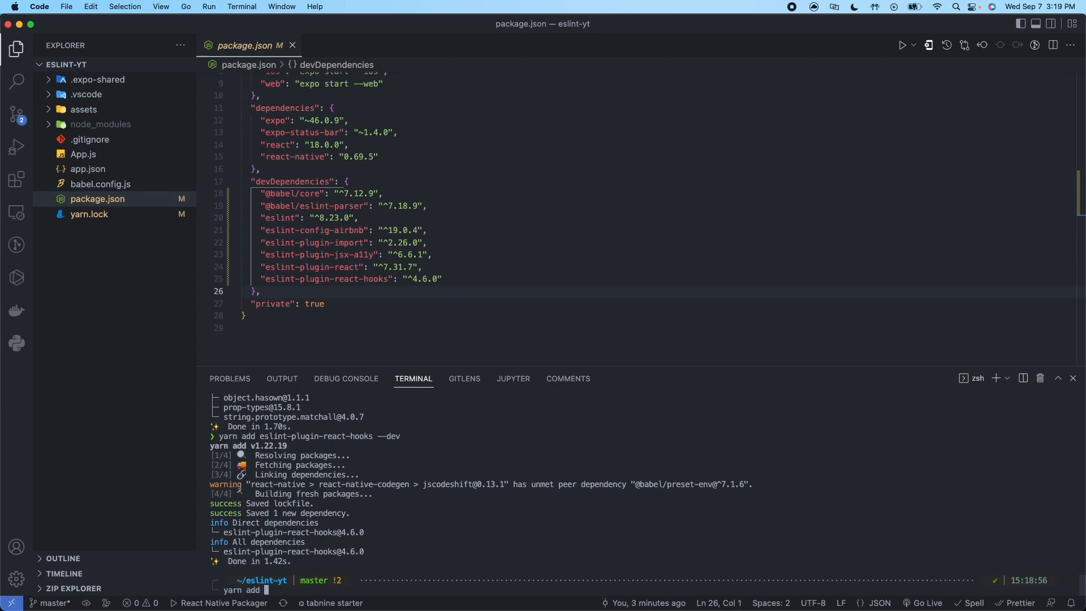
text(eslint-plugin-reac)
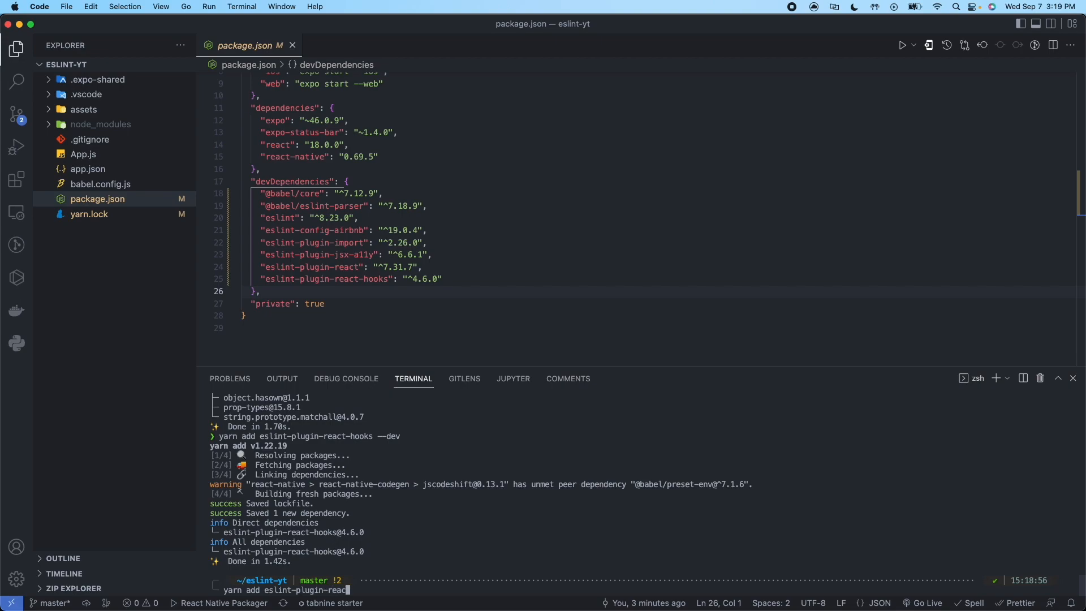
text(-native)
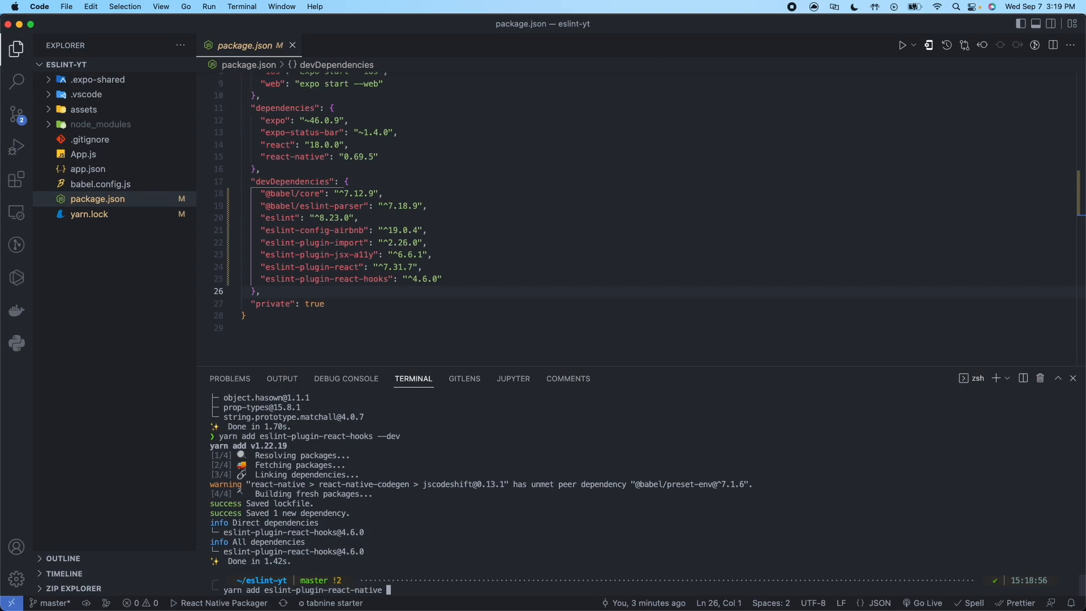
text(--dev)
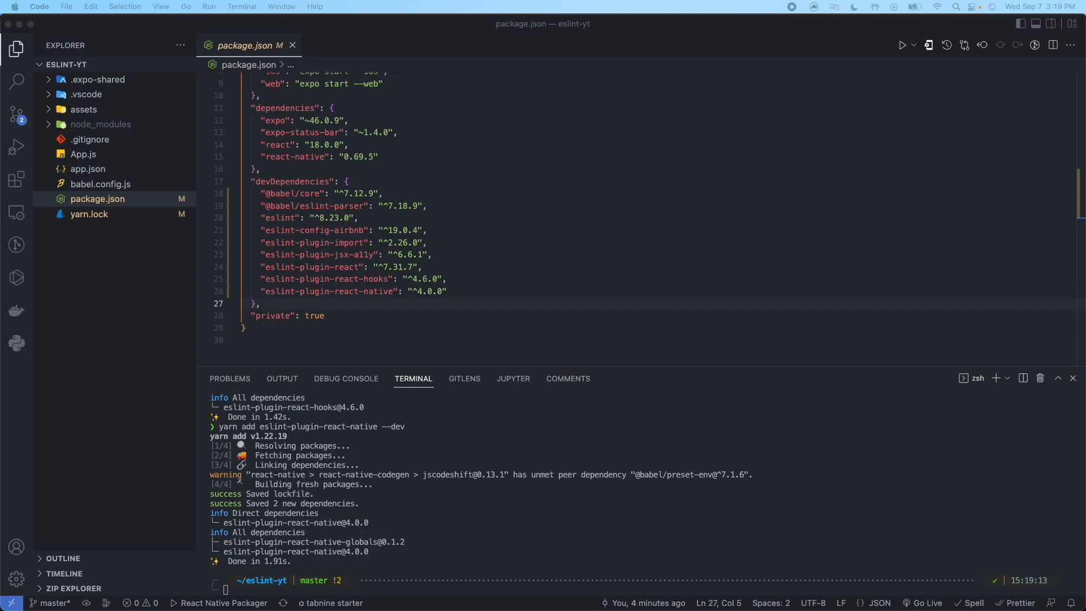
mouse_move(356, 227)
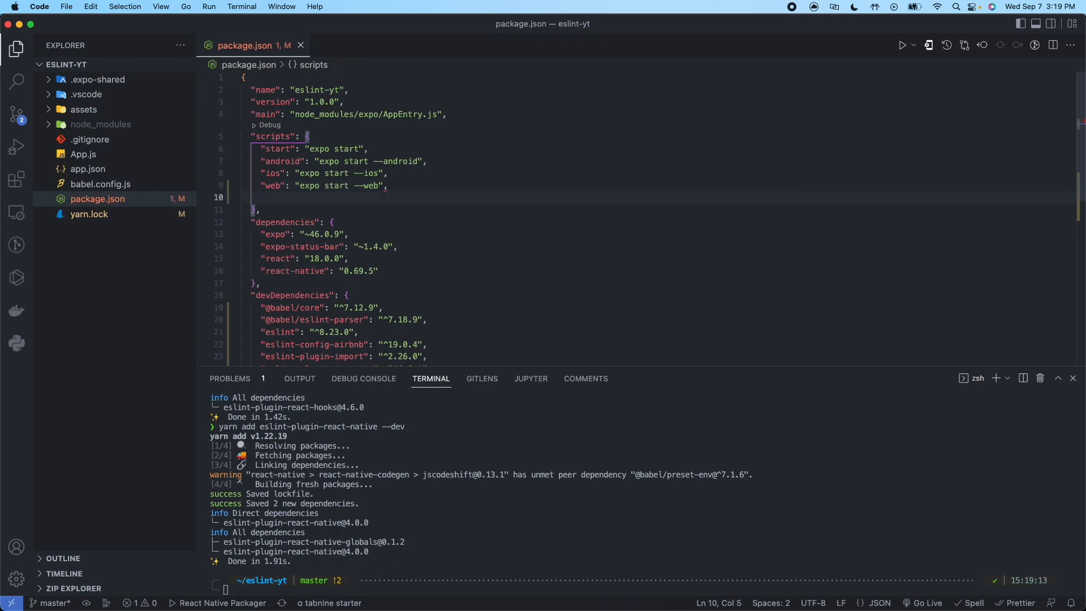
Add "lint": "eslint --ext .js,.jsx ./" to the scripts block of package.json
text("lint":)
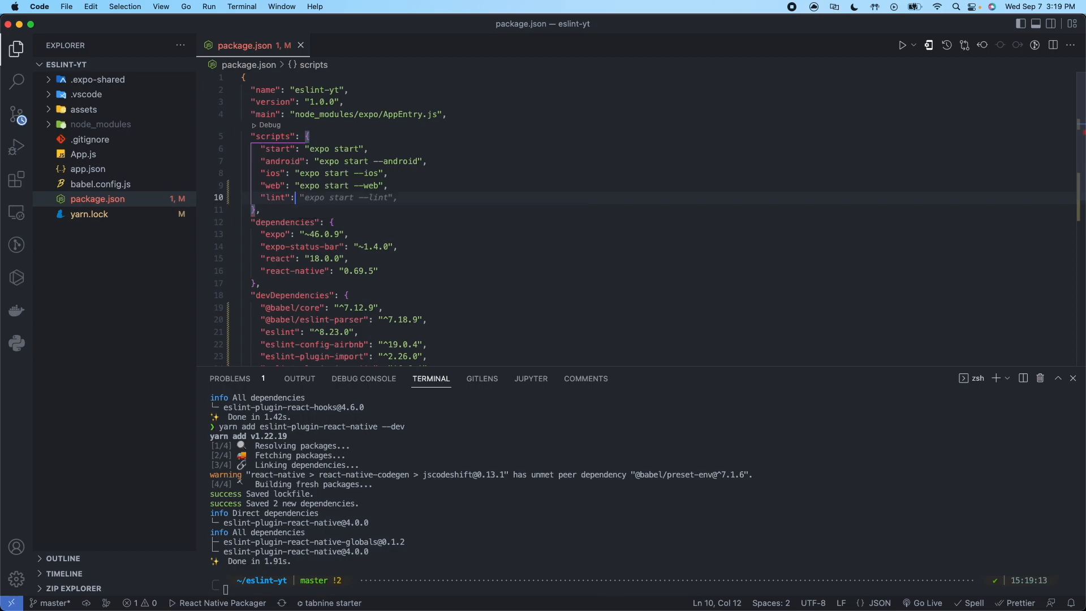
text(eslint-yt)
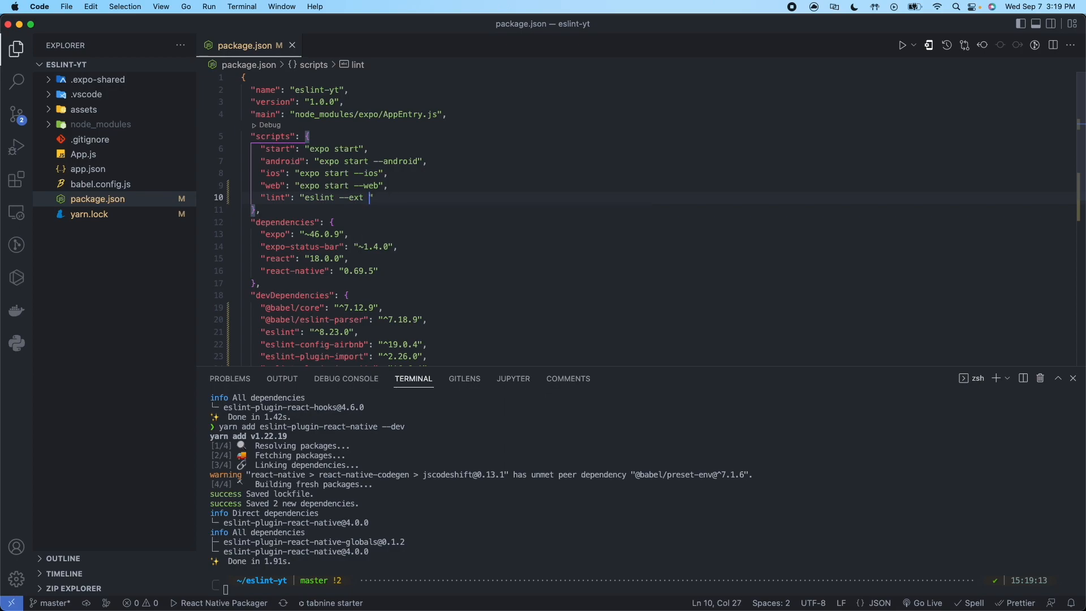
text(.js,)
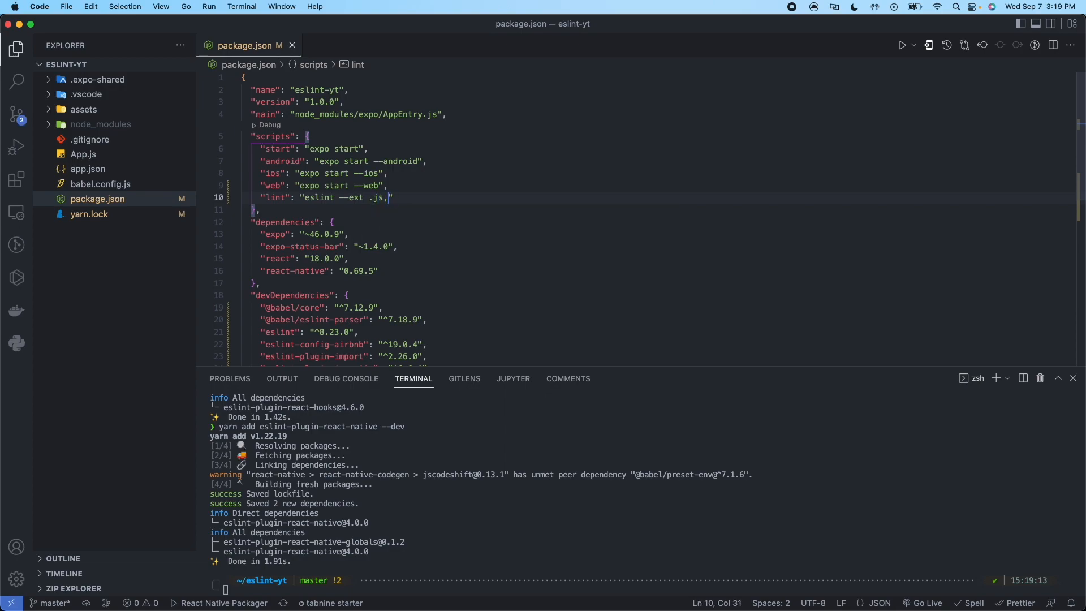
text(.jsx ./)
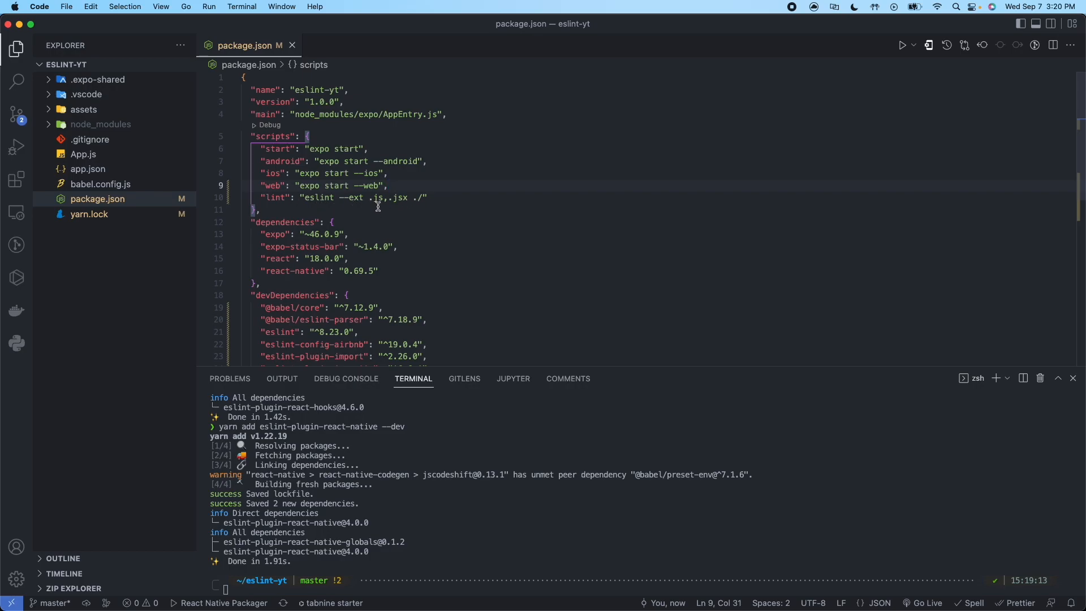
mouse_move(409, 209)
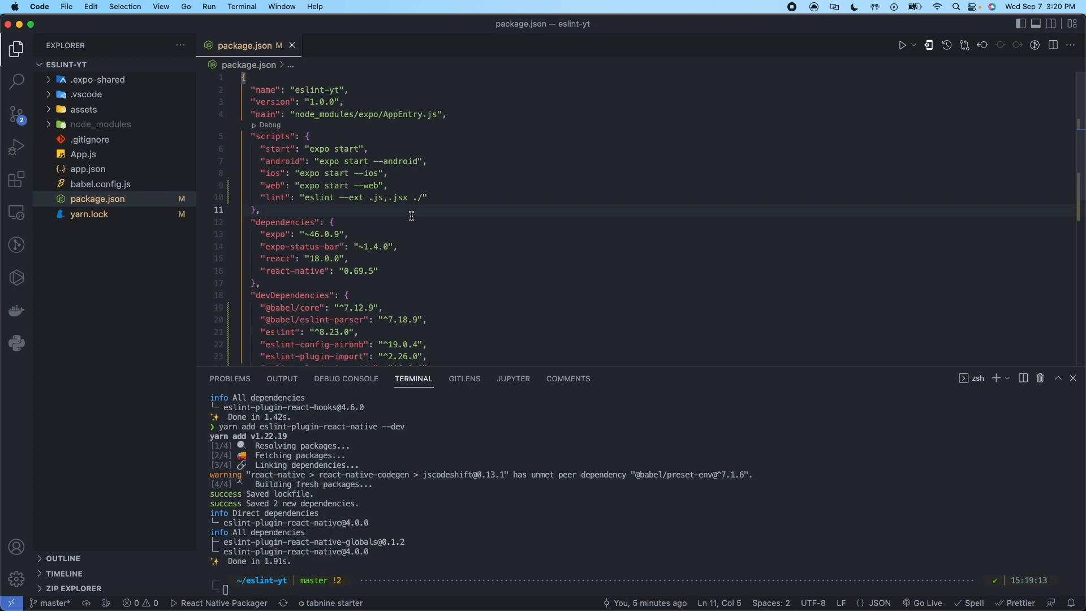
mouse_move(127, 227)
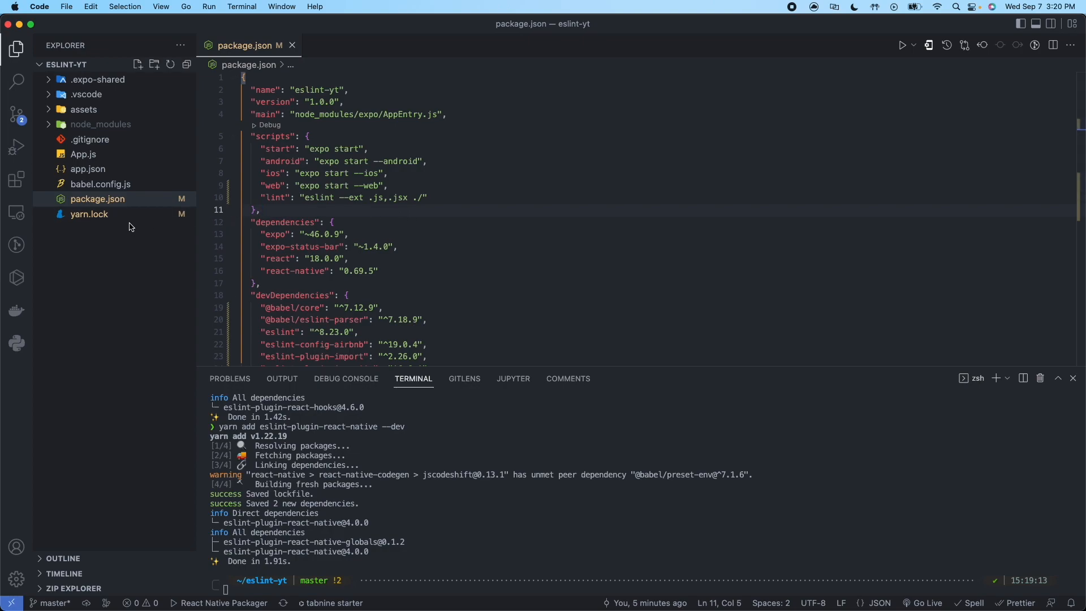
mouse_move(123, 226)
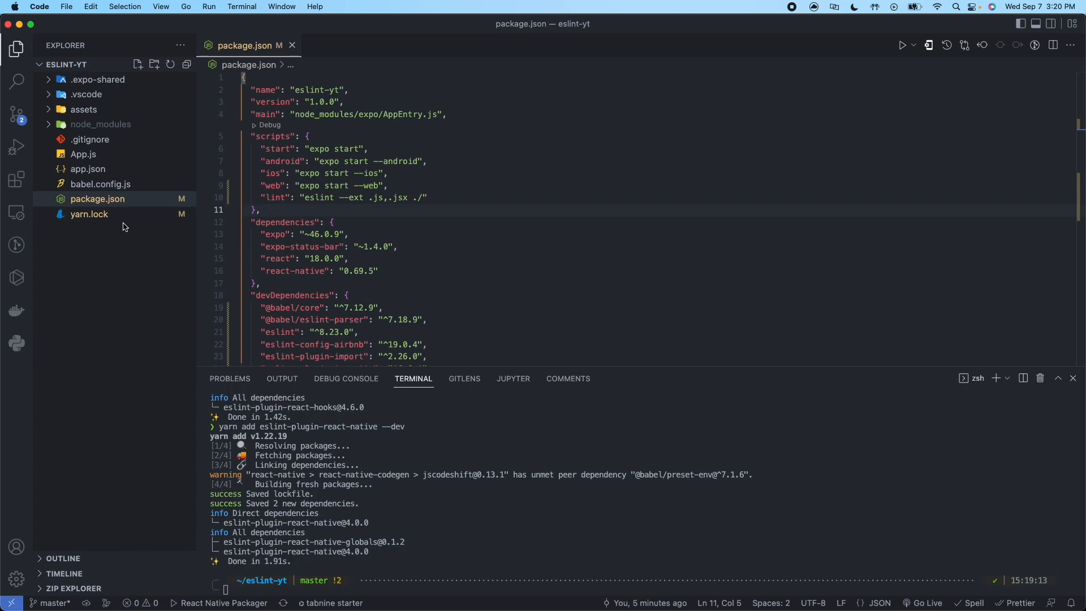
Create a src folder, try ./src/ in the lint script, then revert the path to ./
click(154, 65)
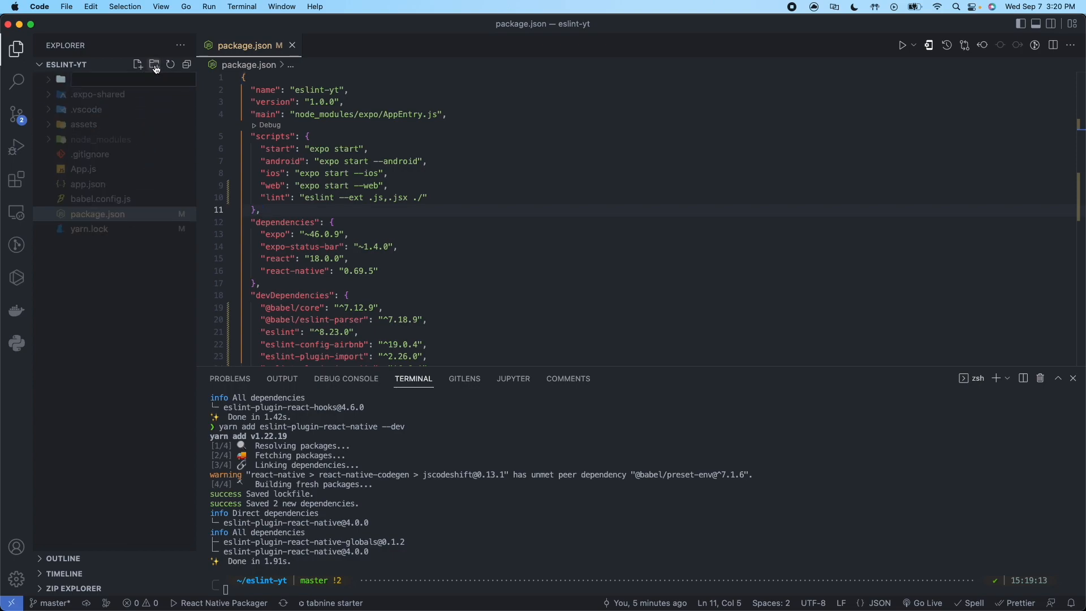
text(src)
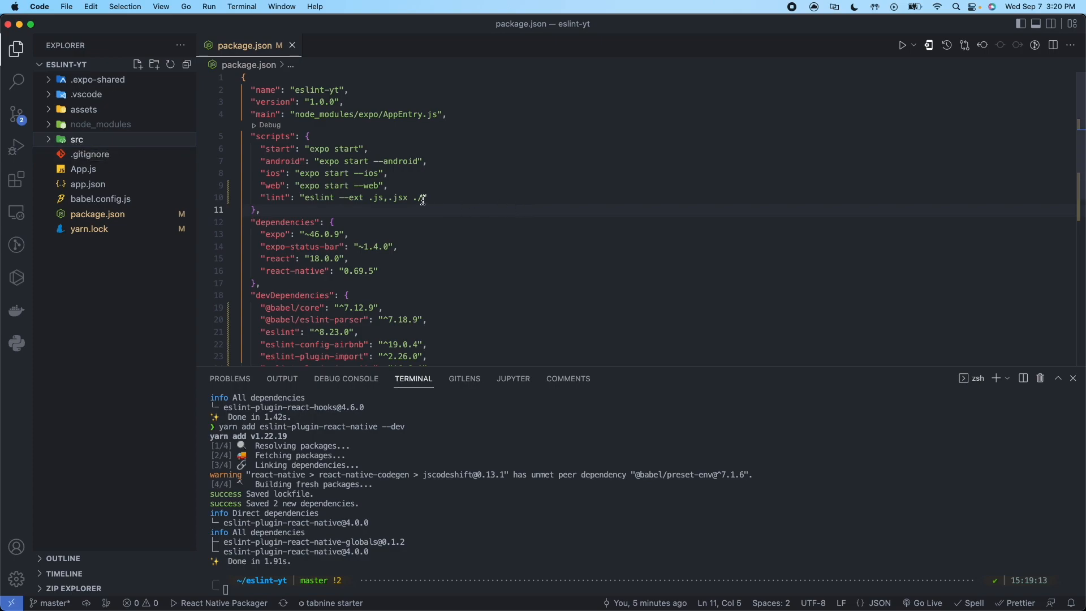
text(rc)
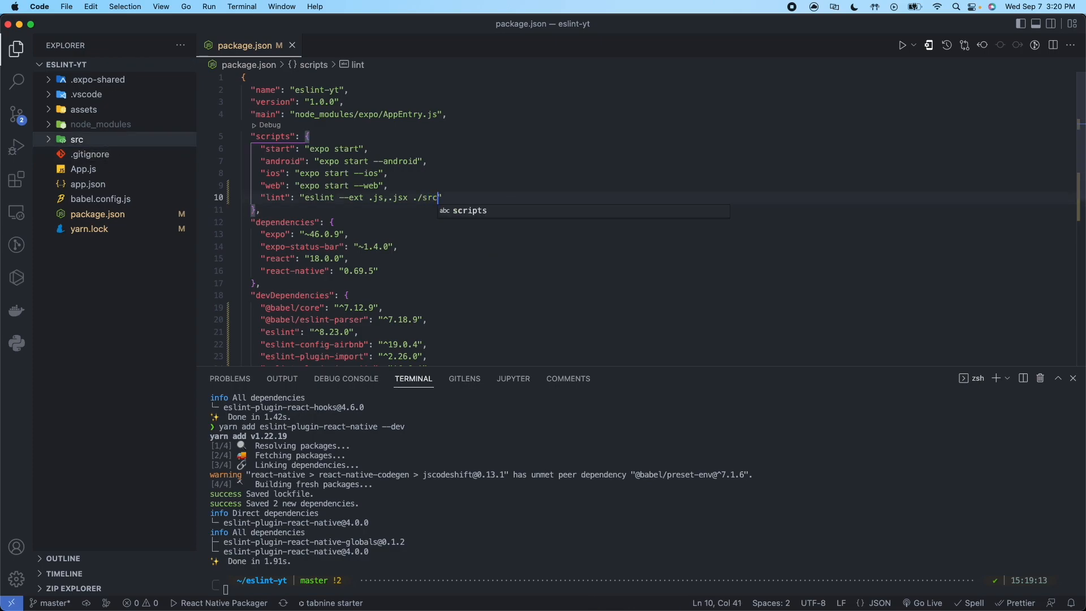
text(/)
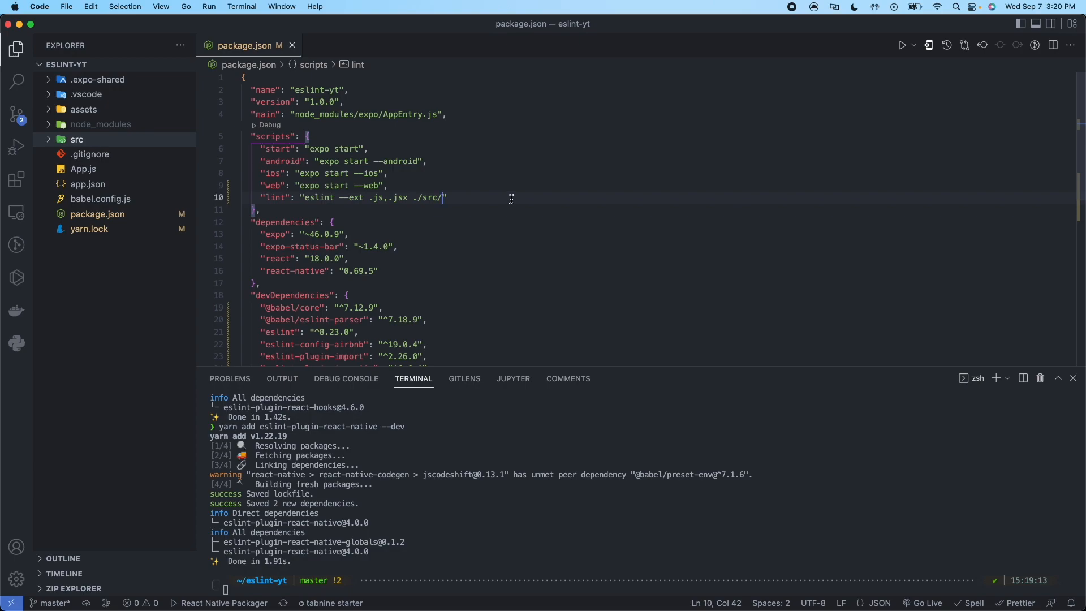
key(Backspace)
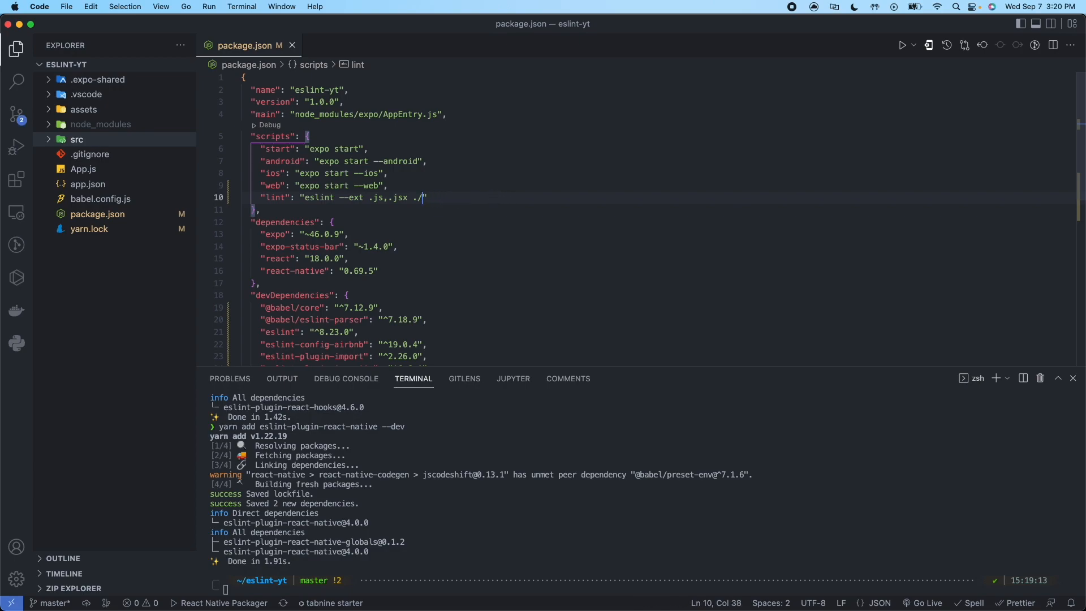
mouse_move(85, 140)
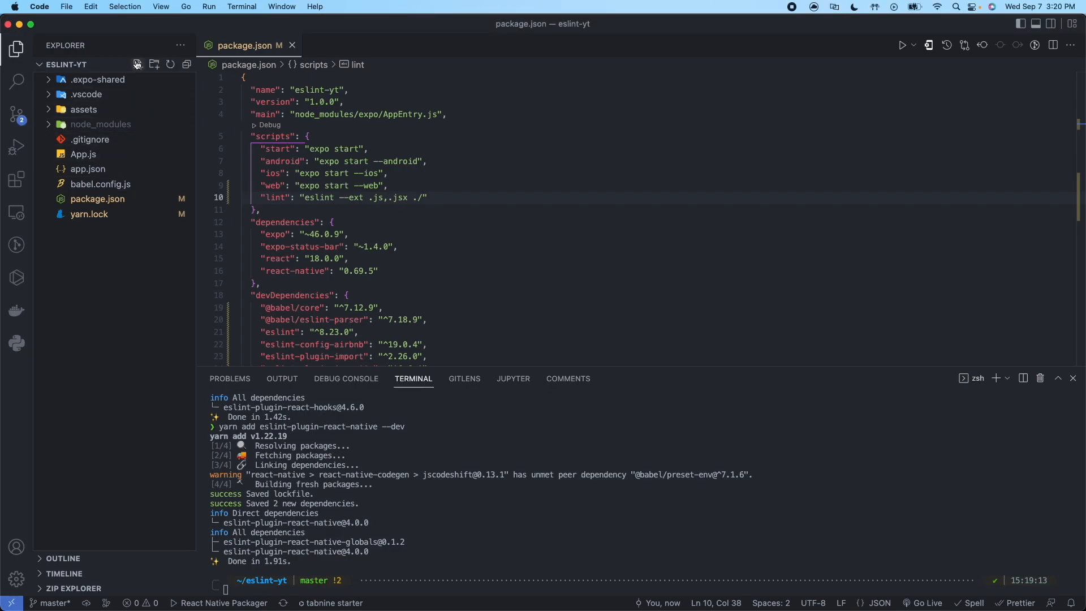
Create a new file named .eslintrc.js in the project root for the ESLint configuration
click(137, 64)
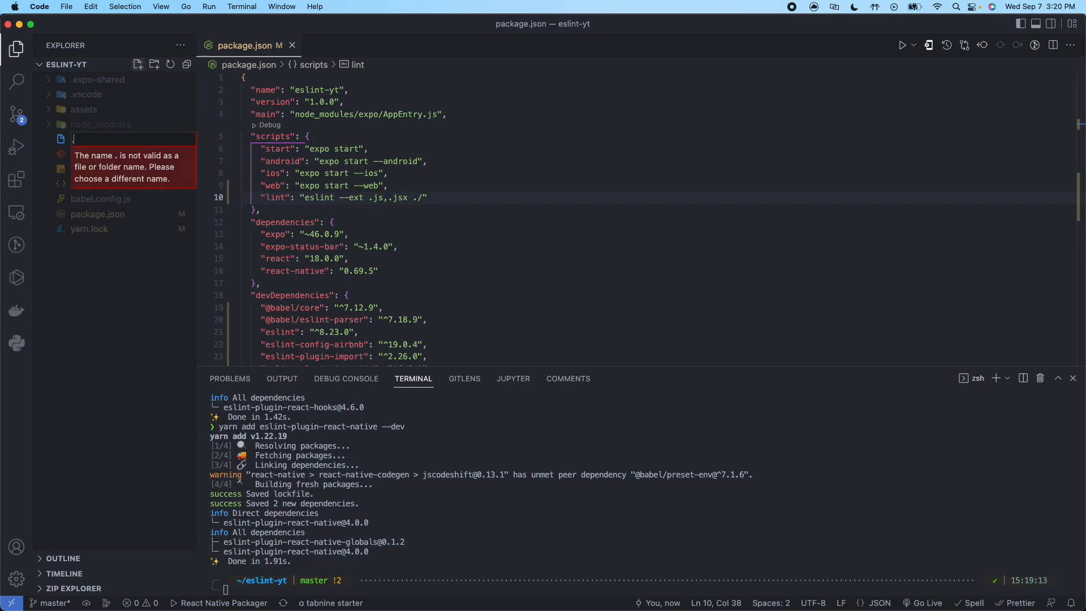
text(.eslintrc.js)
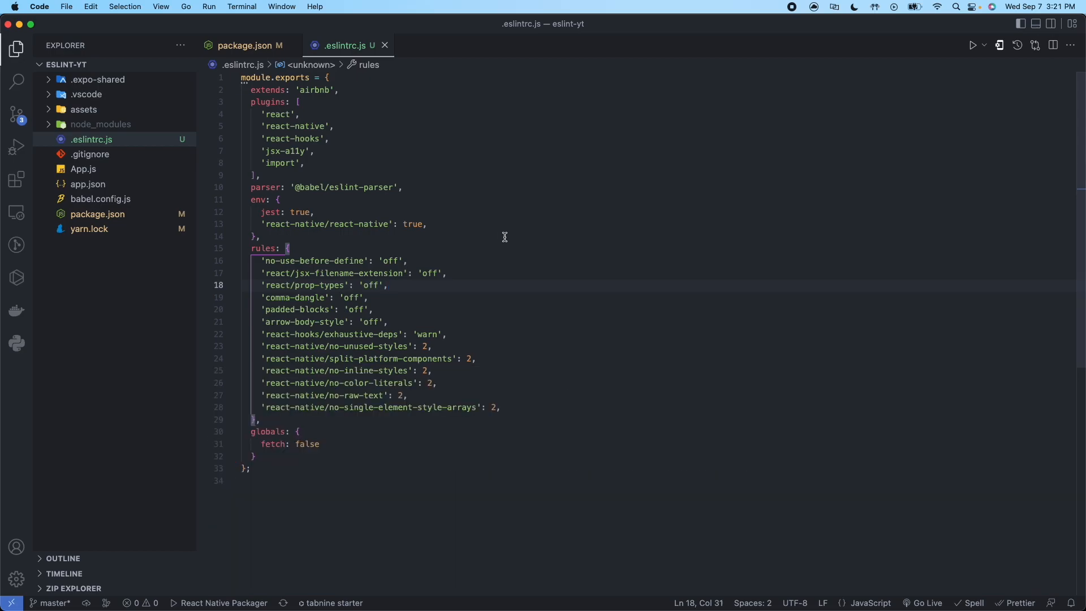
mouse_move(421, 168)
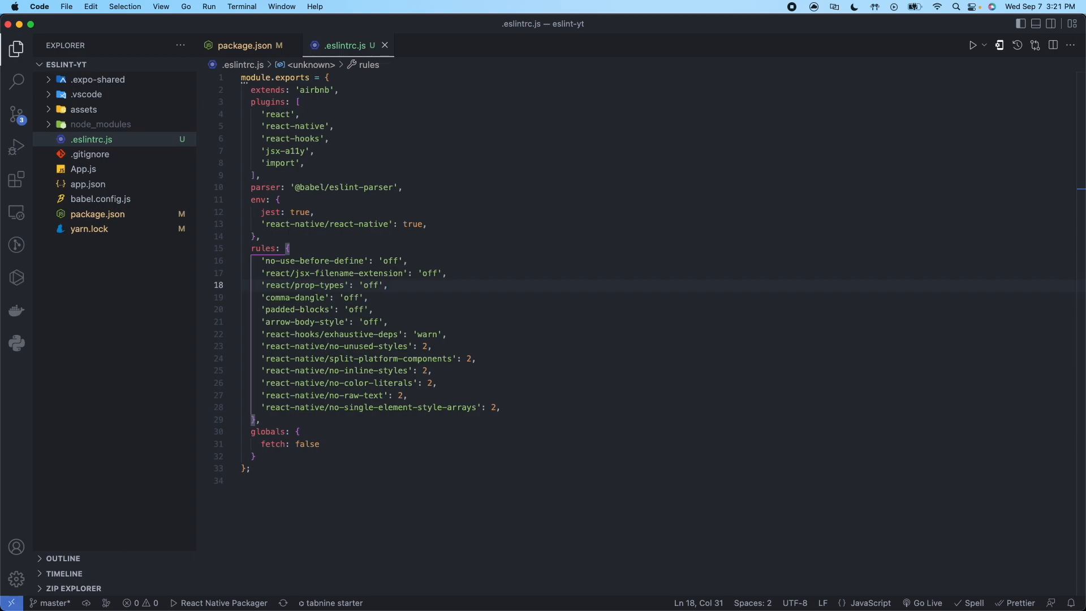
click(297, 102)
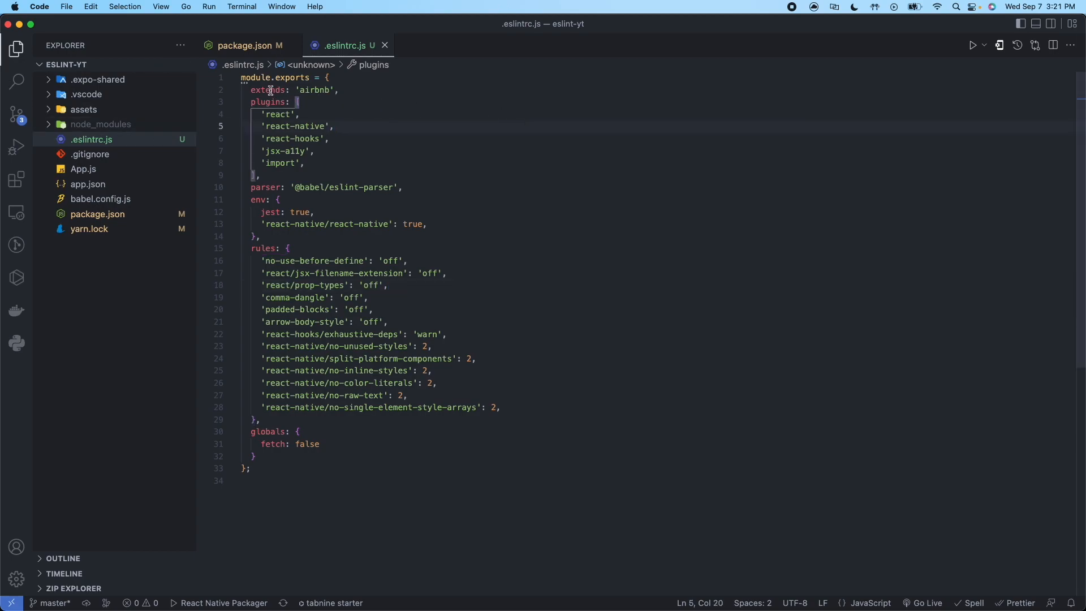
double_click(316, 91)
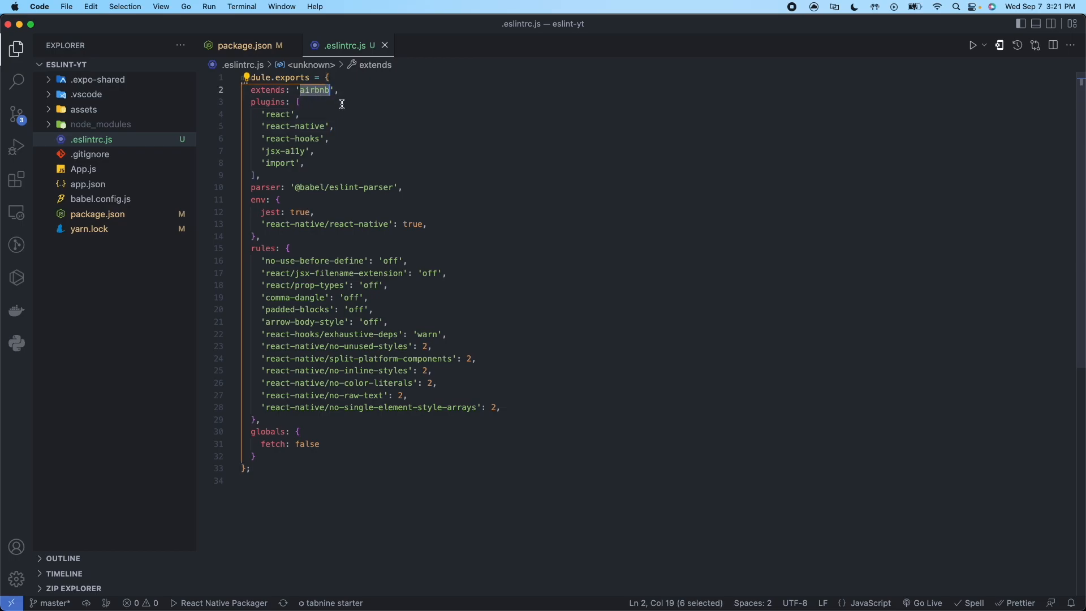
click(298, 113)
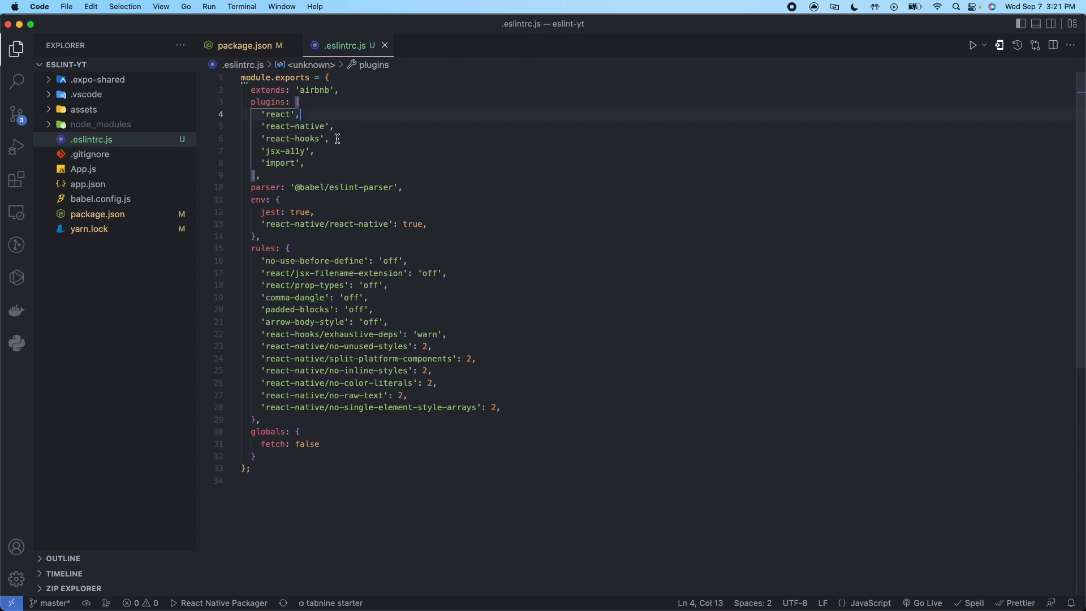
mouse_move(373, 142)
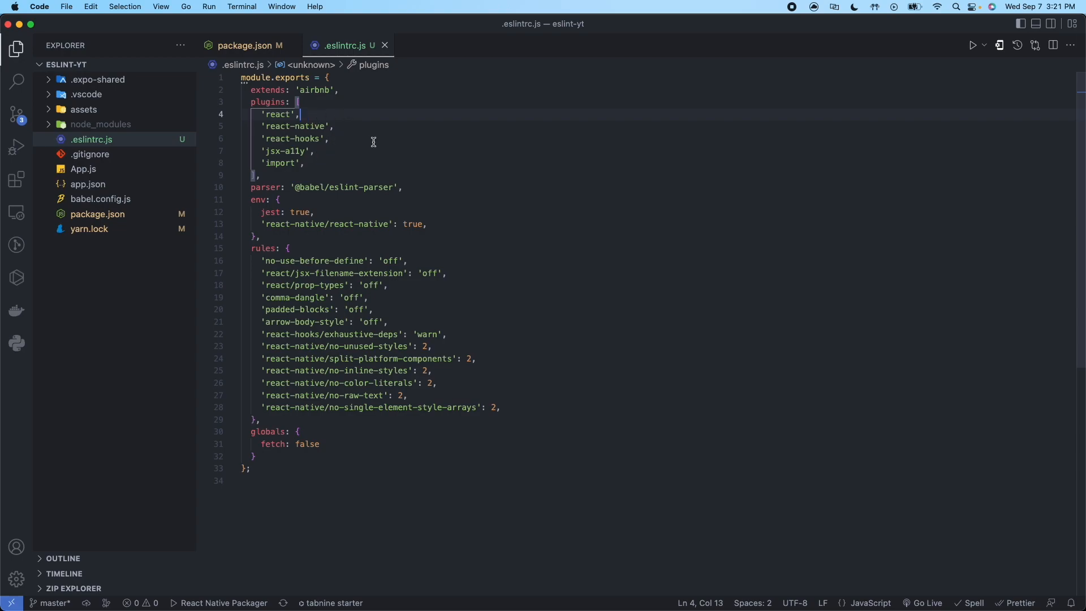
mouse_move(408, 186)
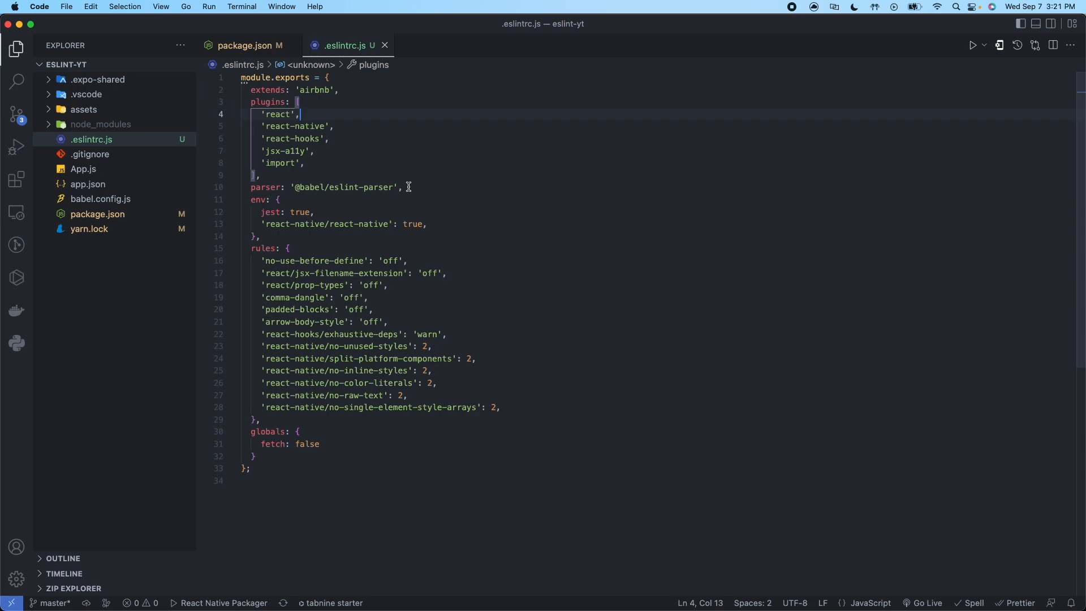
mouse_move(324, 189)
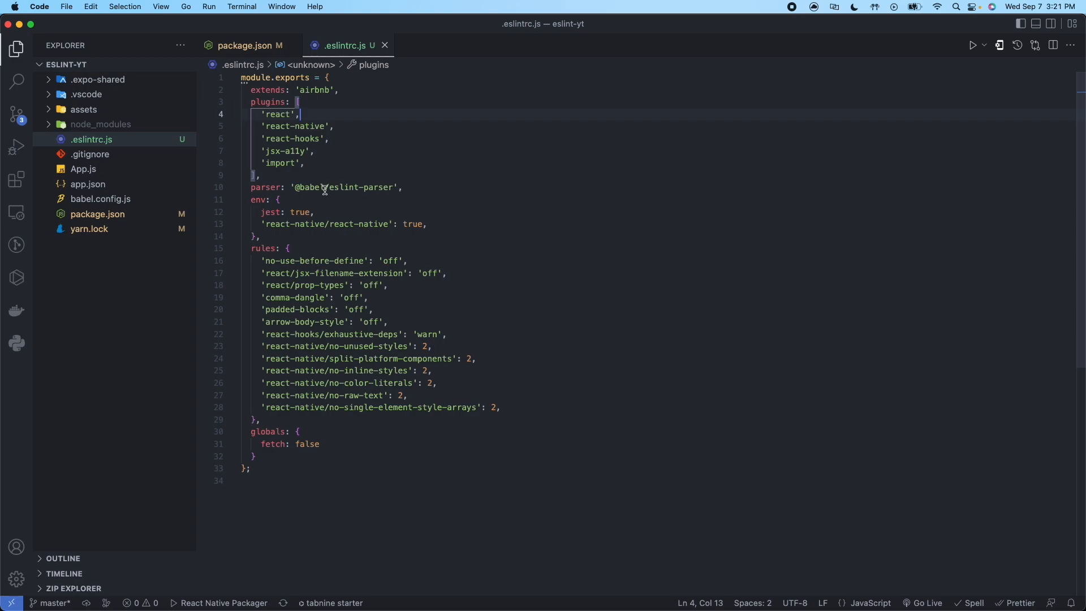
mouse_move(280, 212)
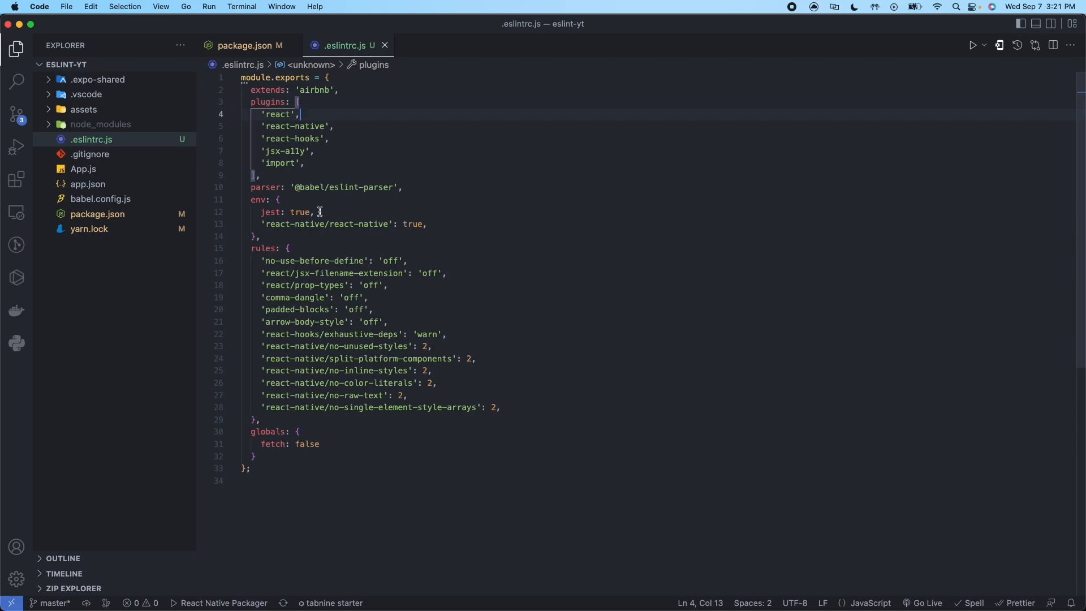
click(317, 212)
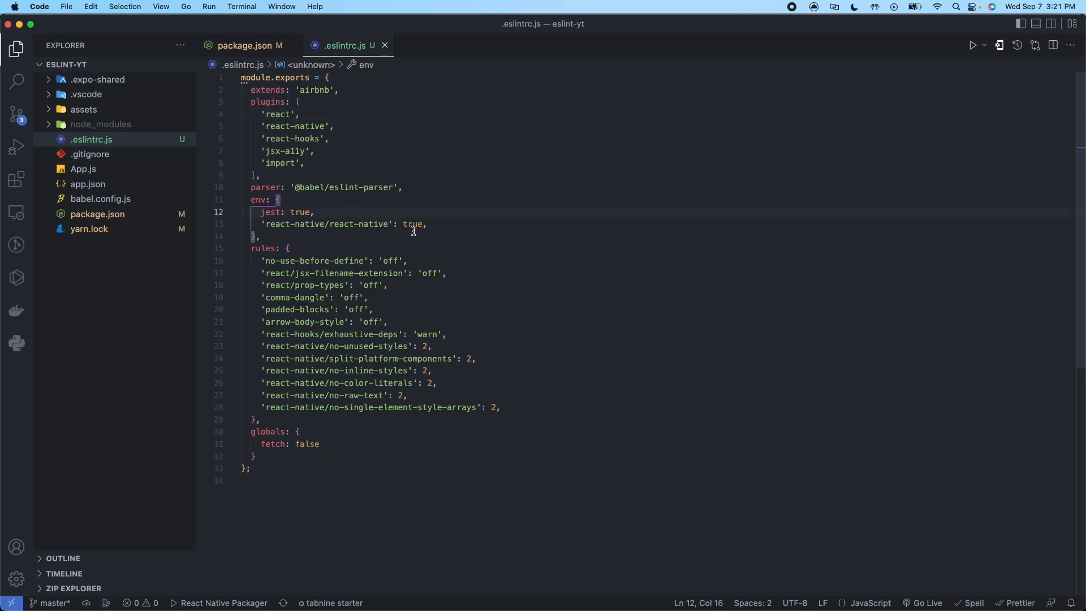
mouse_move(456, 245)
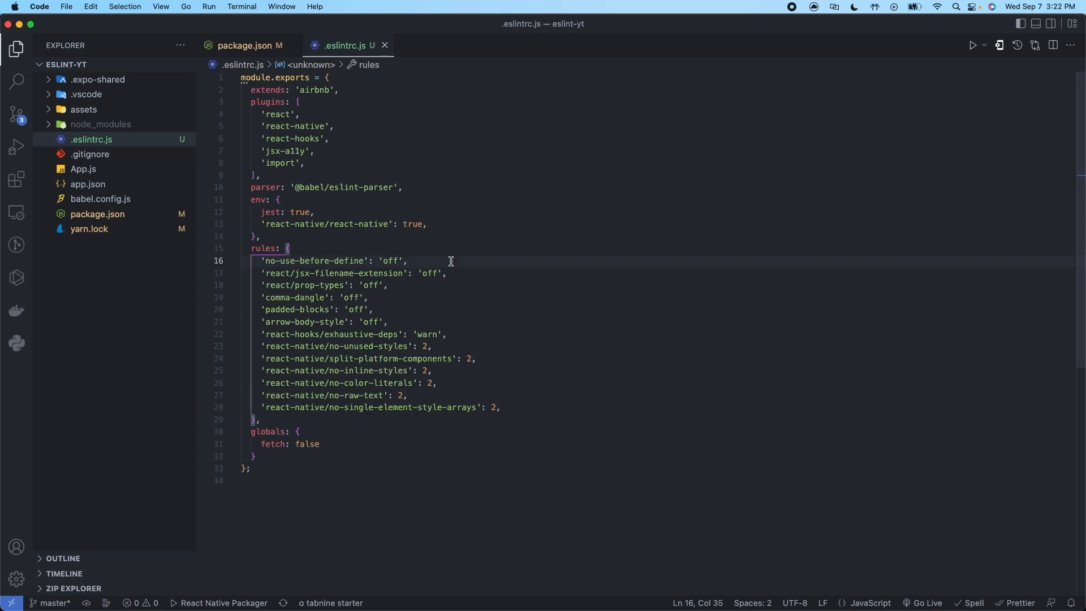
mouse_move(335, 428)
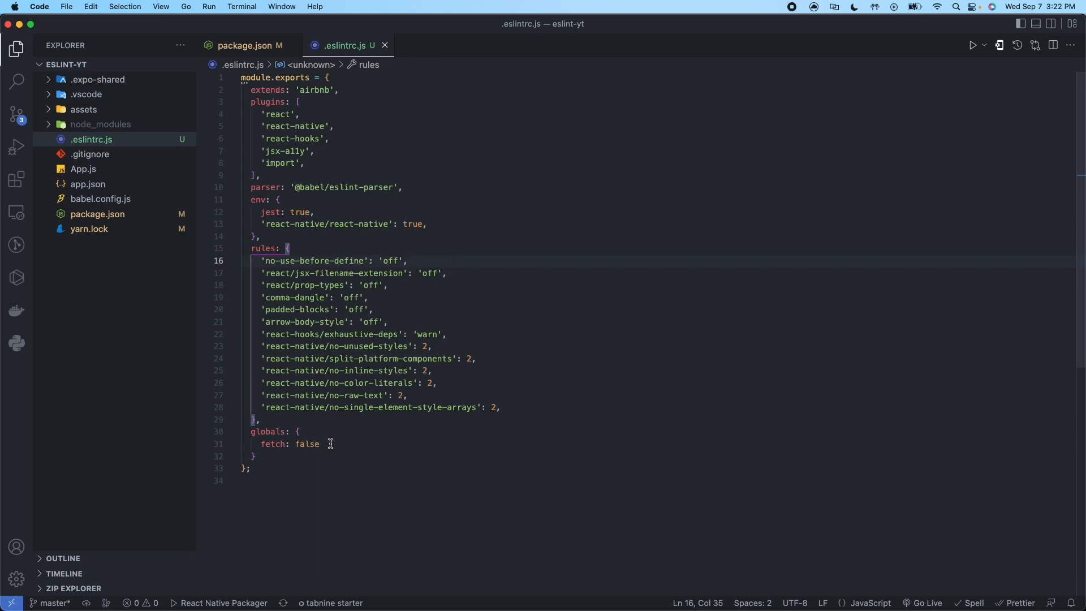
mouse_move(345, 451)
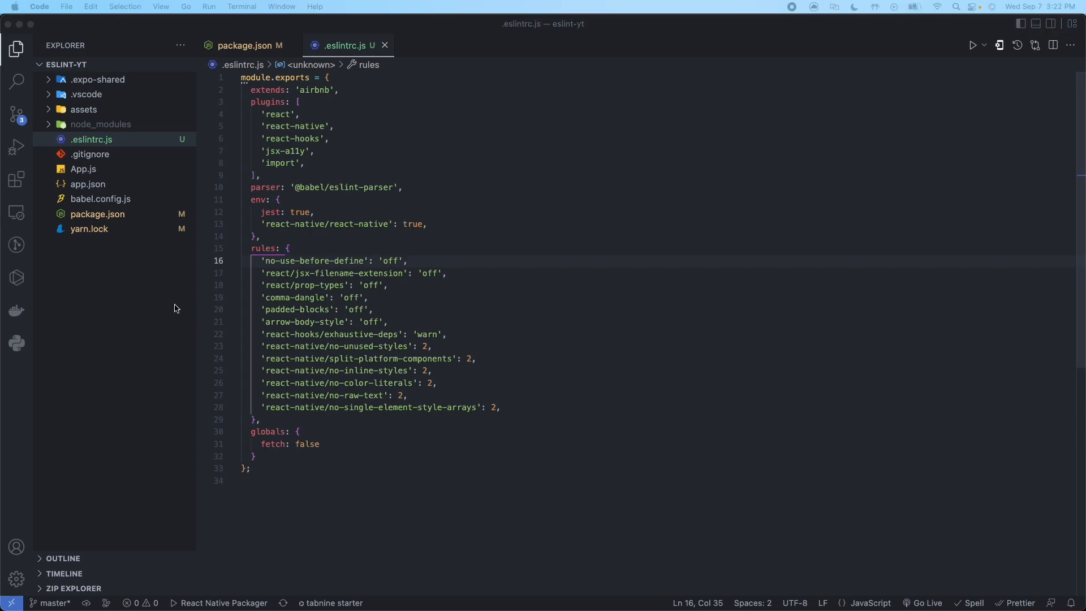
Create an empty .eslintignore file in the project root and mark the ./ lint path
click(137, 63)
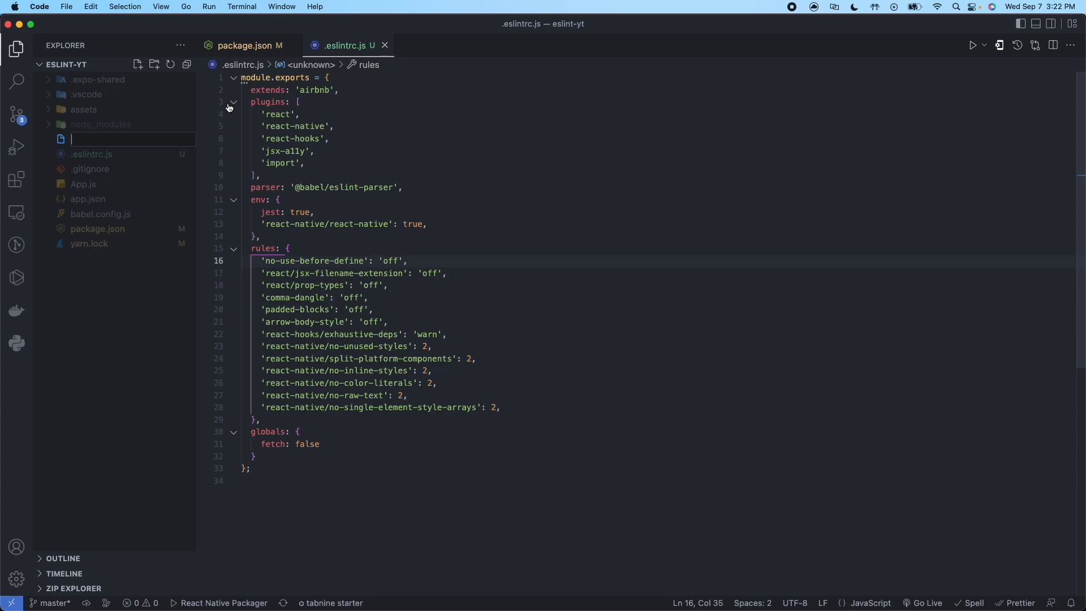
text(.eslinti)
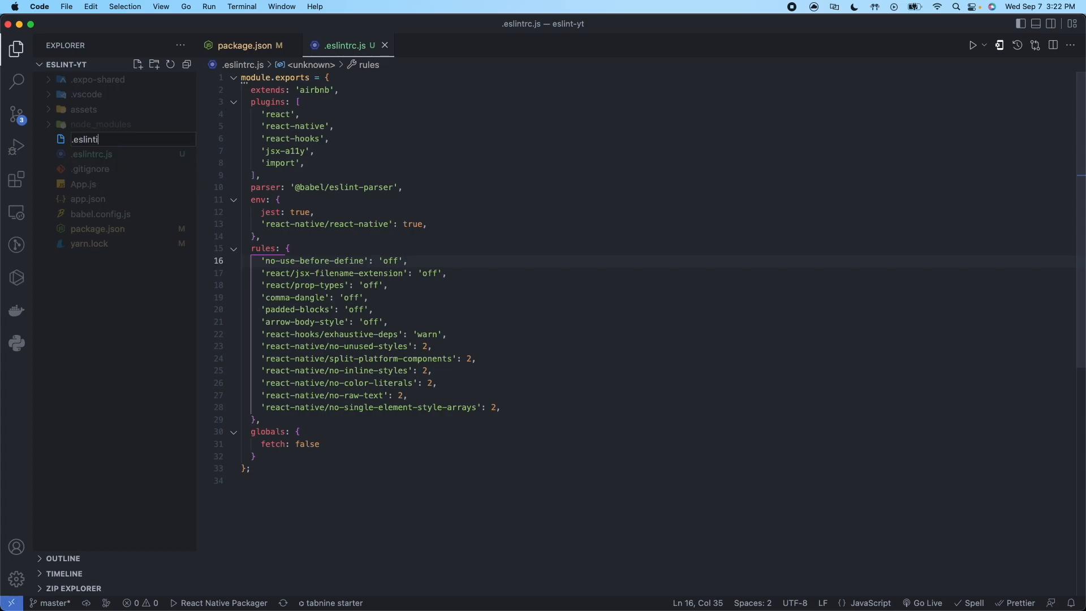
text(gnore)
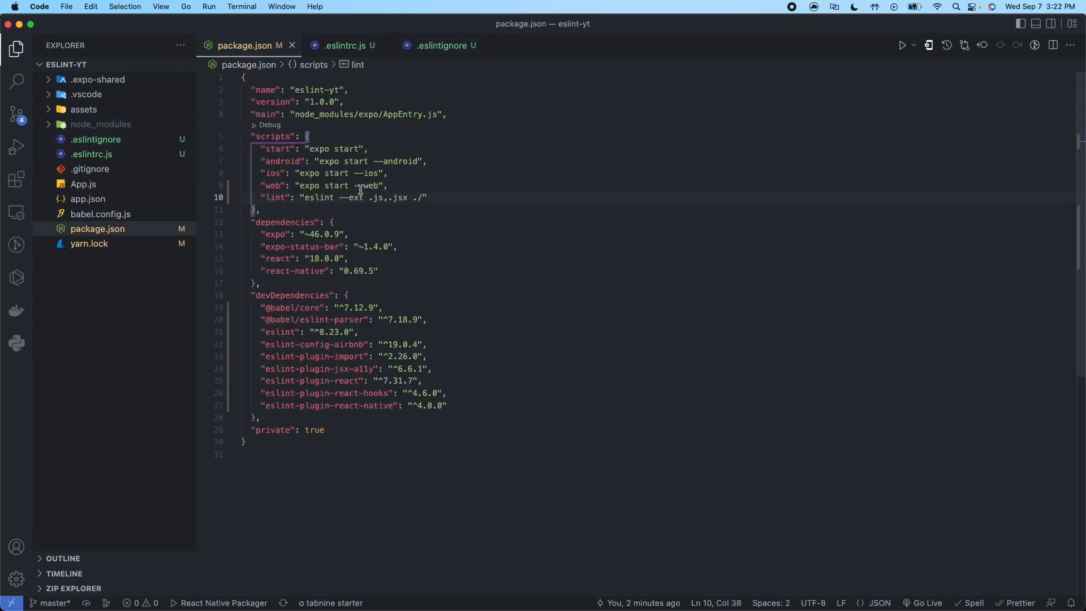
drag(428, 197, 408, 197)
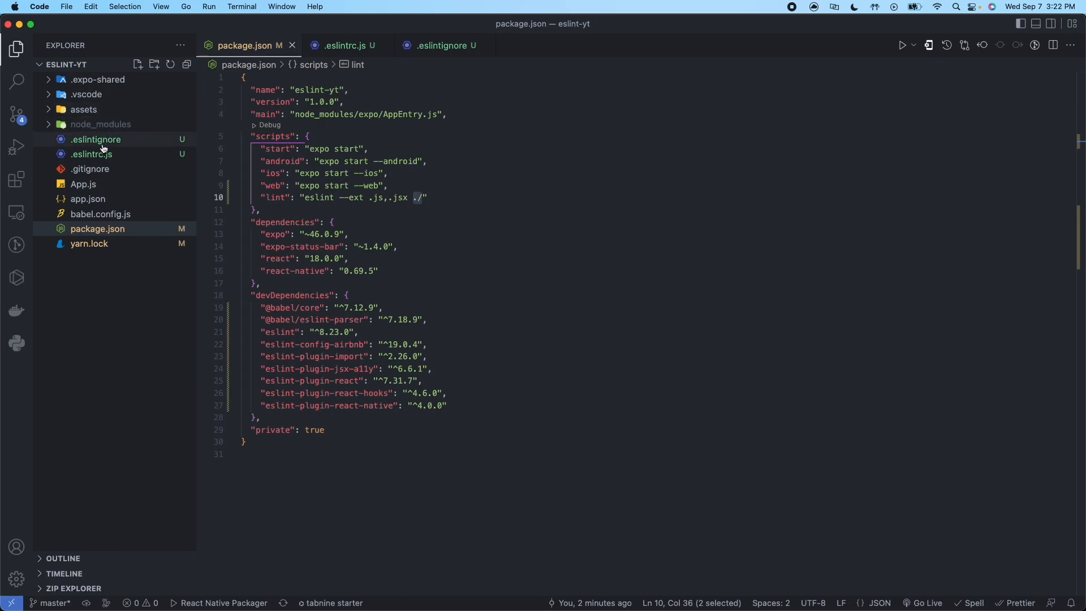
mouse_move(101, 124)
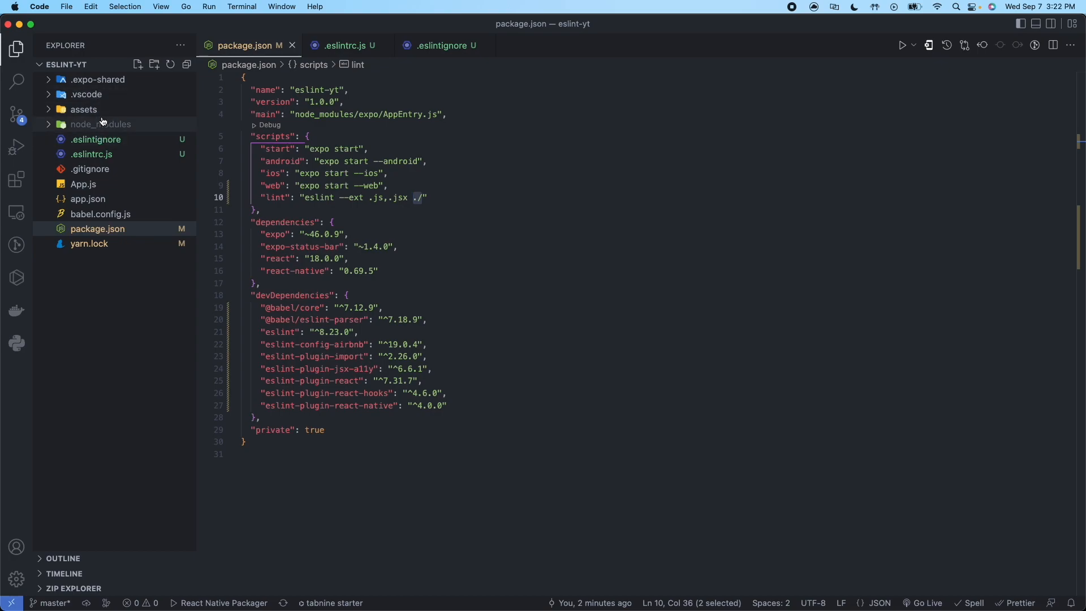
mouse_move(109, 128)
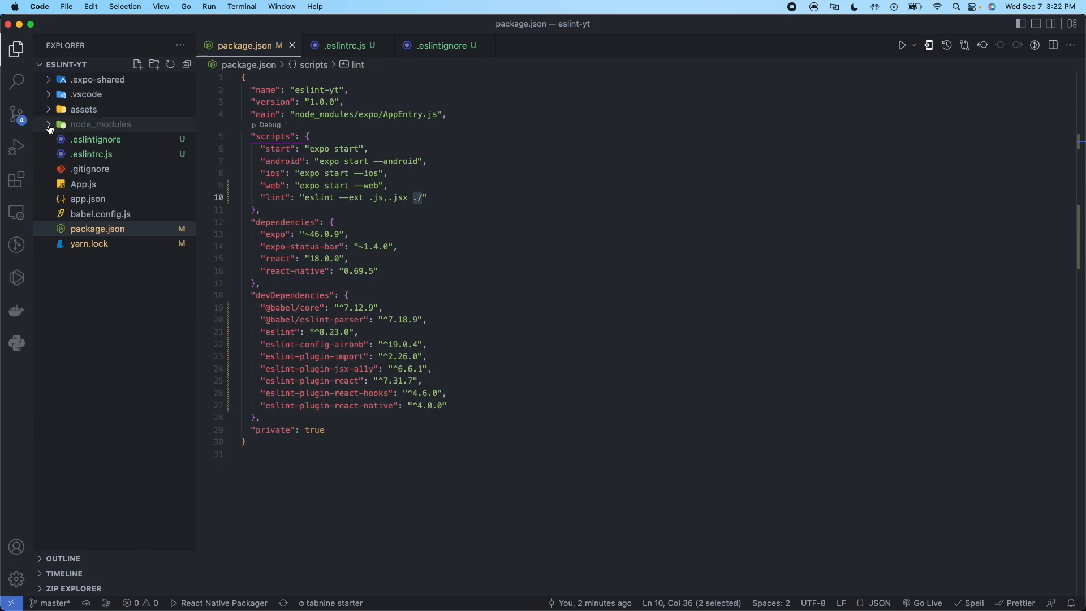
Expand node_modules in the Explorer and scroll through its packages
click(101, 124)
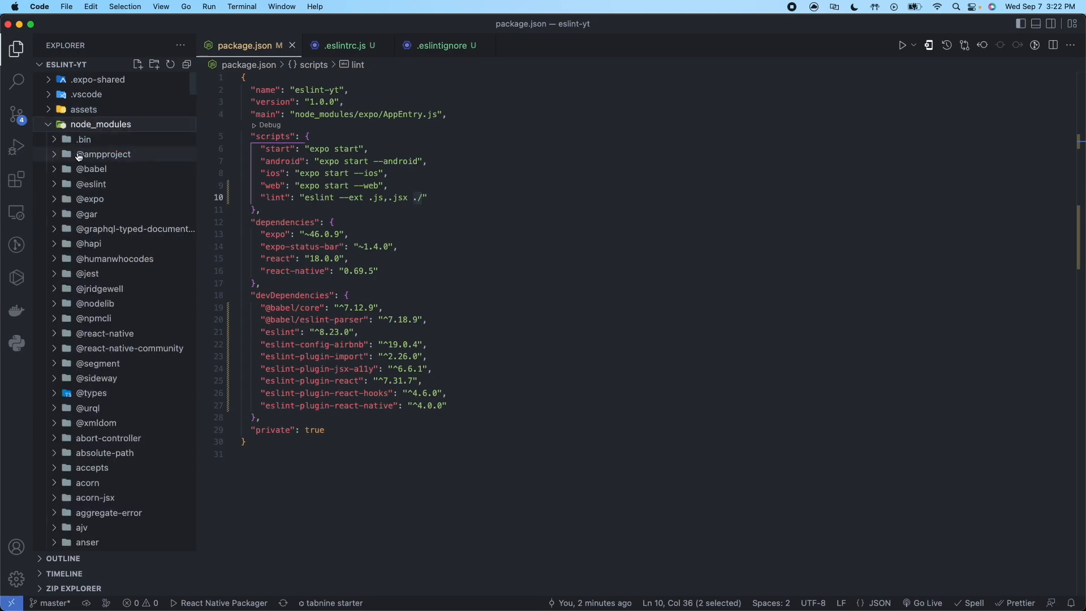
scroll(down, 3)
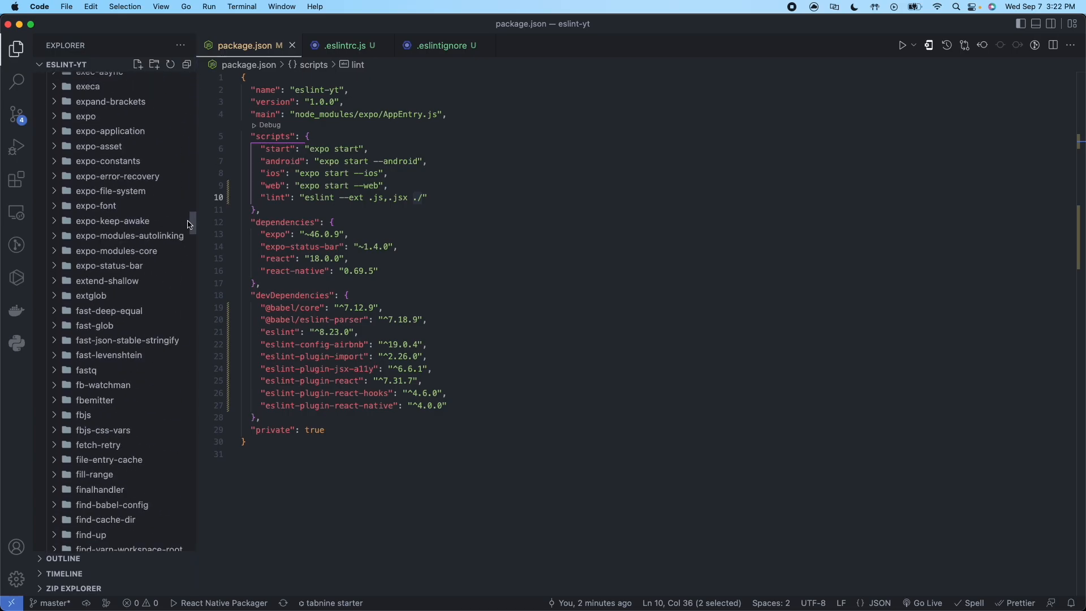
scroll(down, 3)
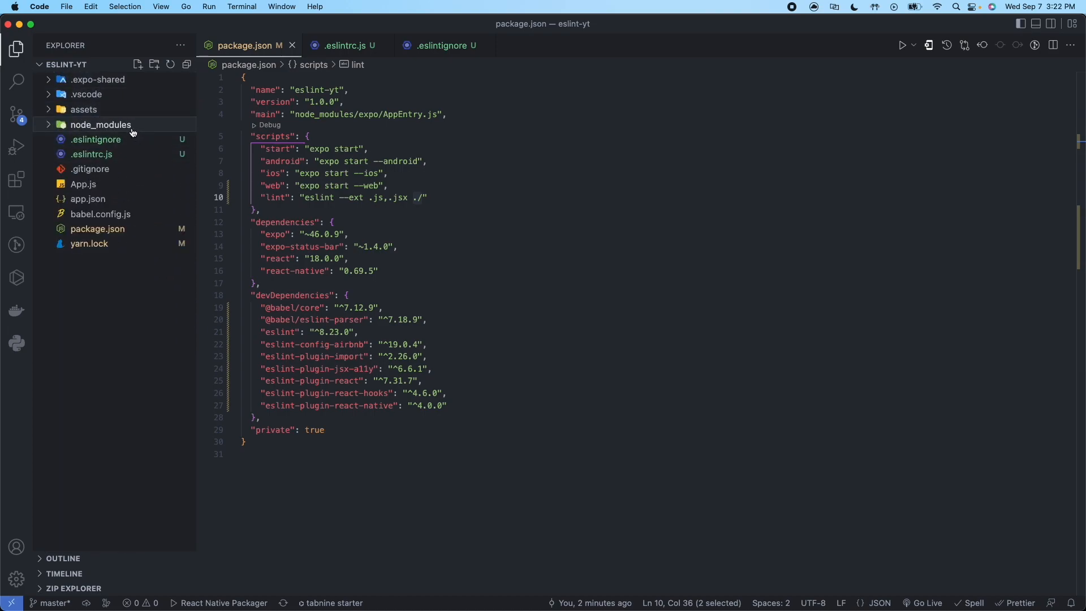
mouse_move(100, 128)
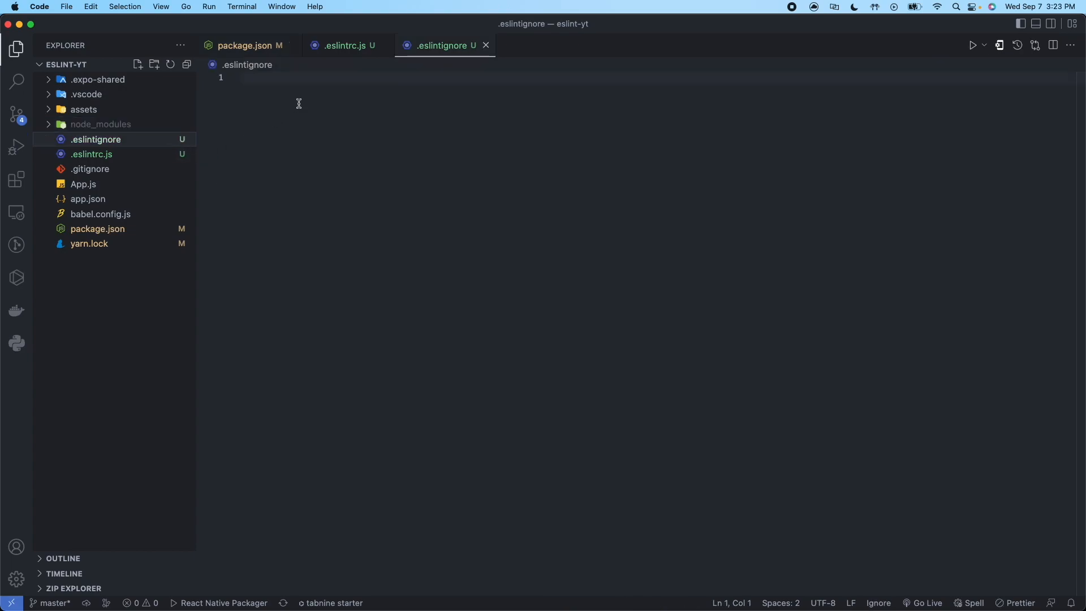
text(nod)
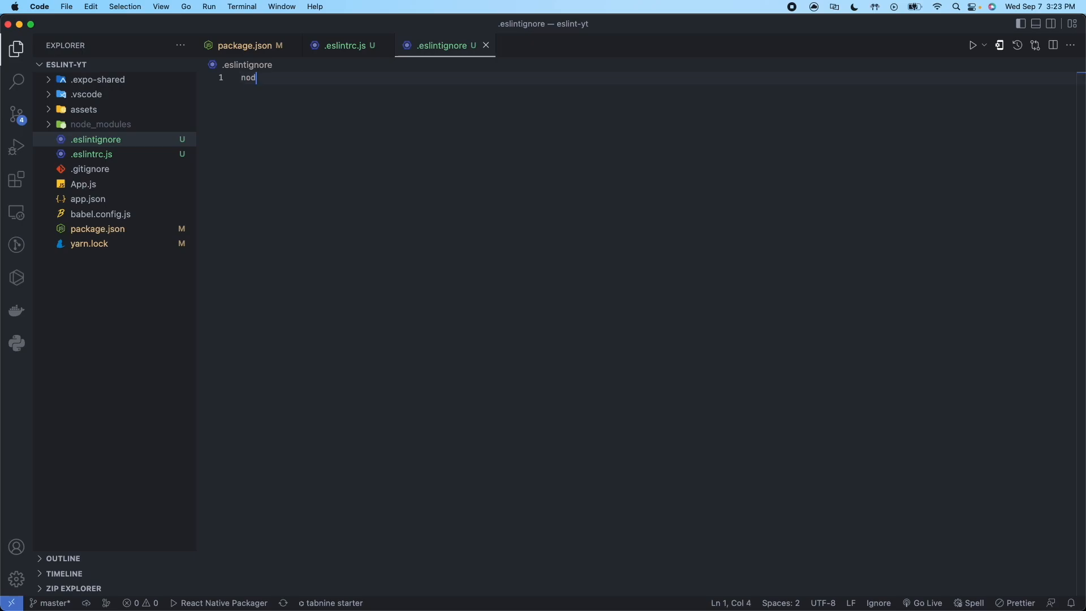
text(e_modules)
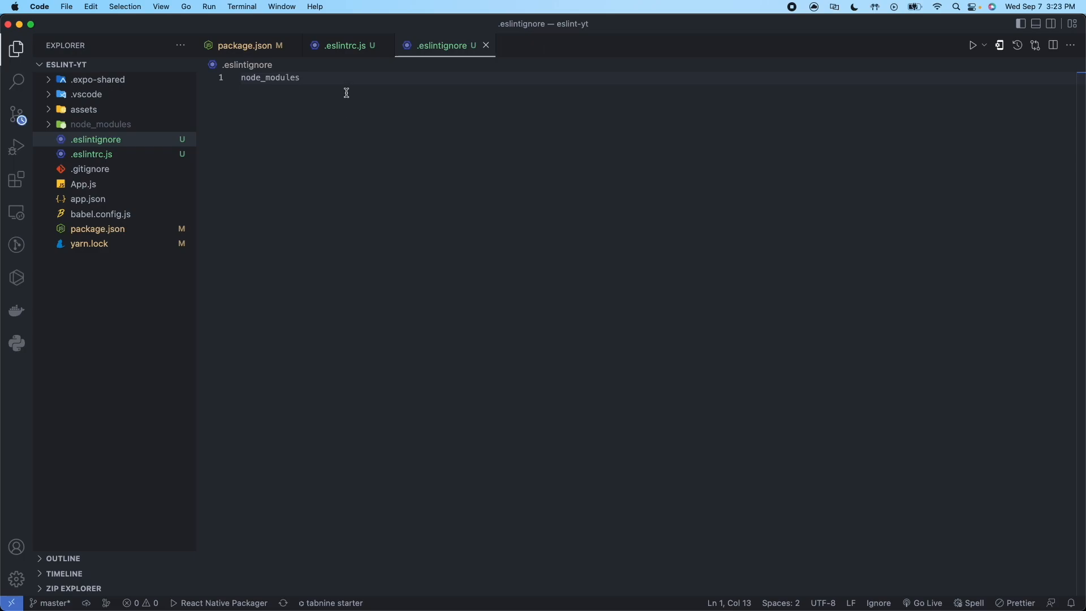
mouse_move(110, 128)
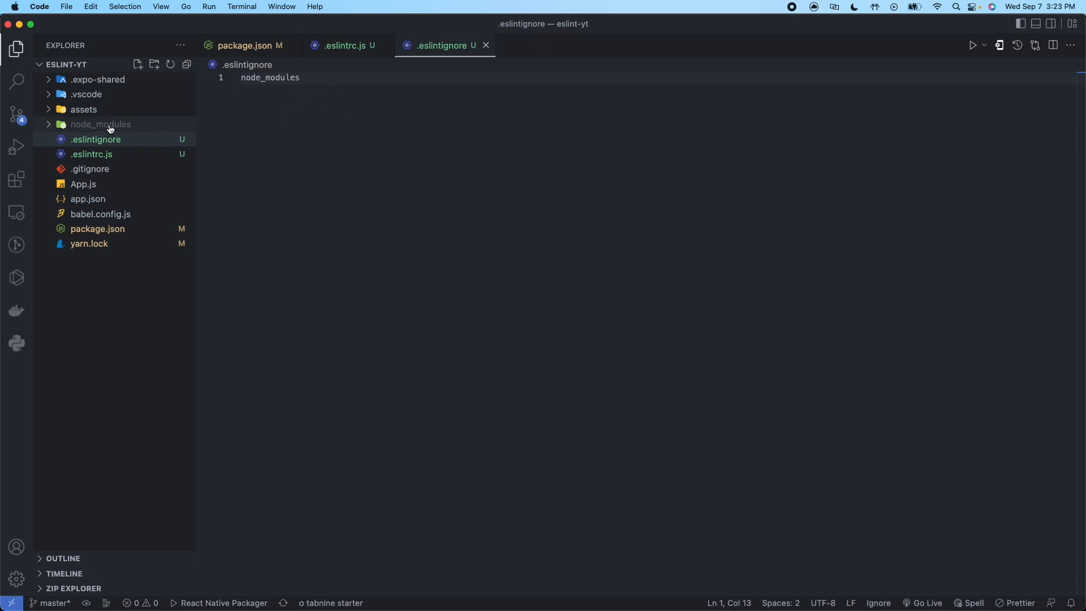
mouse_move(95, 140)
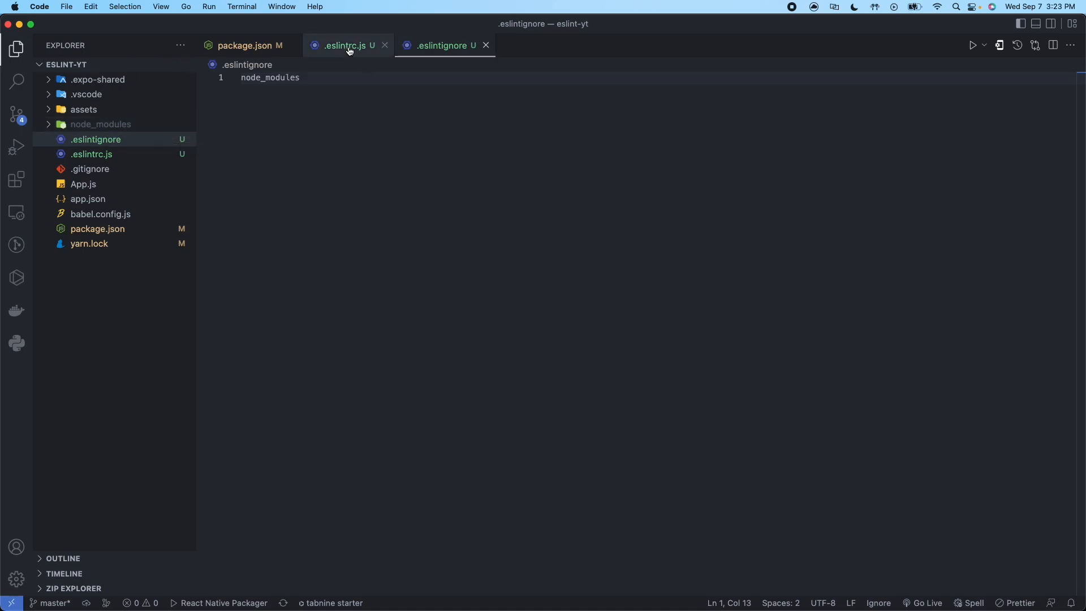
click(344, 45)
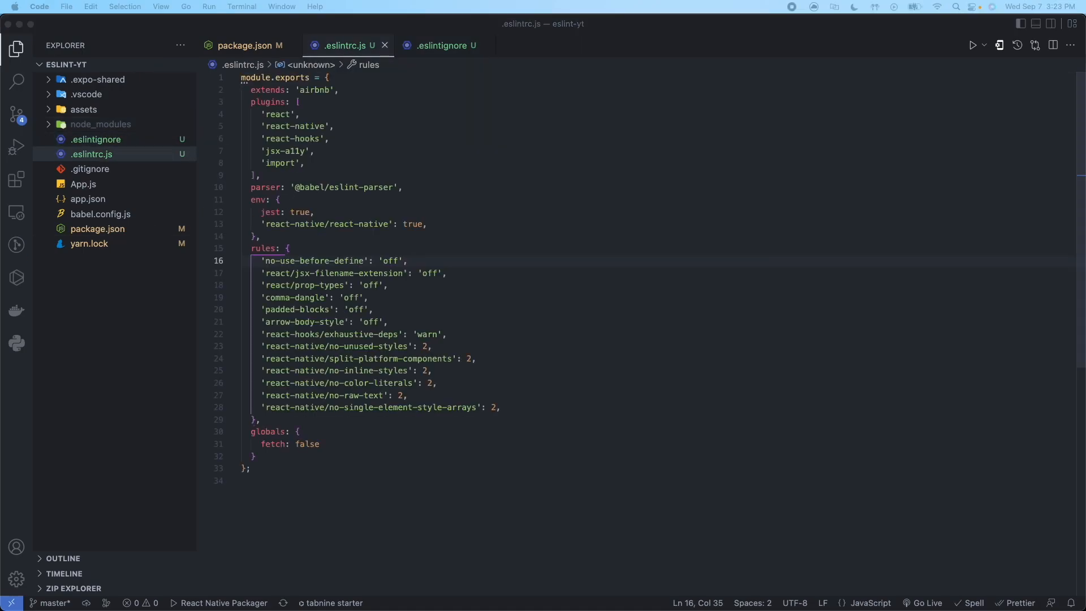
click(437, 45)
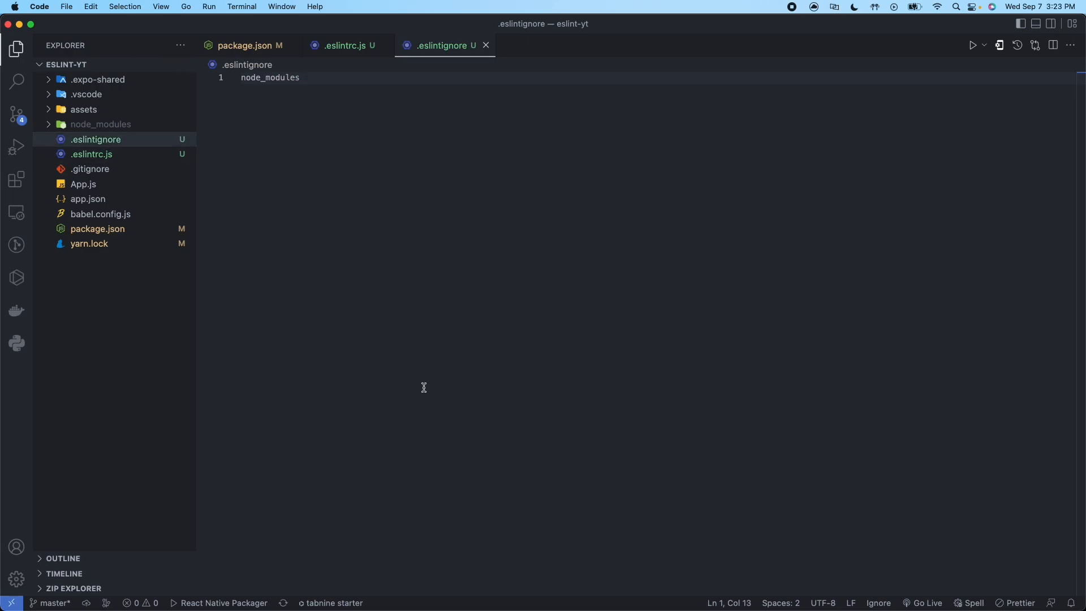
Run 'yarn lint' in the terminal, reporting 7 problems (6 errors, 1 warning)
click(411, 378)
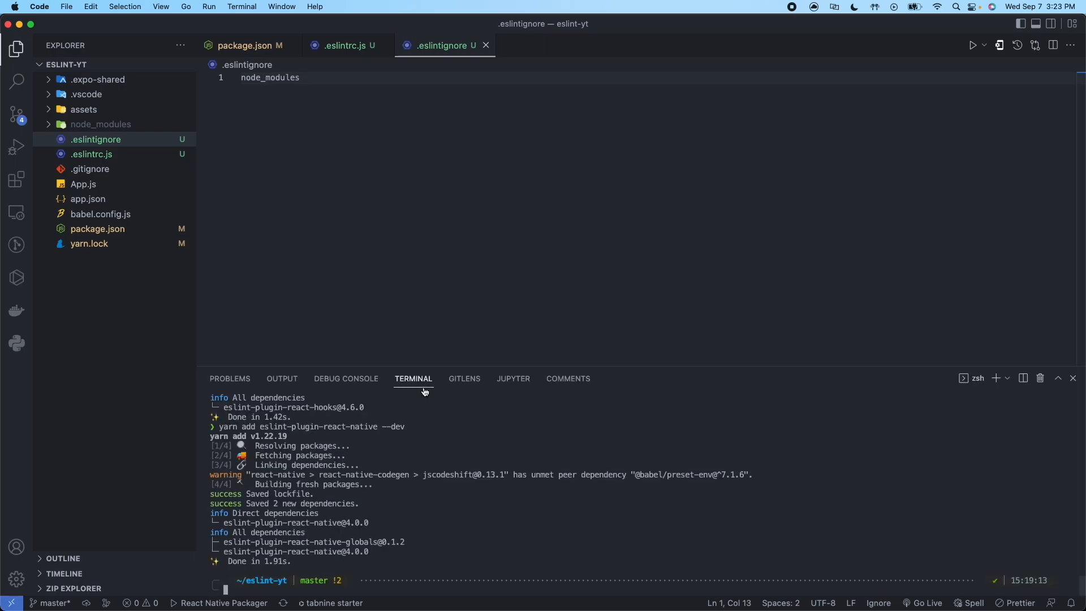
mouse_move(482, 536)
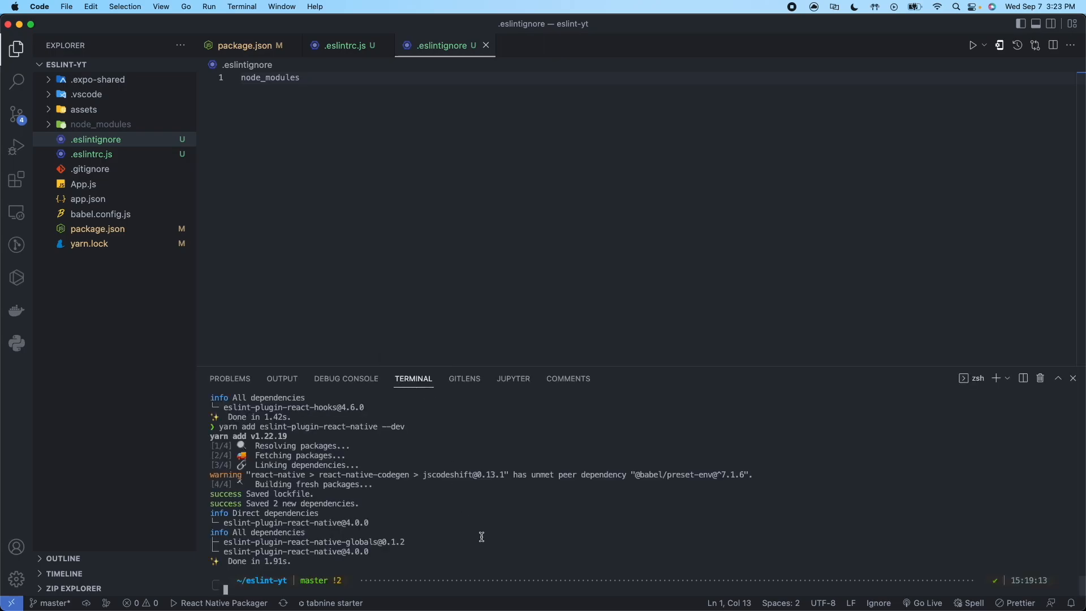
text(yarn lint)
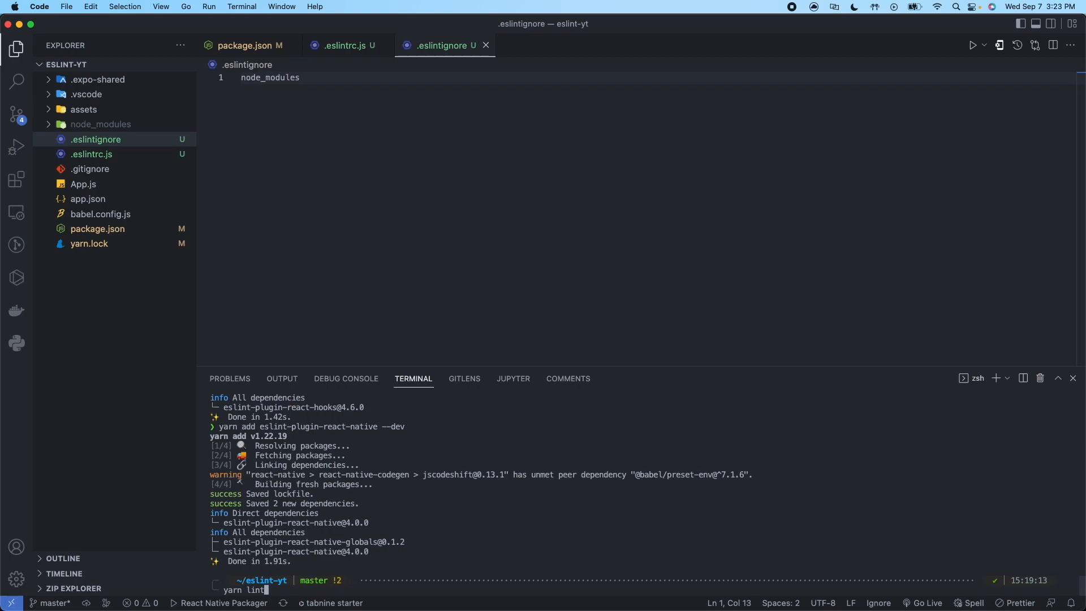
key(Return)
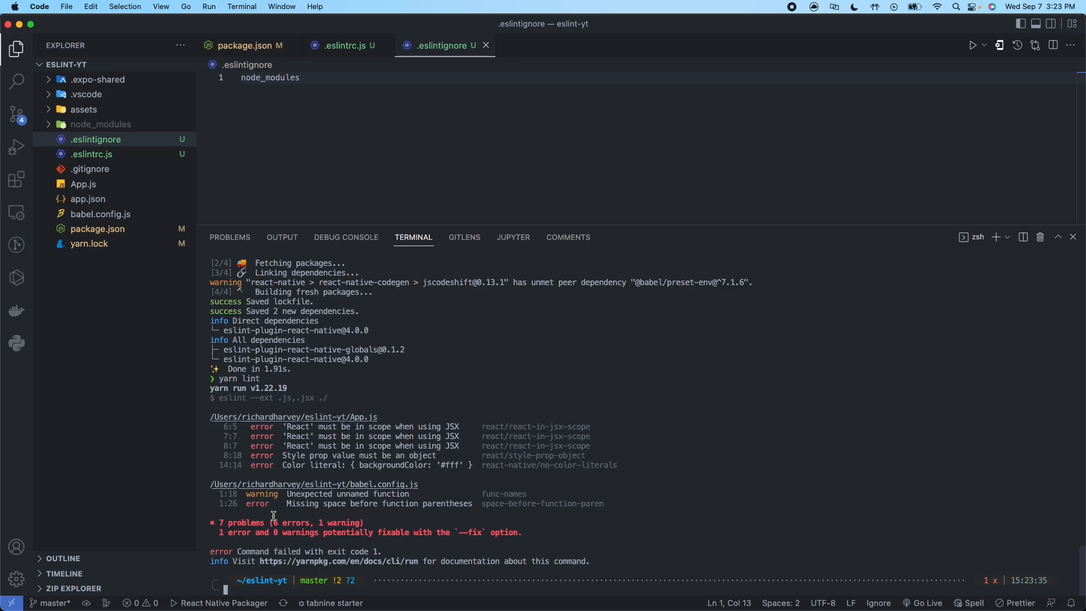
mouse_move(273, 516)
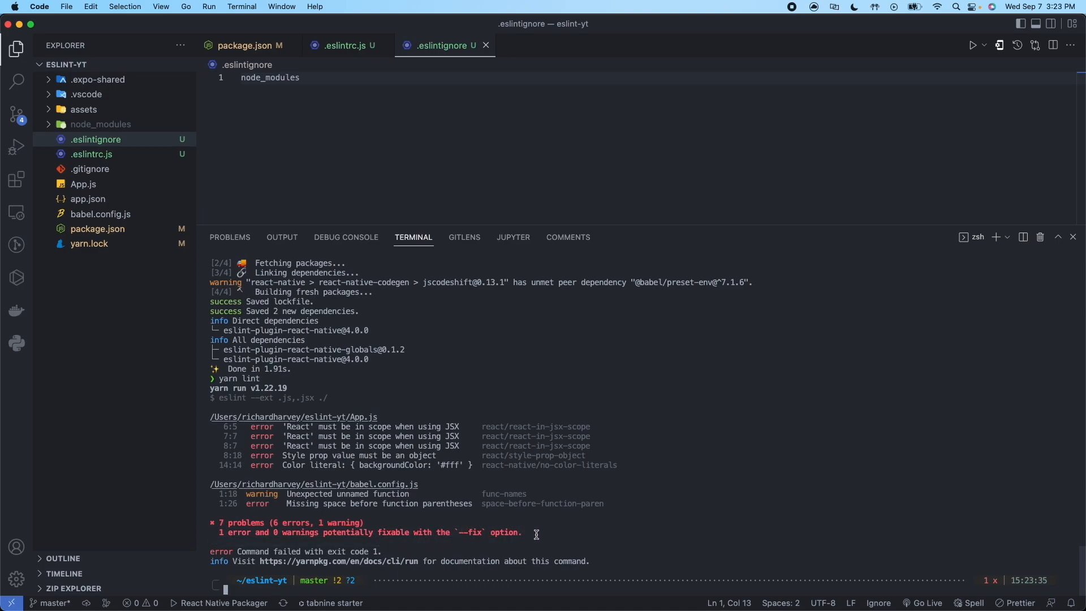
mouse_move(494, 539)
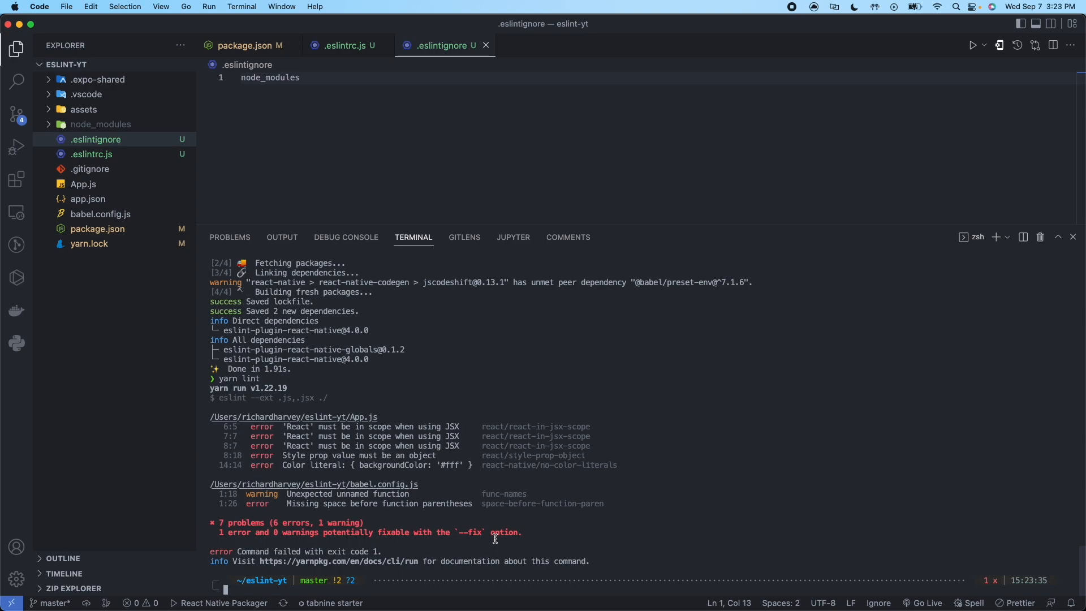
Run yarn lint --fix, review the remaining missing-space error, and jump to App.js from the report
text(yarn ;l)
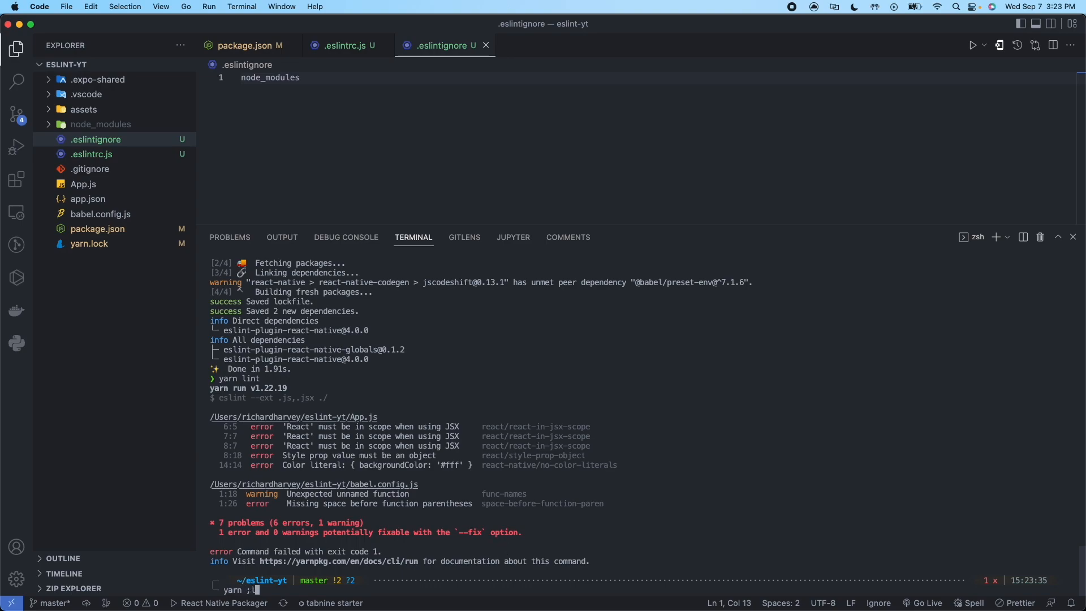
text(l)
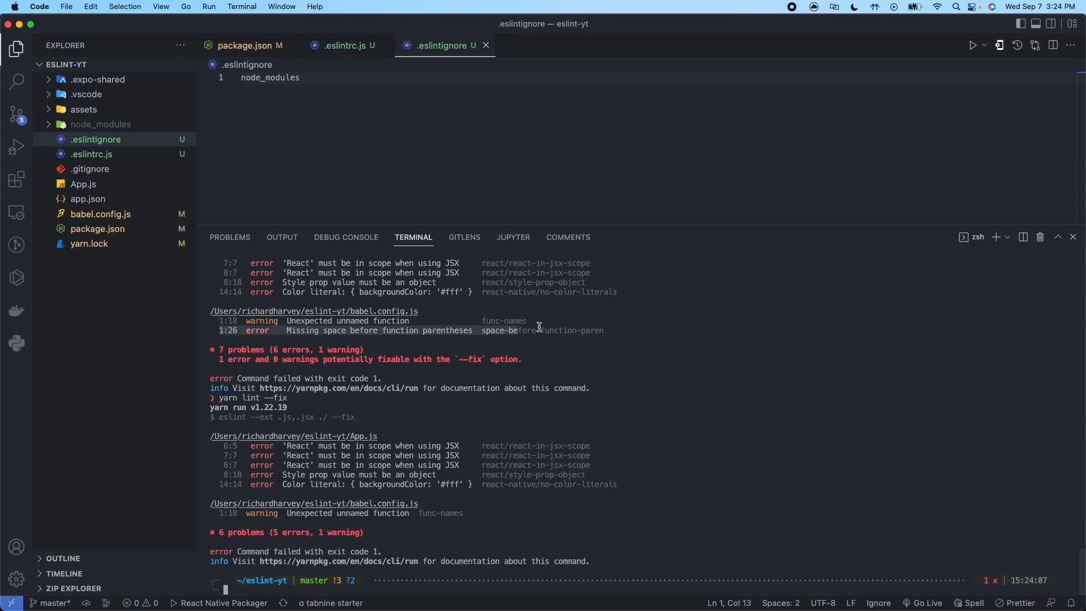
double_click(544, 330)
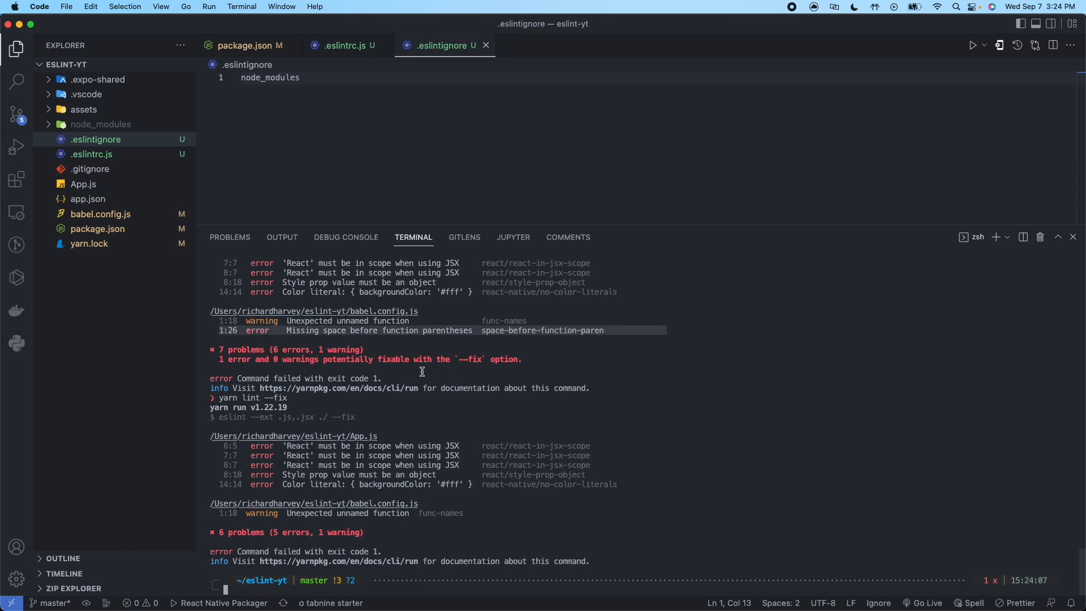
mouse_move(333, 340)
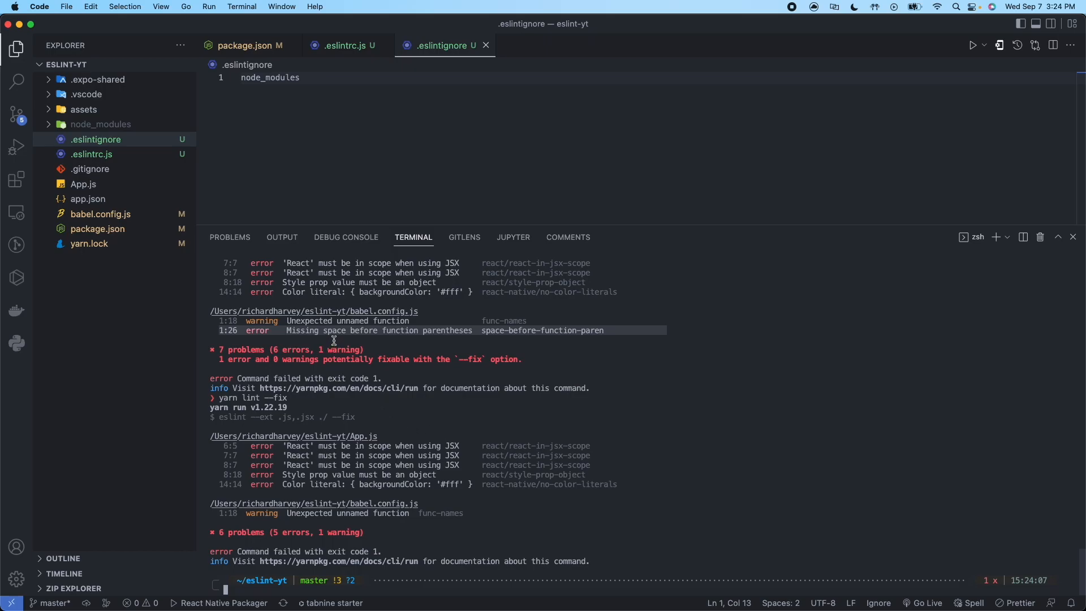
mouse_move(398, 346)
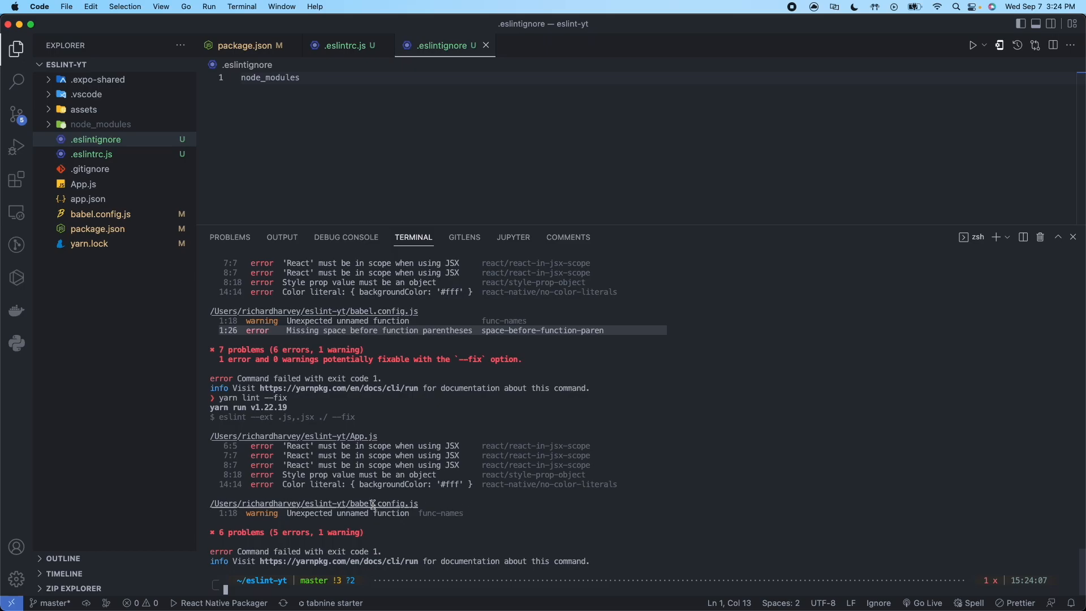
mouse_move(371, 545)
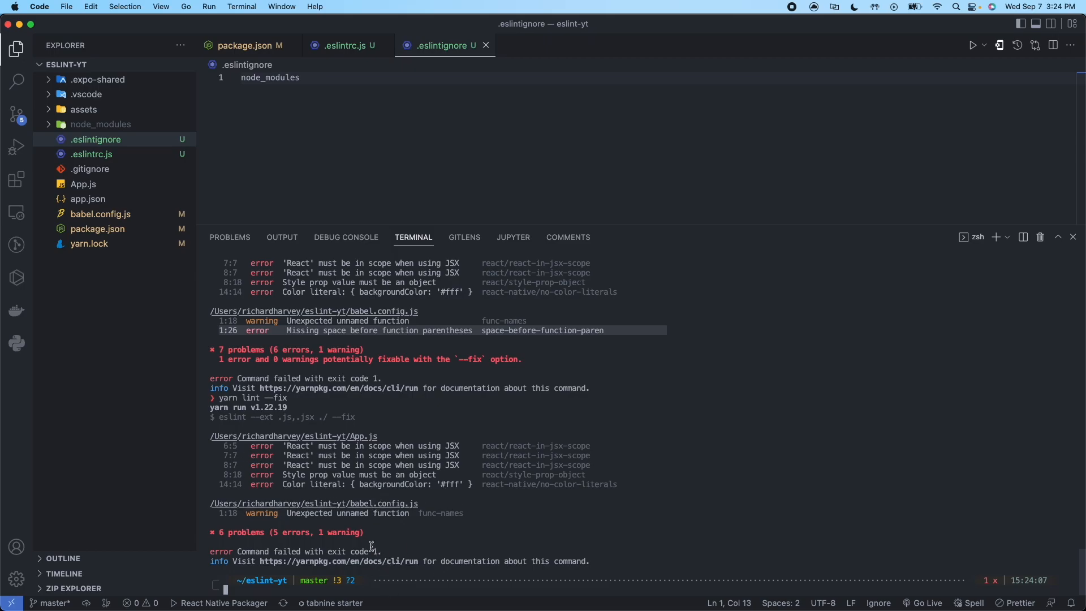
mouse_move(317, 437)
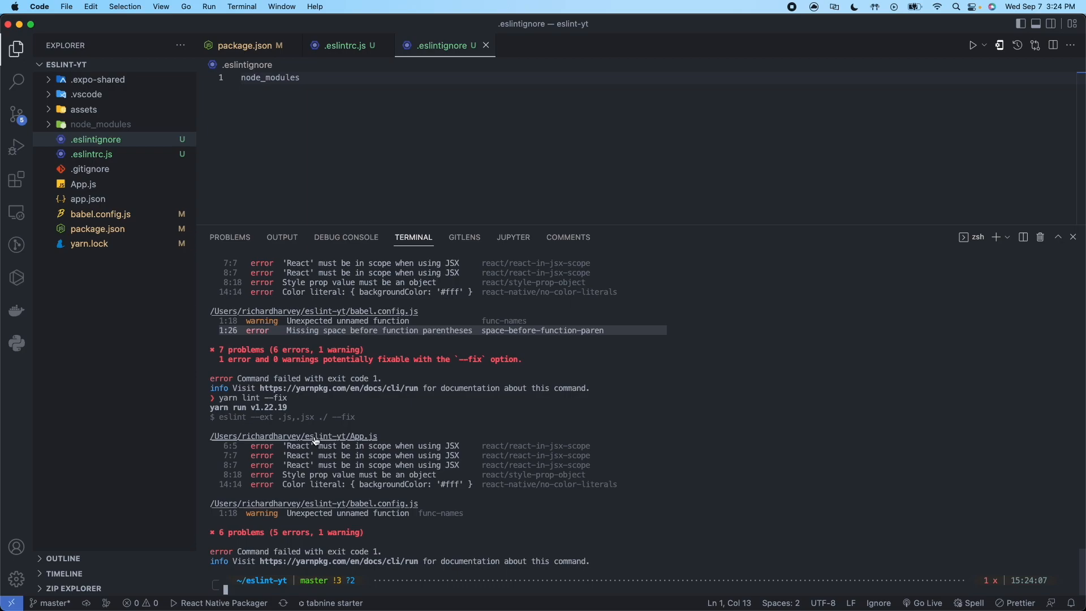
click(294, 435)
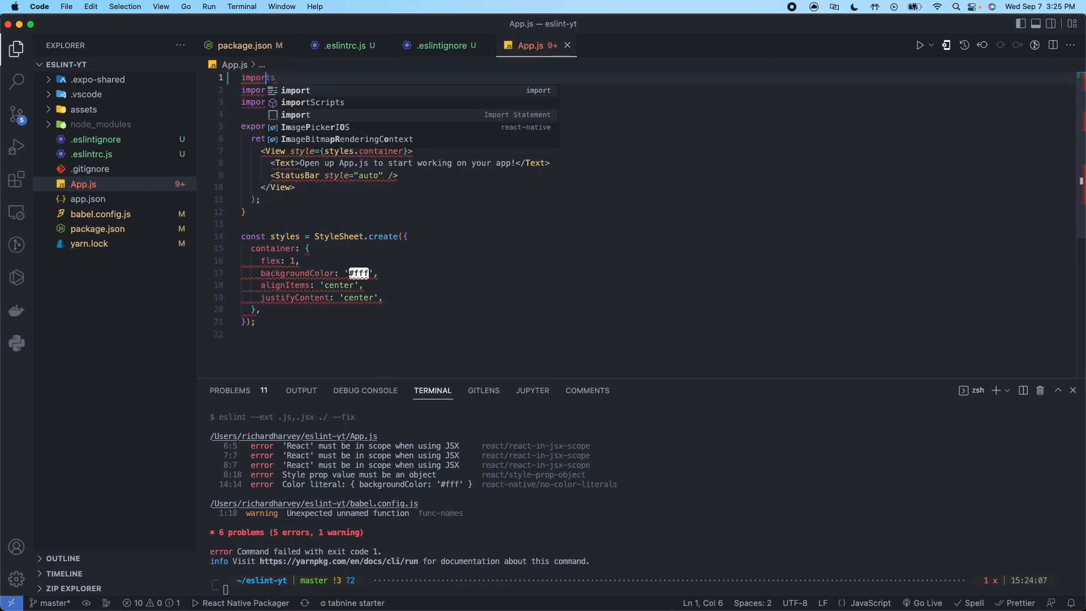
Complete line 1 of App.js as import React from 'react';
text(React from)
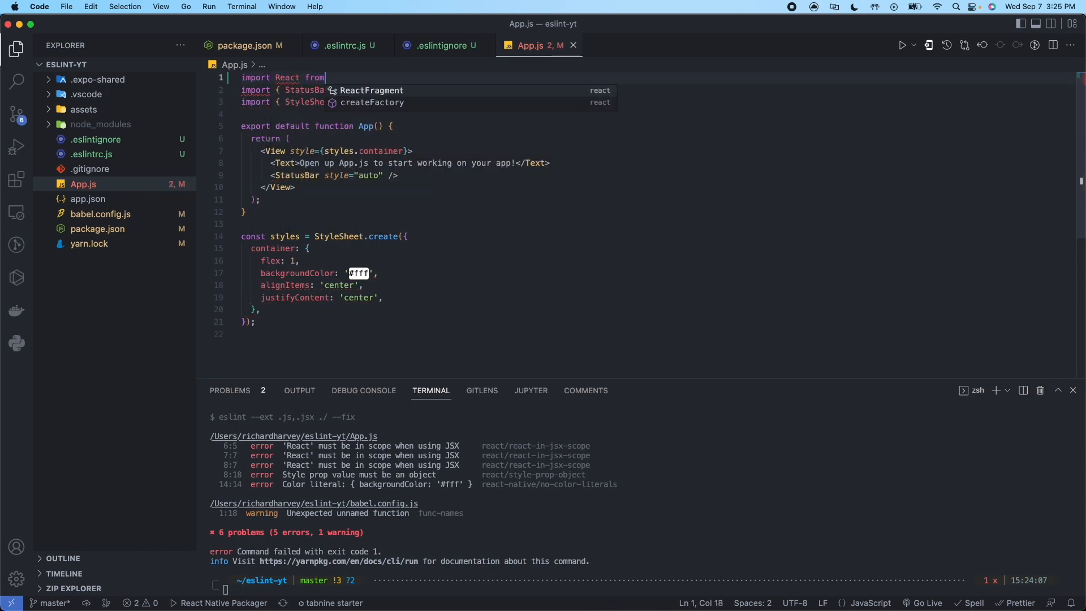
text('react';)
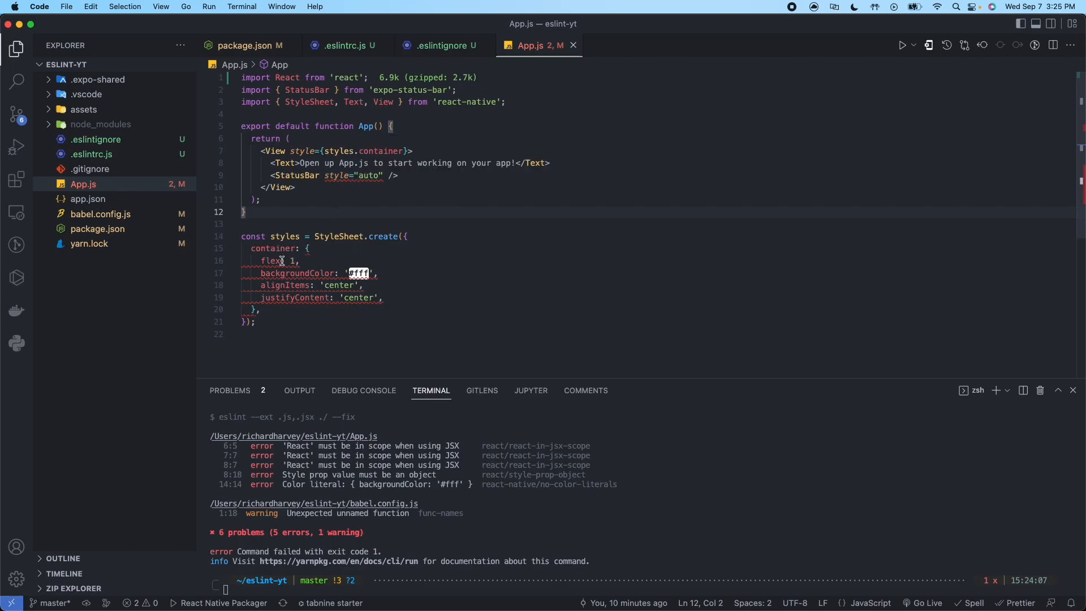
mouse_move(276, 261)
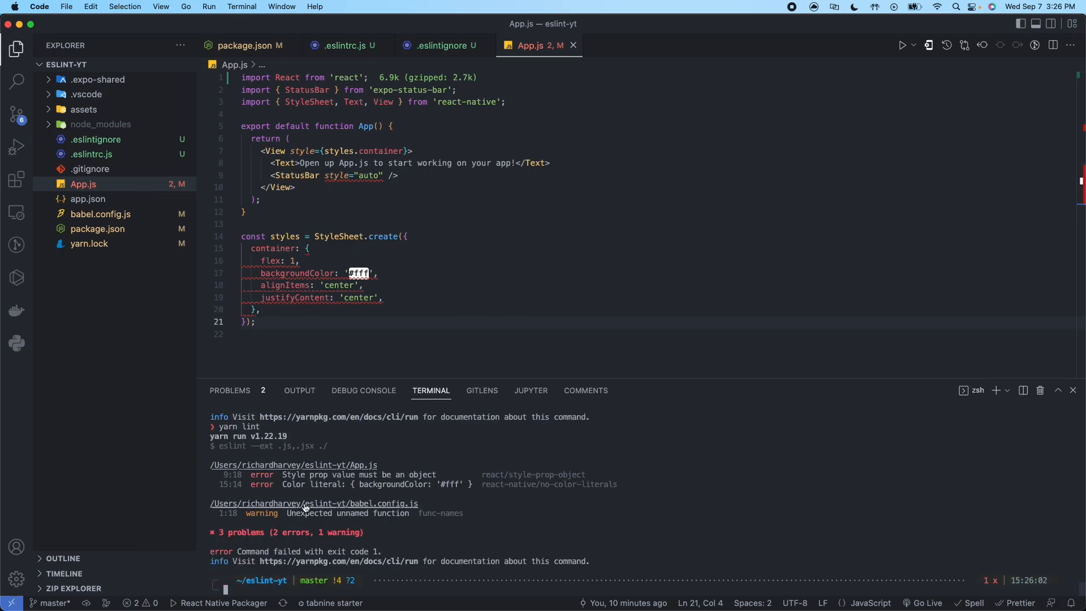
mouse_move(312, 502)
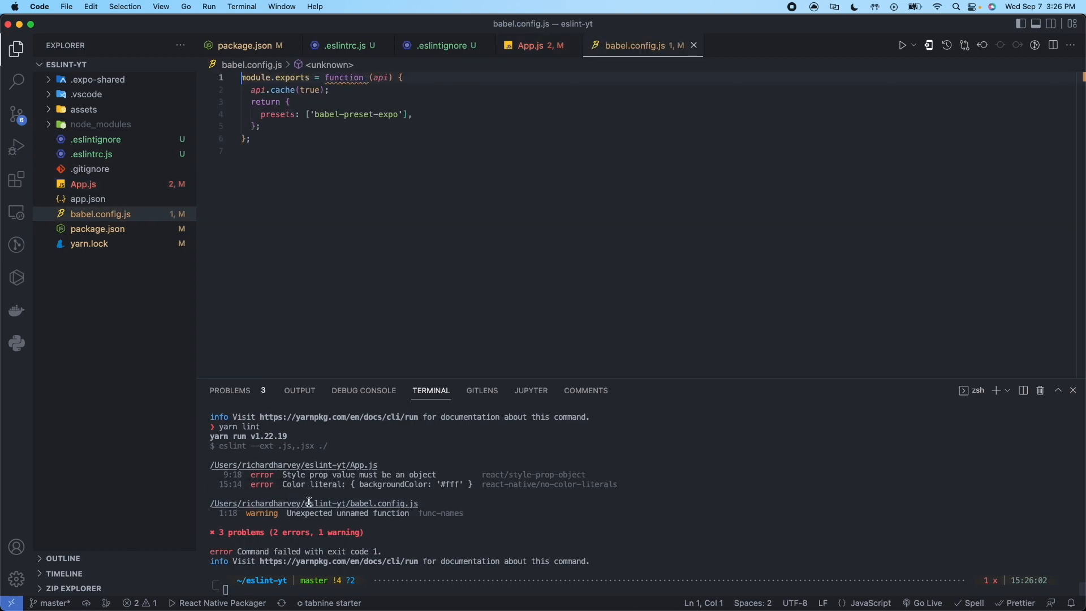
mouse_move(339, 77)
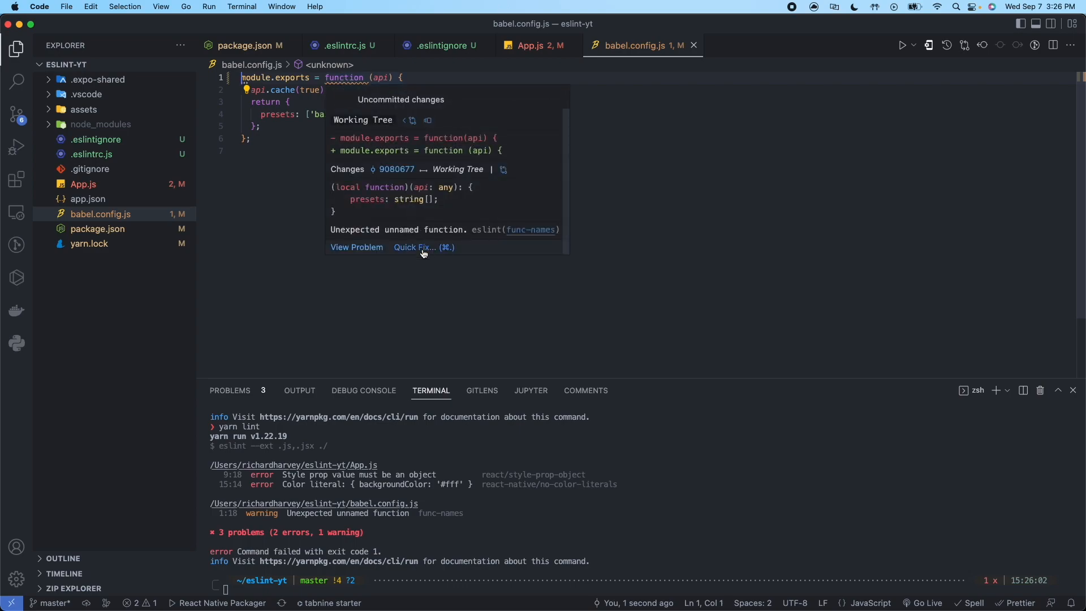
Apply the Quick Fix that disables func-names for the unnamed function line in babel.config.js
click(414, 248)
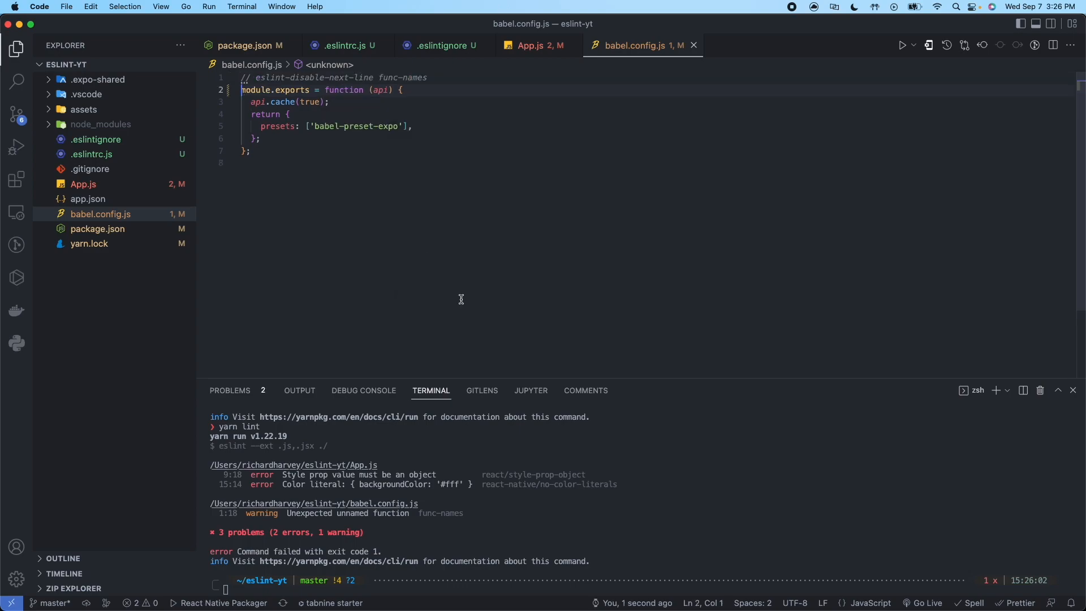
click(530, 46)
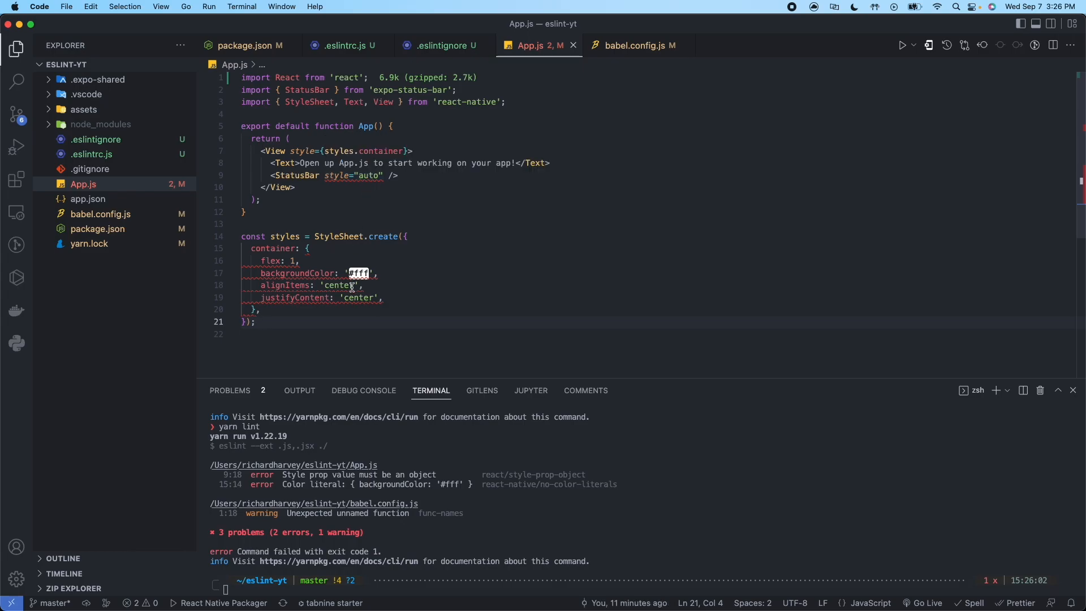
Rewrite the misplaced JSX disable comment as {/* eslint-disable-next-line react/style-prop-object */}
click(358, 273)
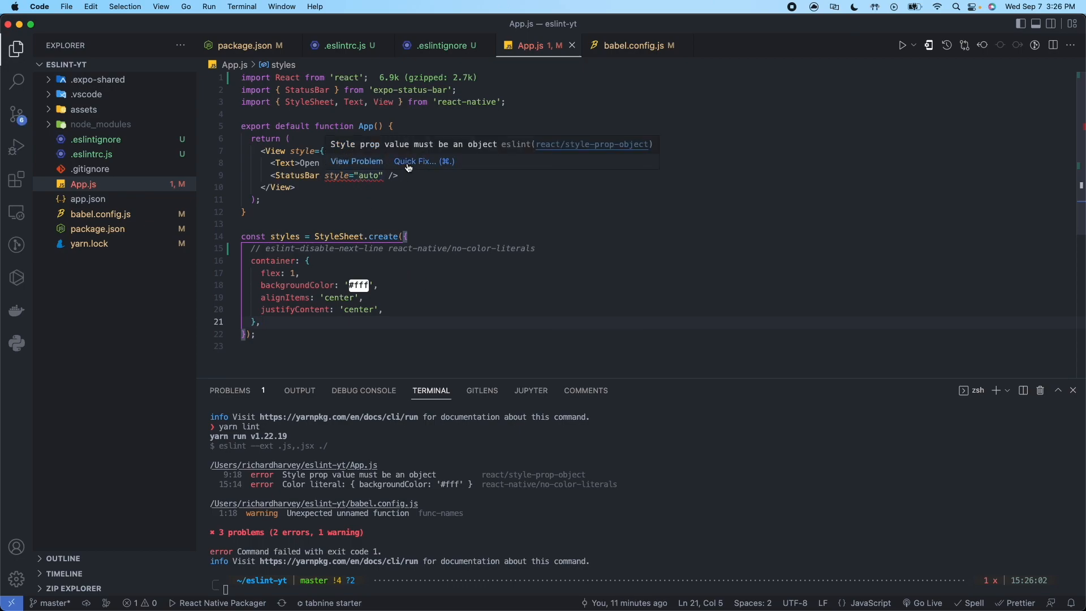
click(414, 162)
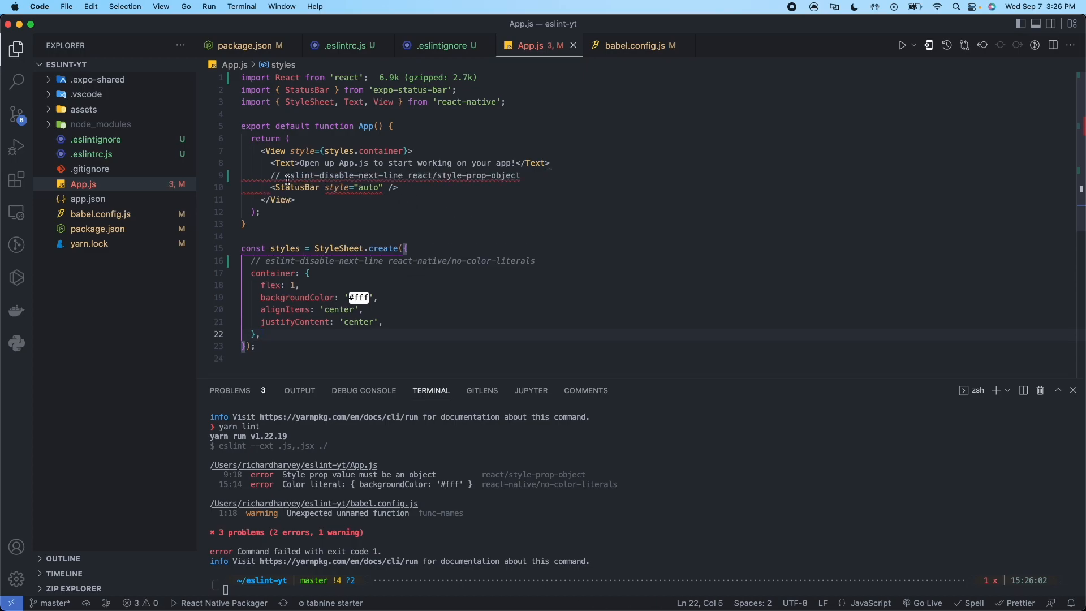
drag(271, 175, 520, 175)
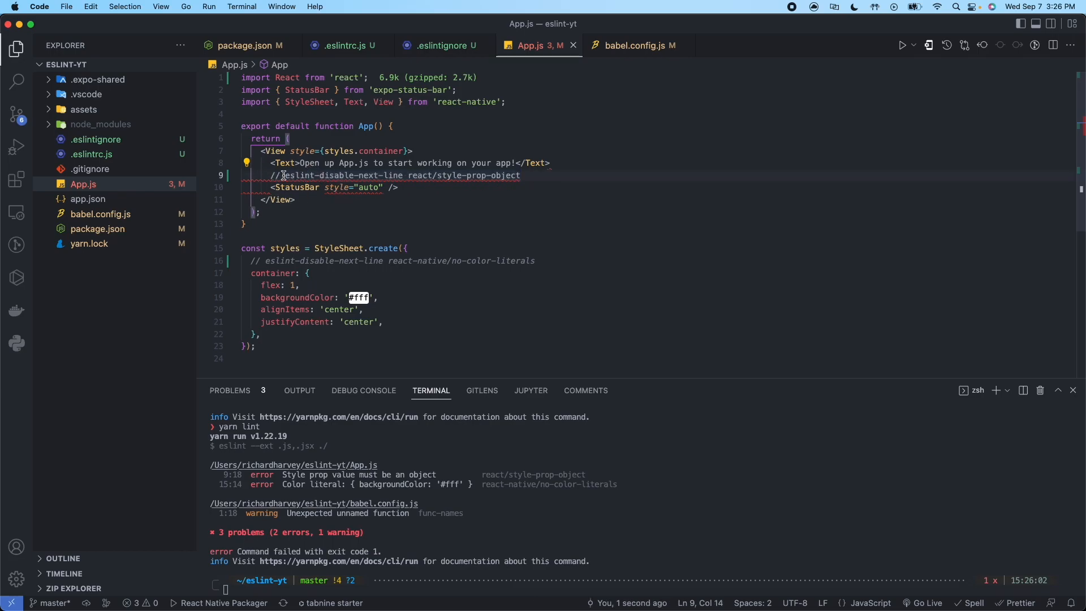
drag(284, 174, 520, 174)
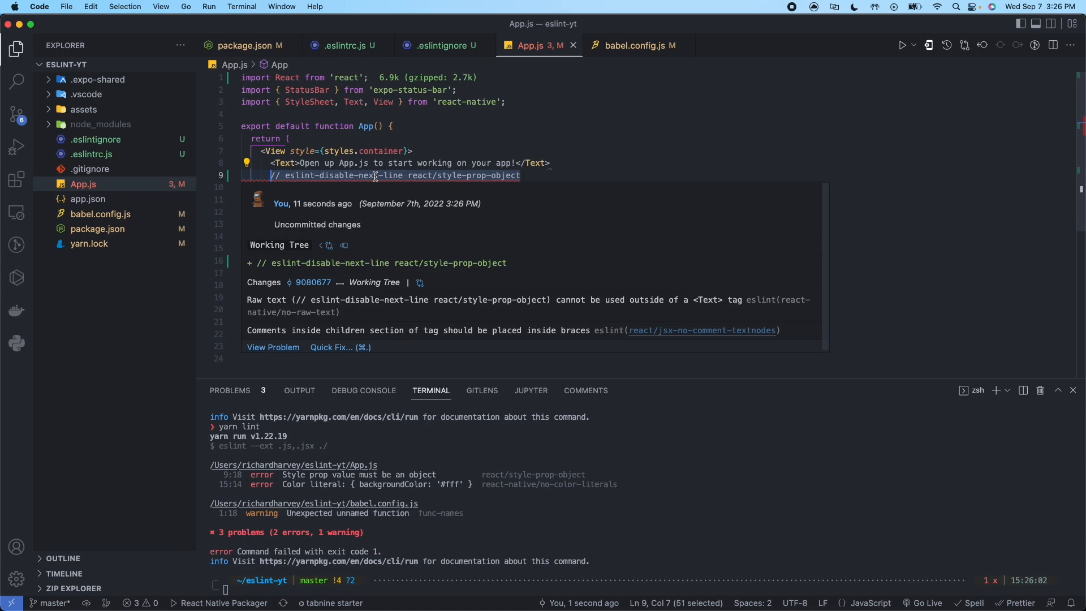
mouse_move(405, 284)
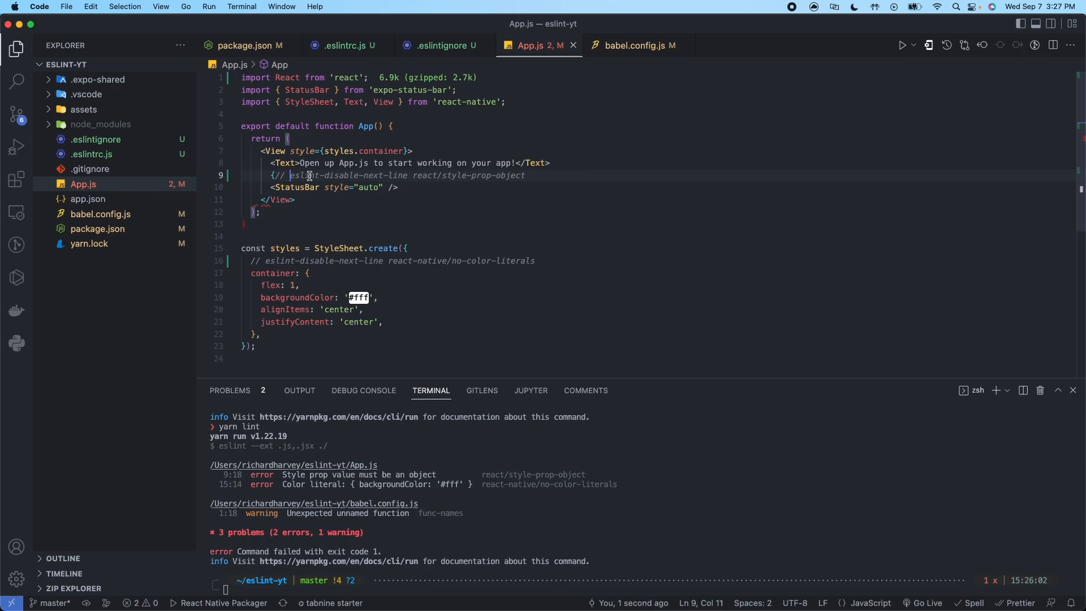
text(*)
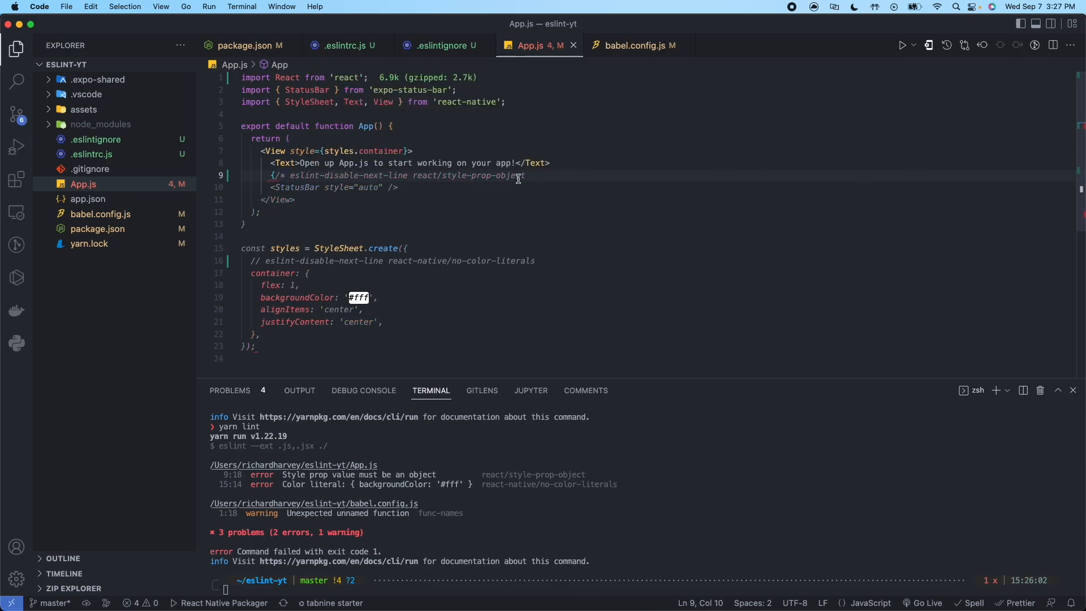
text(*/})
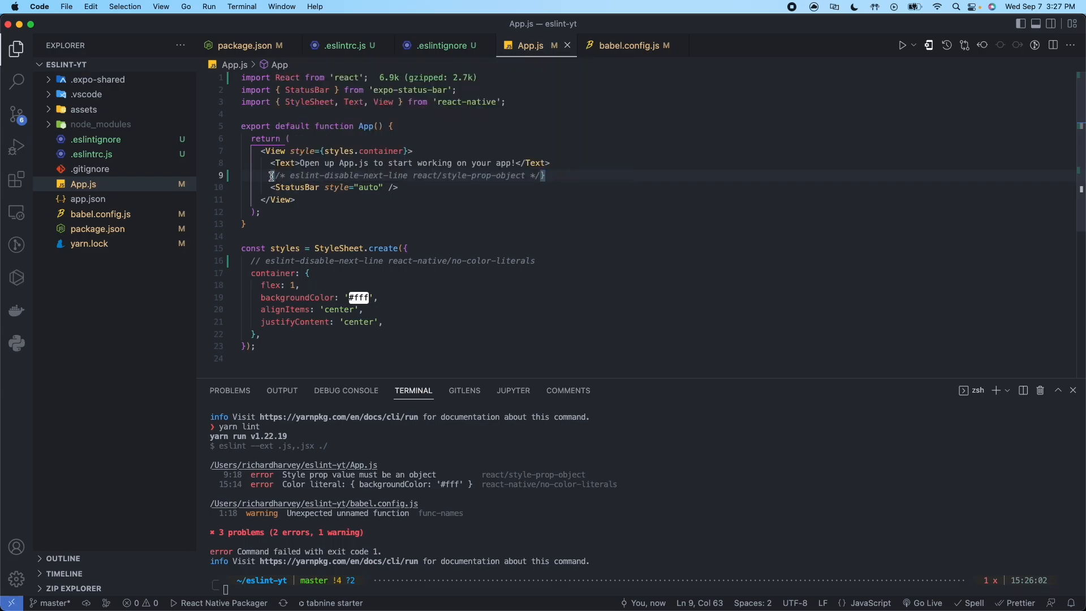
mouse_move(350, 211)
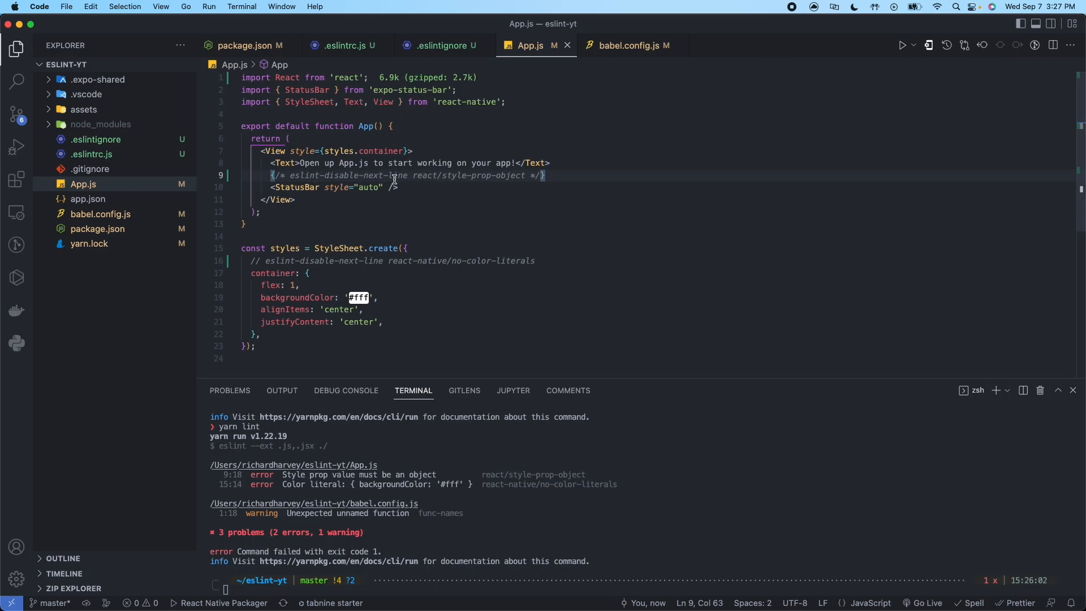
mouse_move(393, 176)
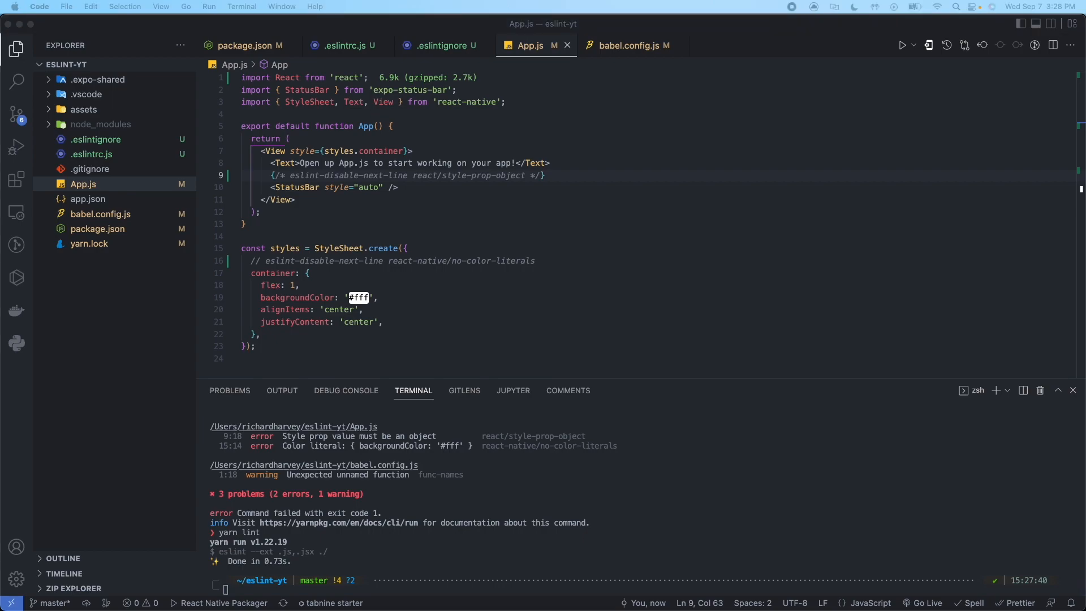
mouse_move(31, 185)
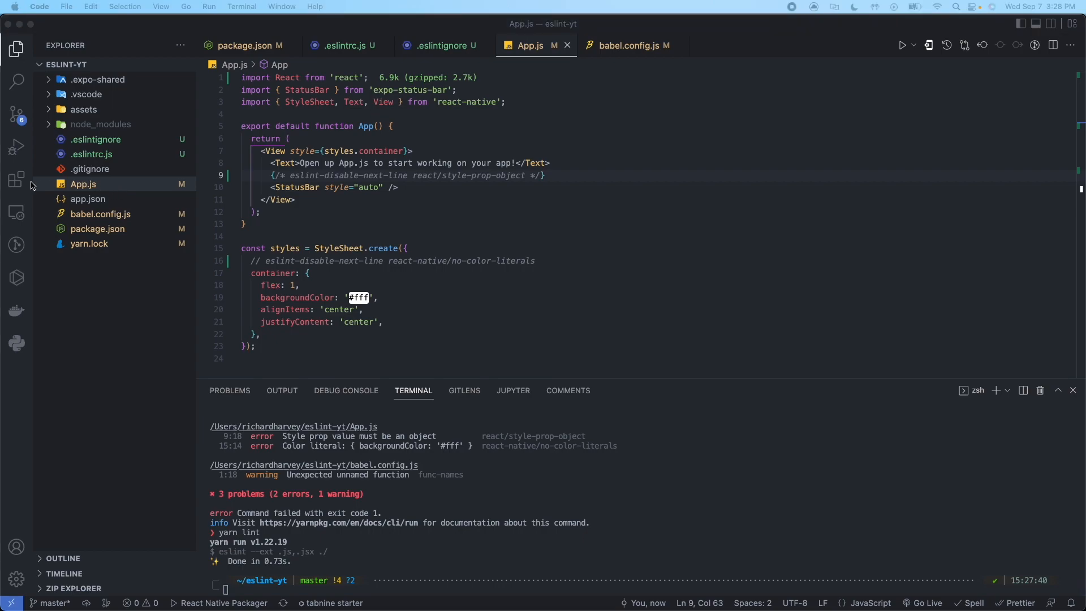
Search extensions for 'eslint v2', read the Microsoft ESLint details page, and return to App.js
click(17, 178)
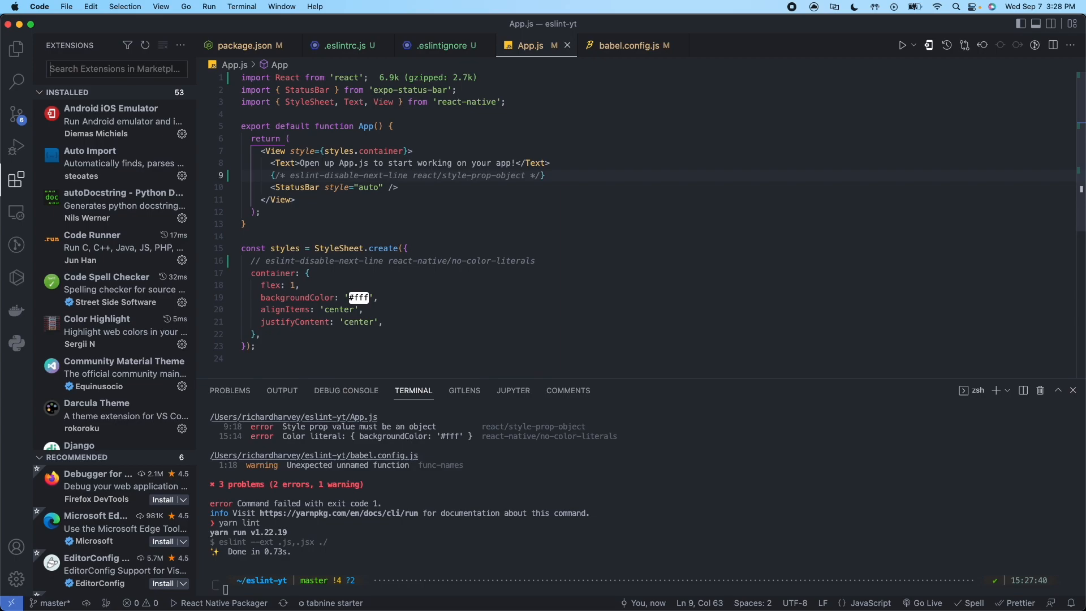
text(eslint v2.2.6)
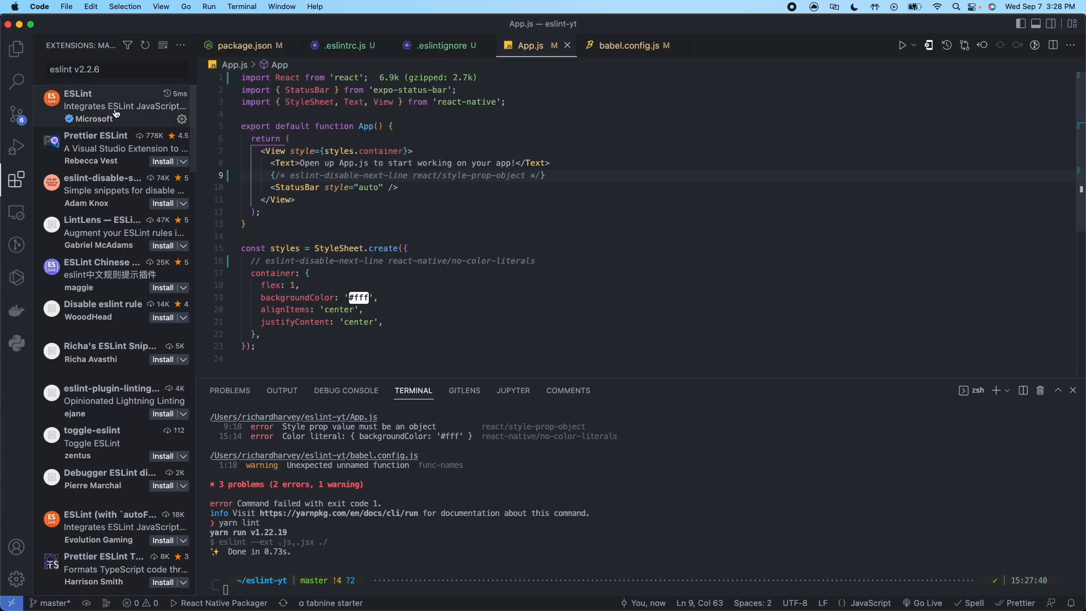
click(104, 107)
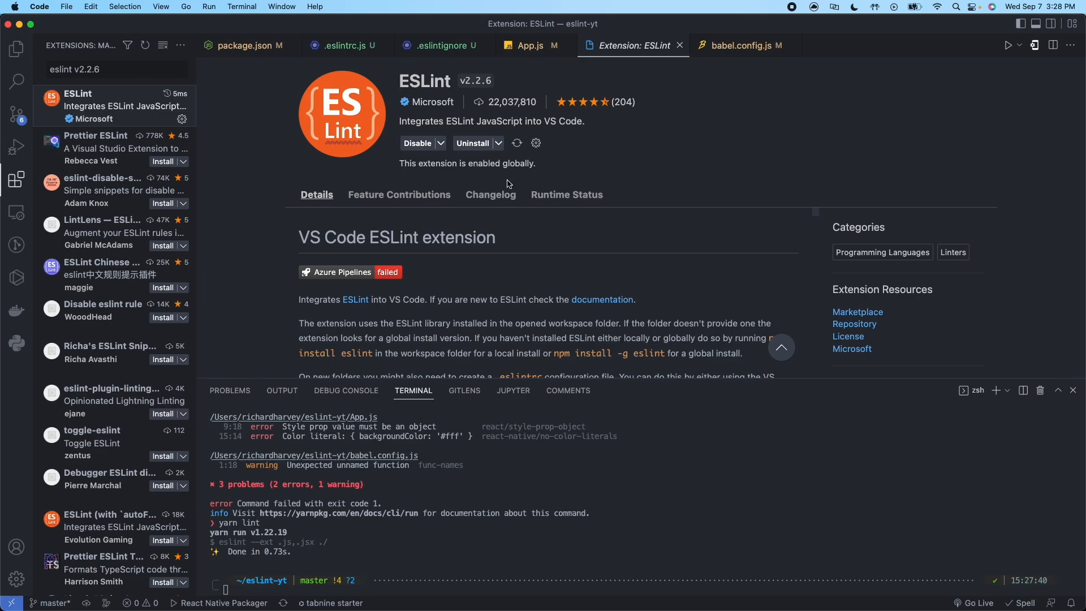
mouse_move(473, 144)
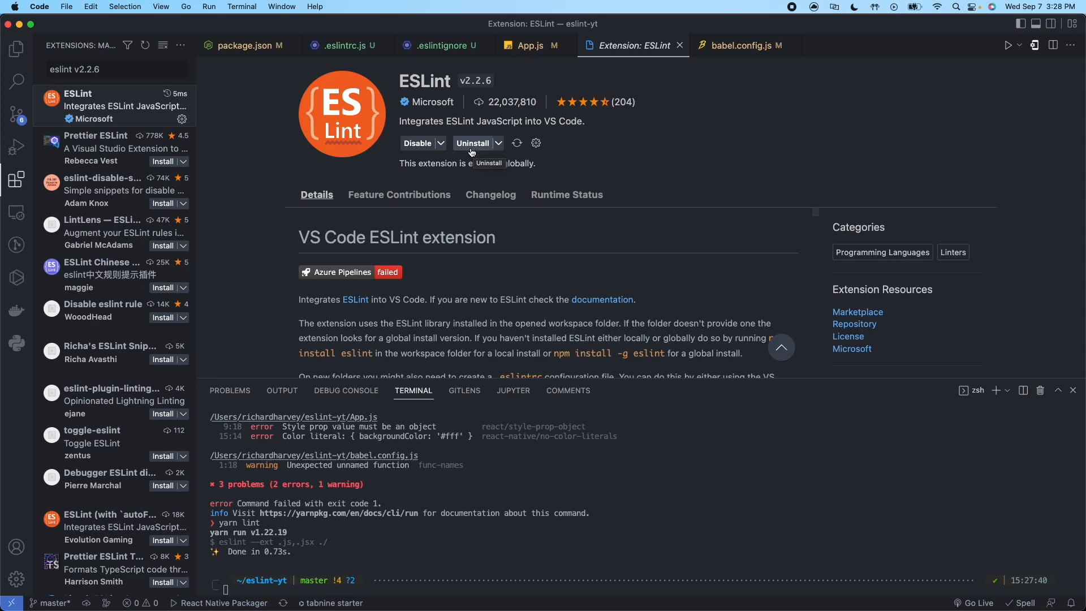
mouse_move(313, 185)
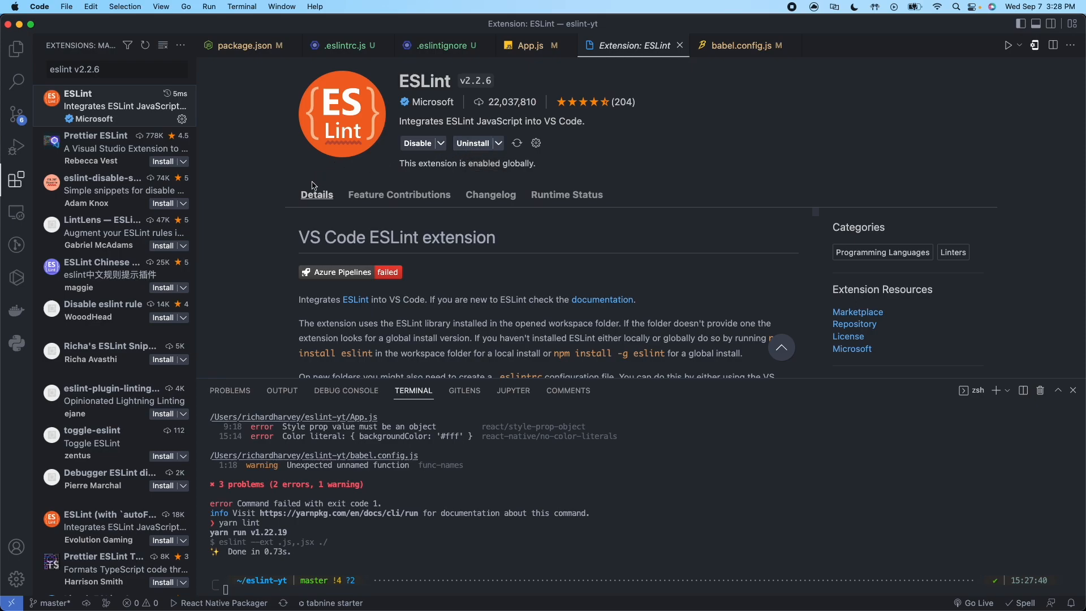
mouse_move(415, 264)
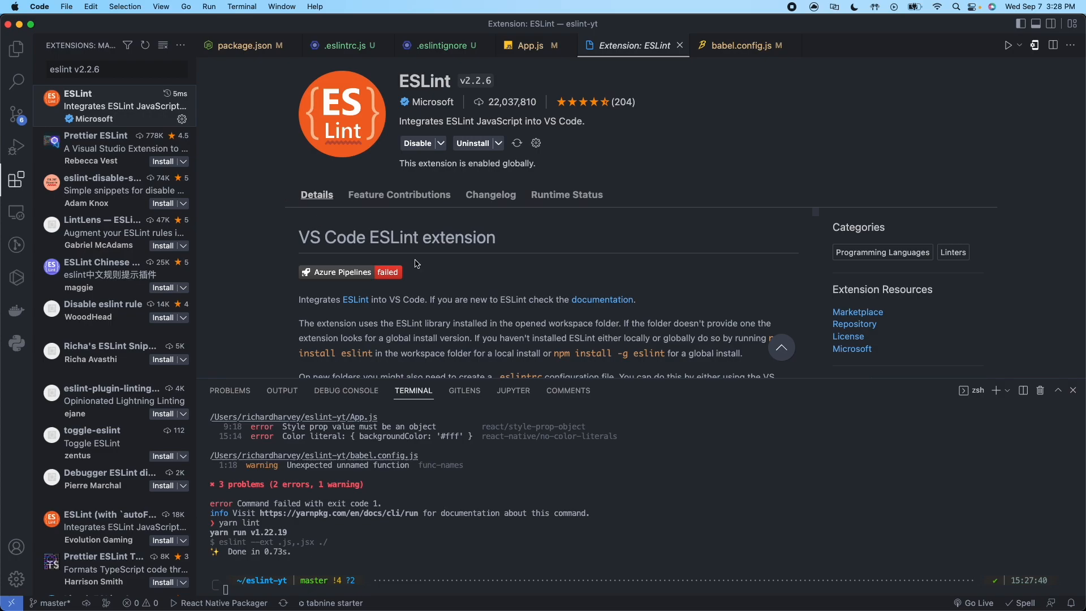
scroll(down, 3)
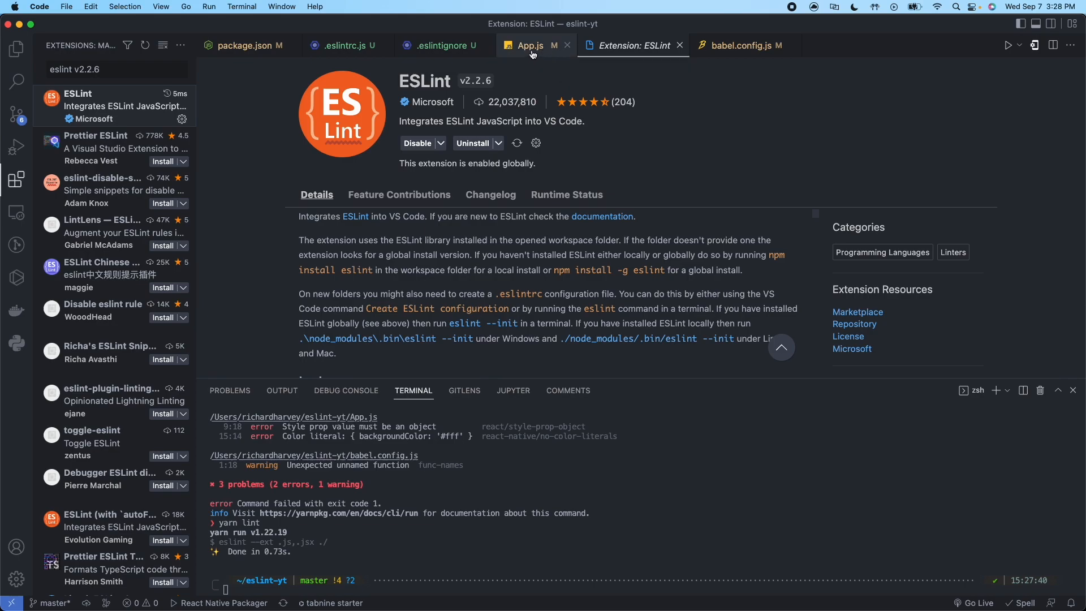
click(531, 45)
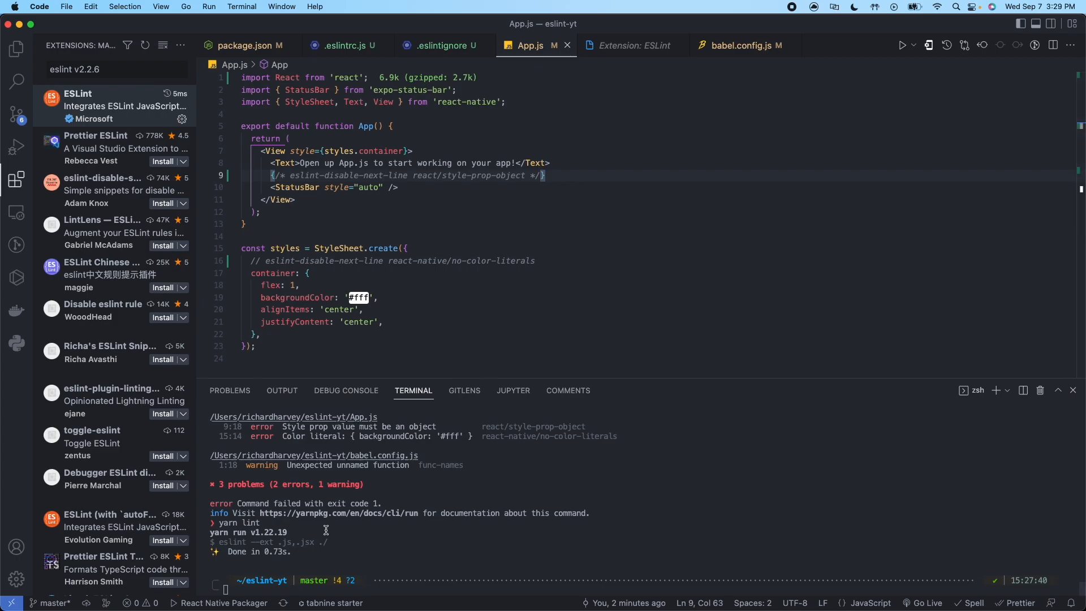
mouse_move(399, 558)
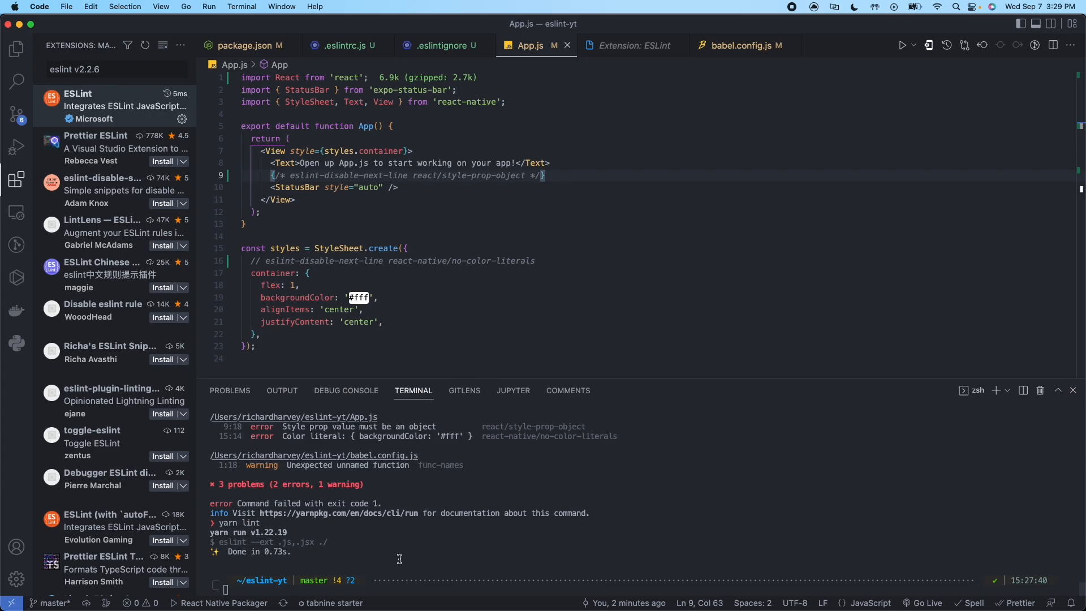
mouse_move(180, 354)
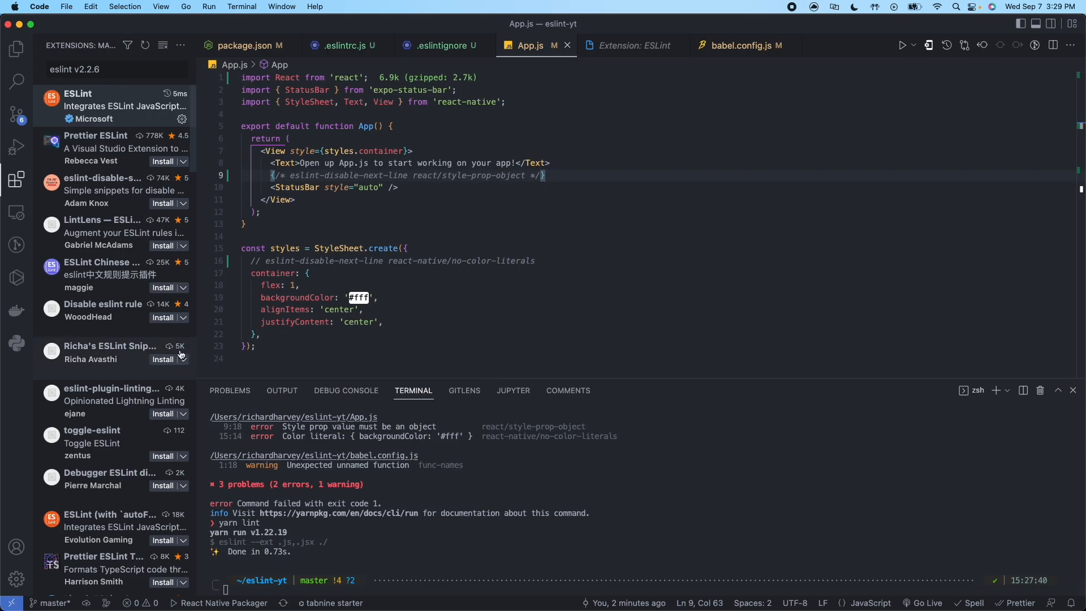
mouse_move(66, 441)
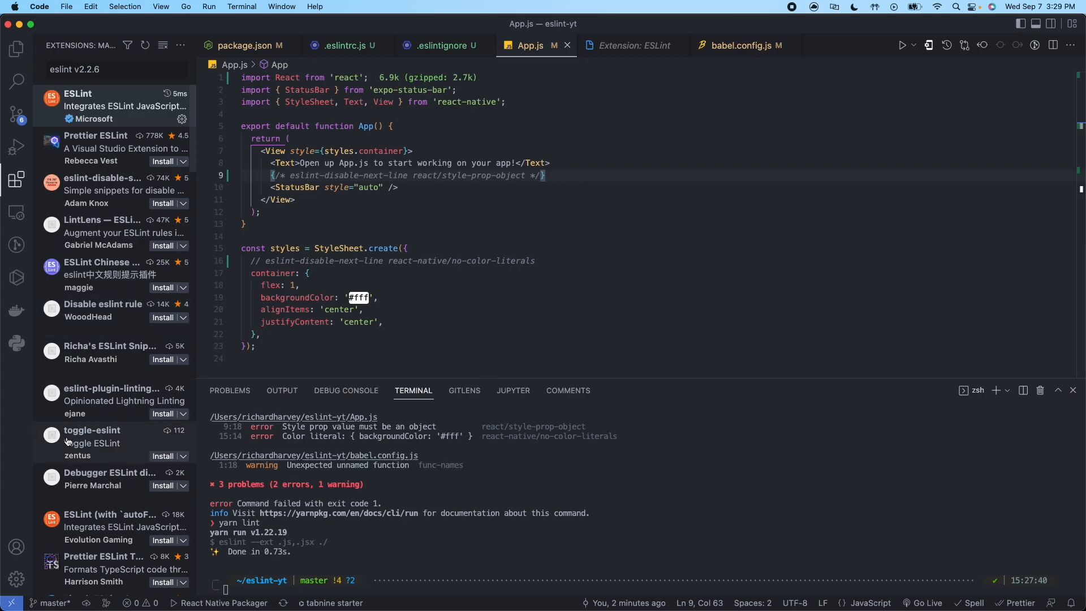
Find editor.codeActionsOnSave in Settings and edit it in settings.json to add "source.fixAll.eslint": true
click(16, 579)
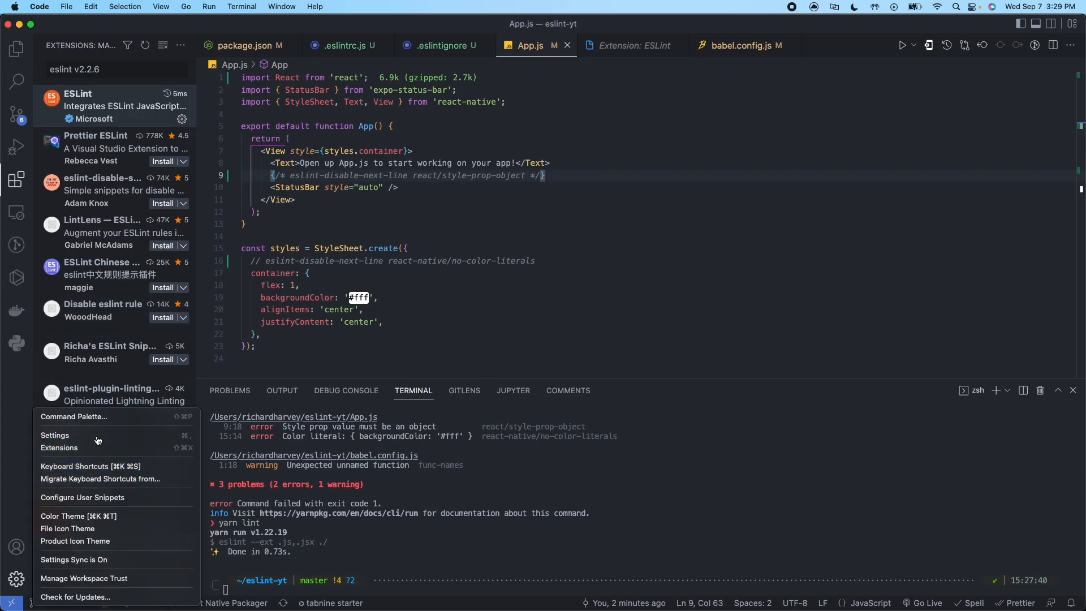
click(54, 435)
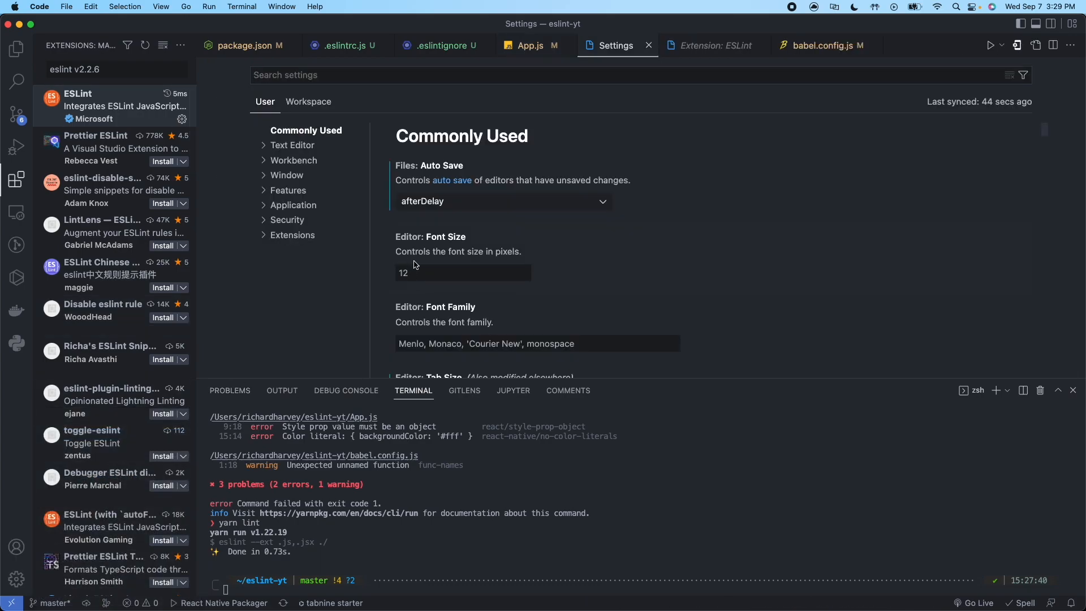
text(editor.code)
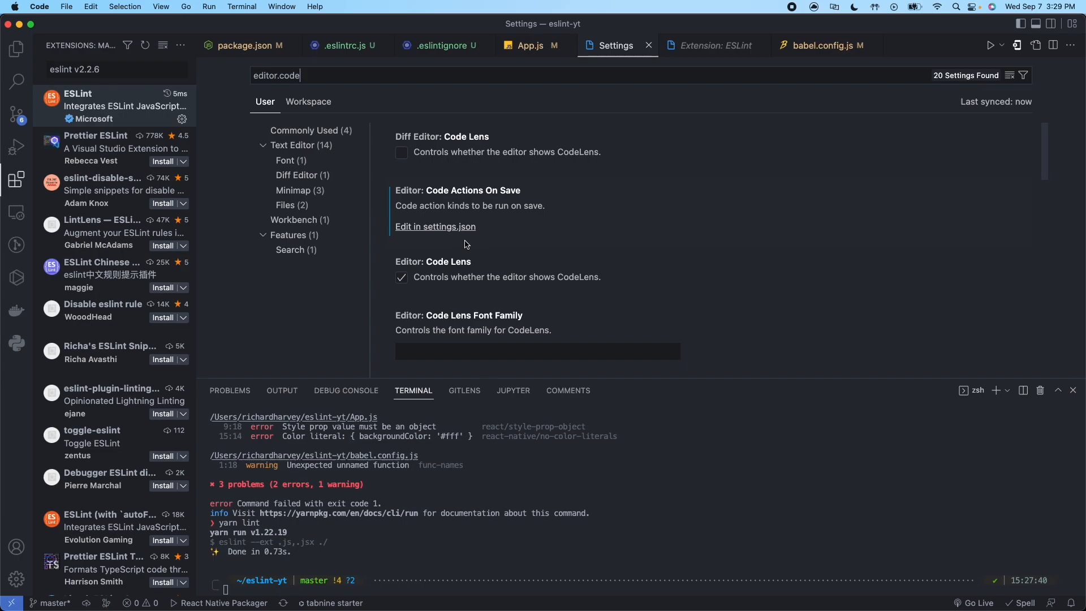
mouse_move(456, 228)
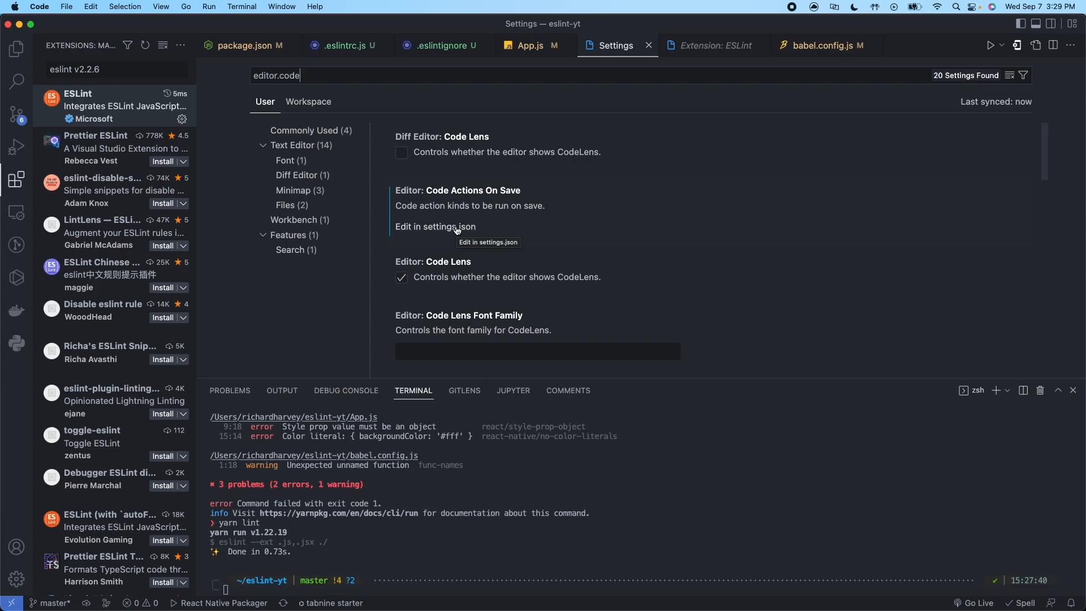
click(434, 226)
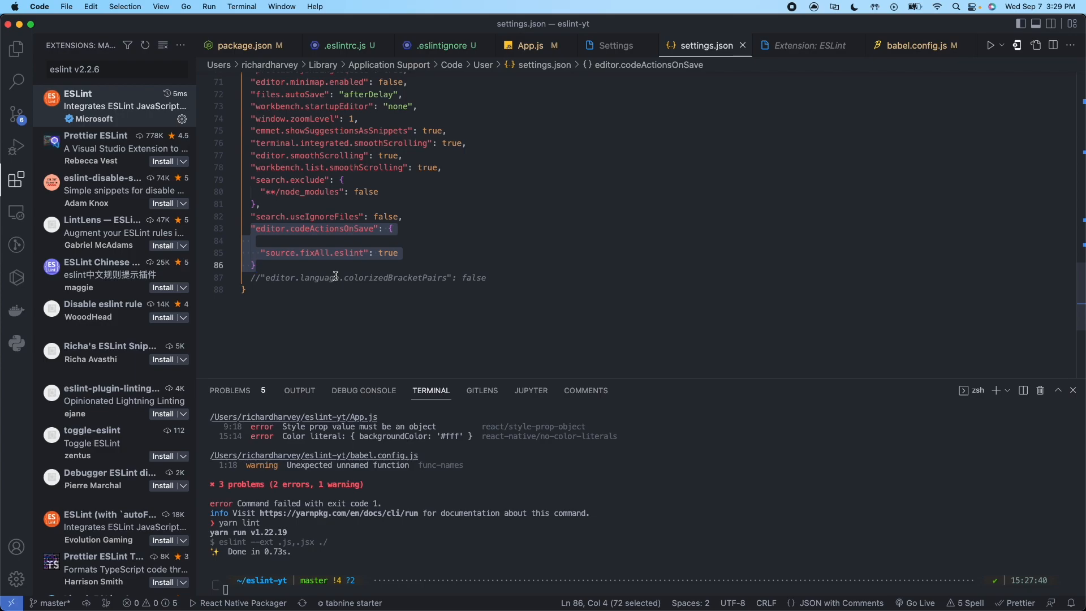
mouse_move(329, 258)
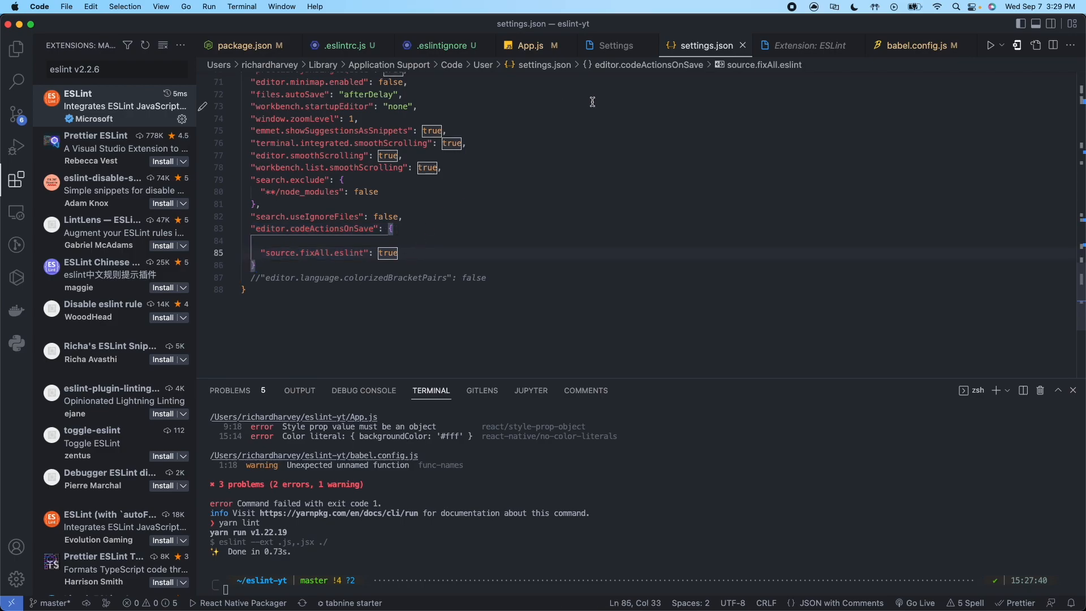
Return to App.js and insert extra blank lines and spaces before App to provoke lint errors
click(529, 45)
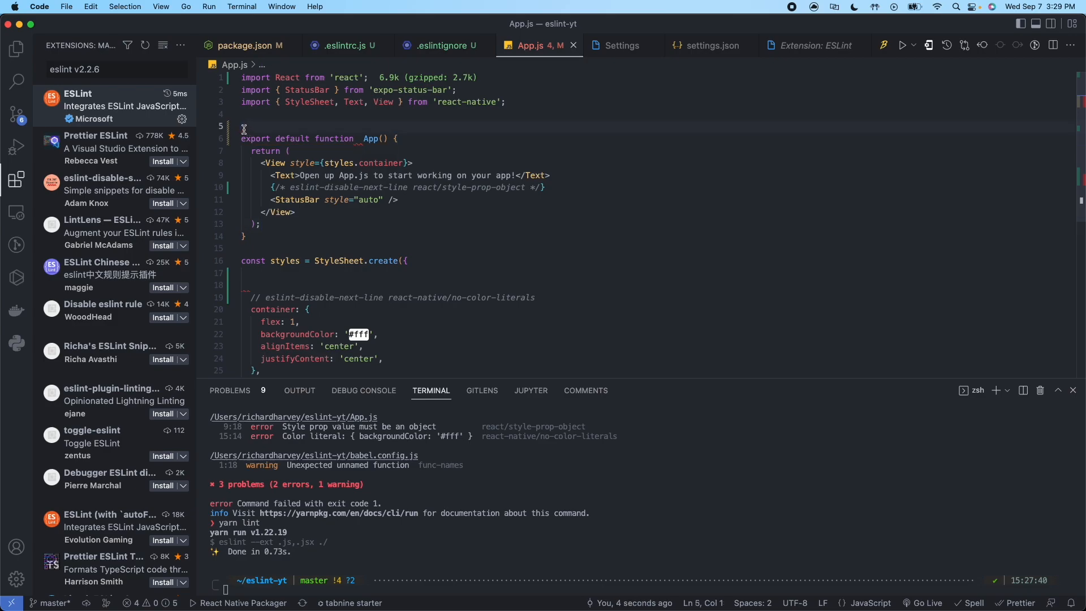
mouse_move(361, 138)
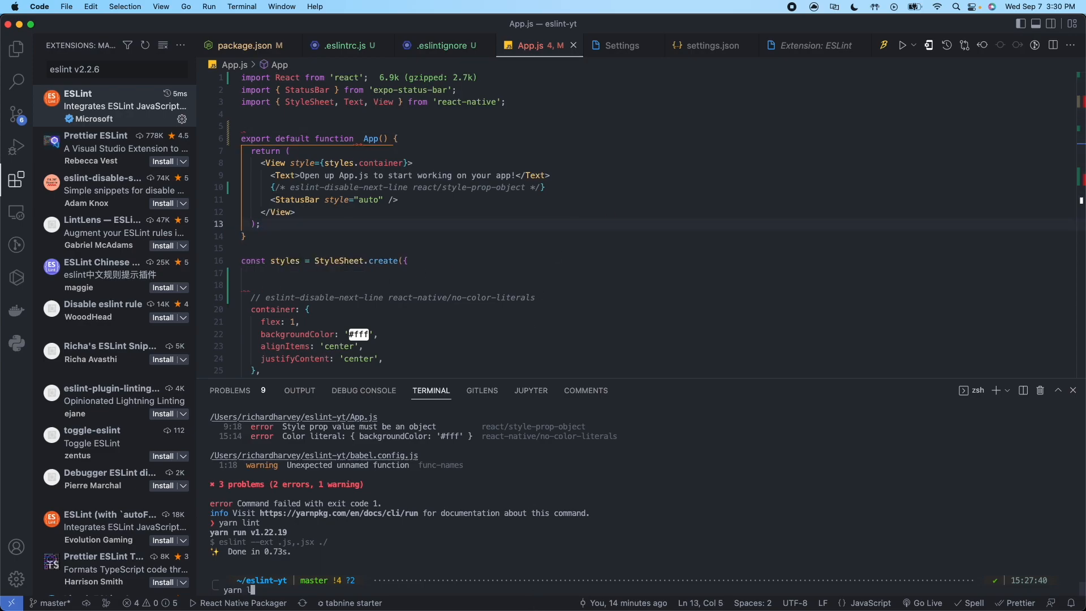
Run yarn lint to list the four new formatting errors in App.js
key(Return)
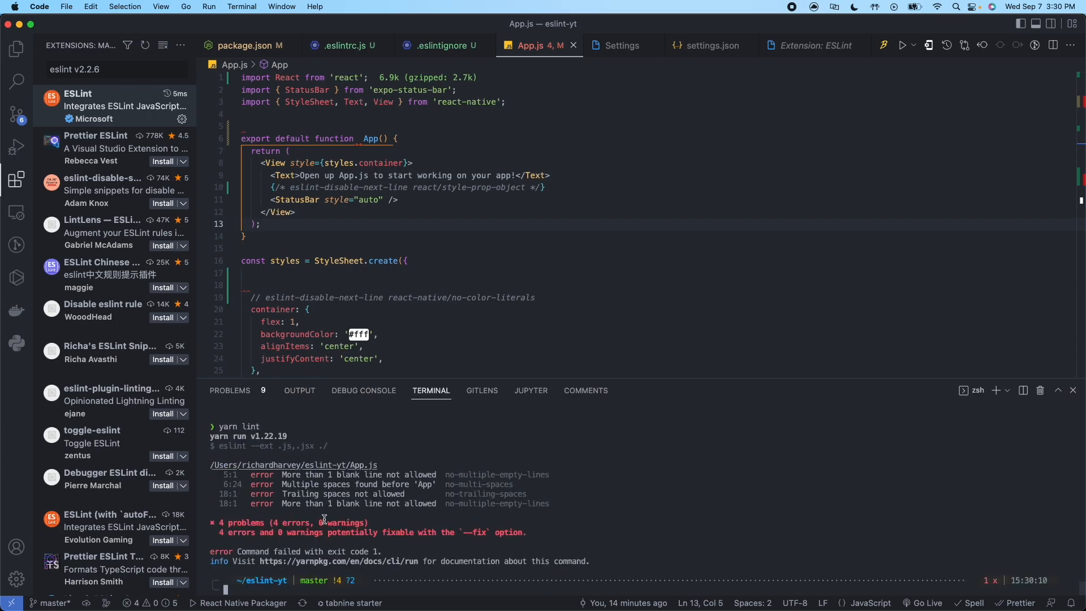
mouse_move(479, 240)
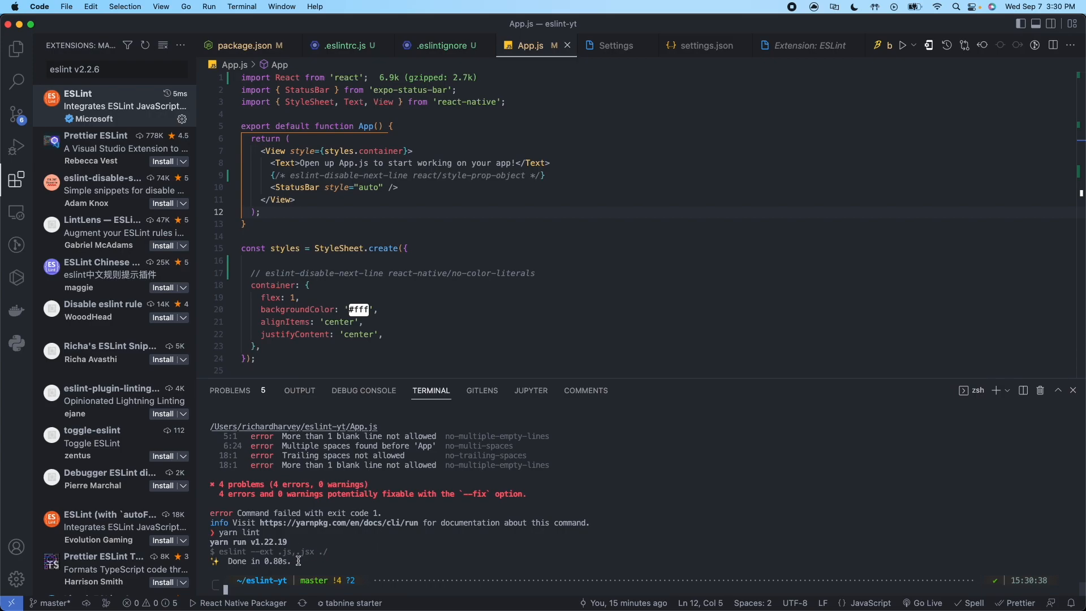
mouse_move(286, 544)
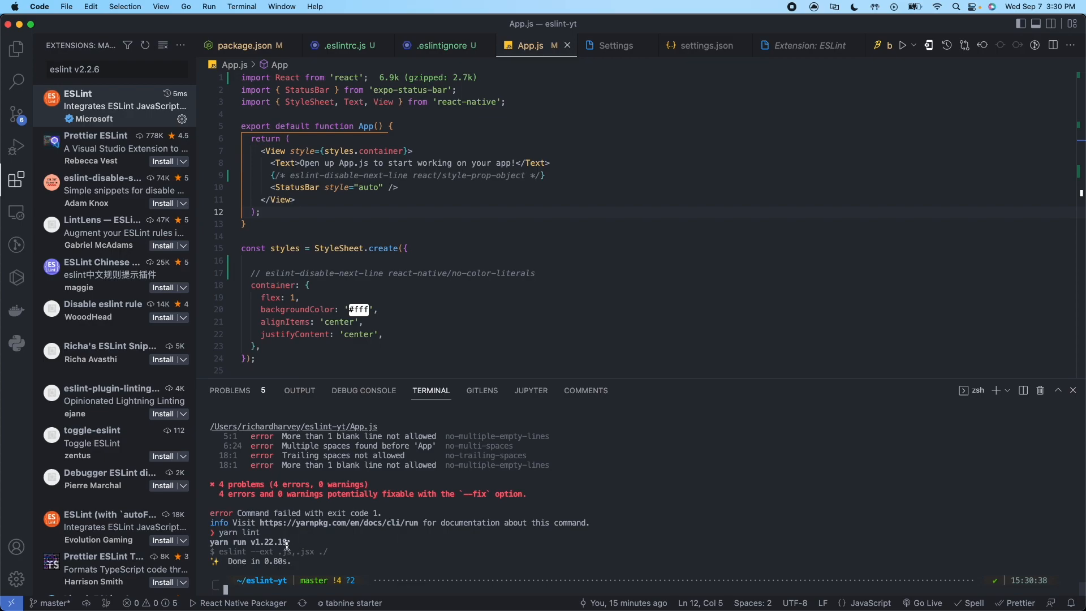
mouse_move(430, 351)
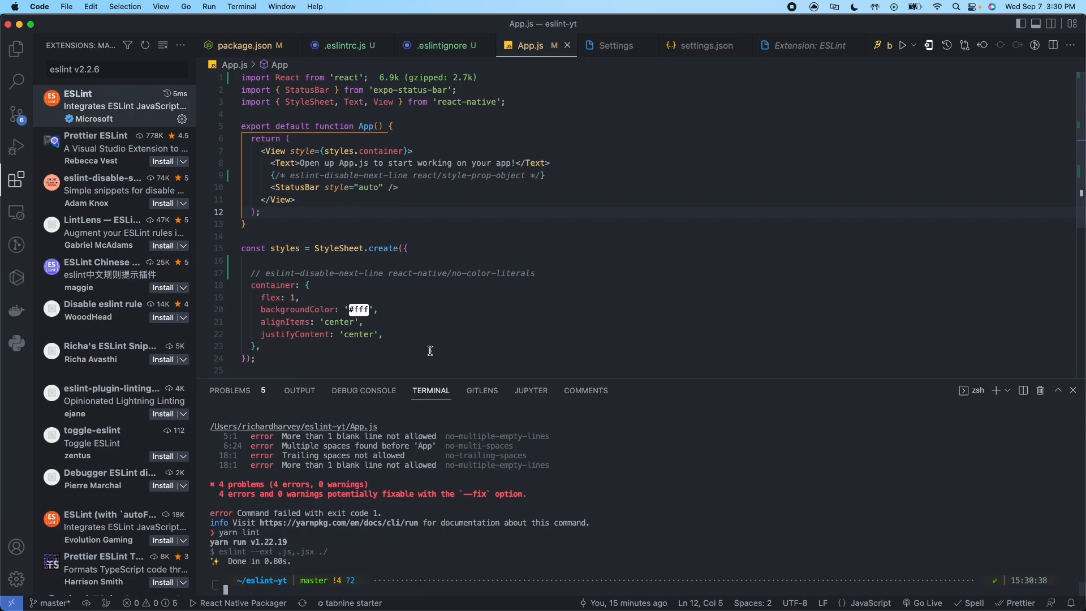
mouse_move(108, 147)
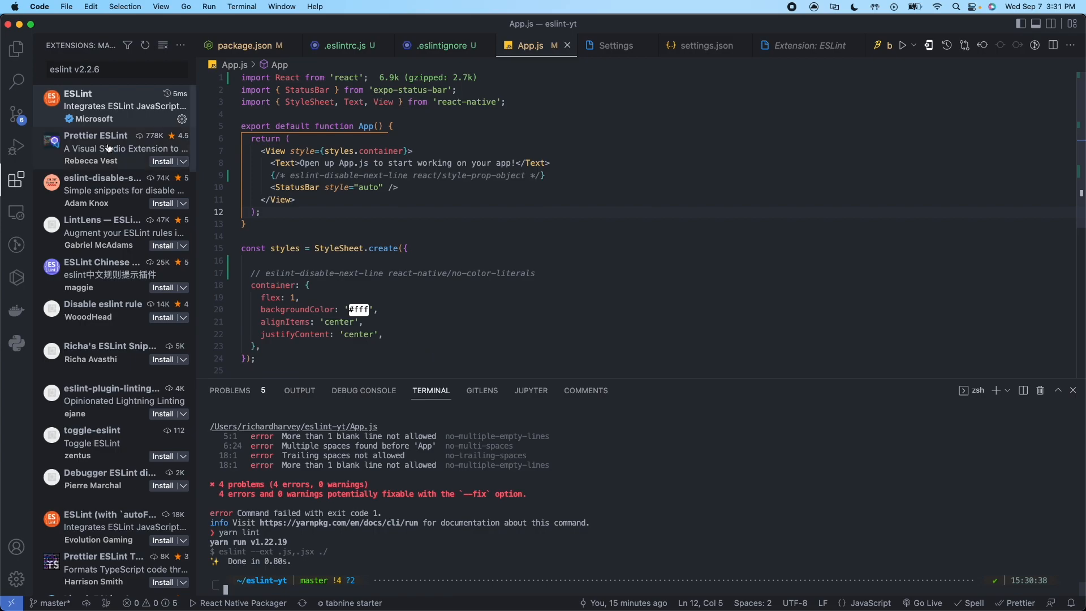